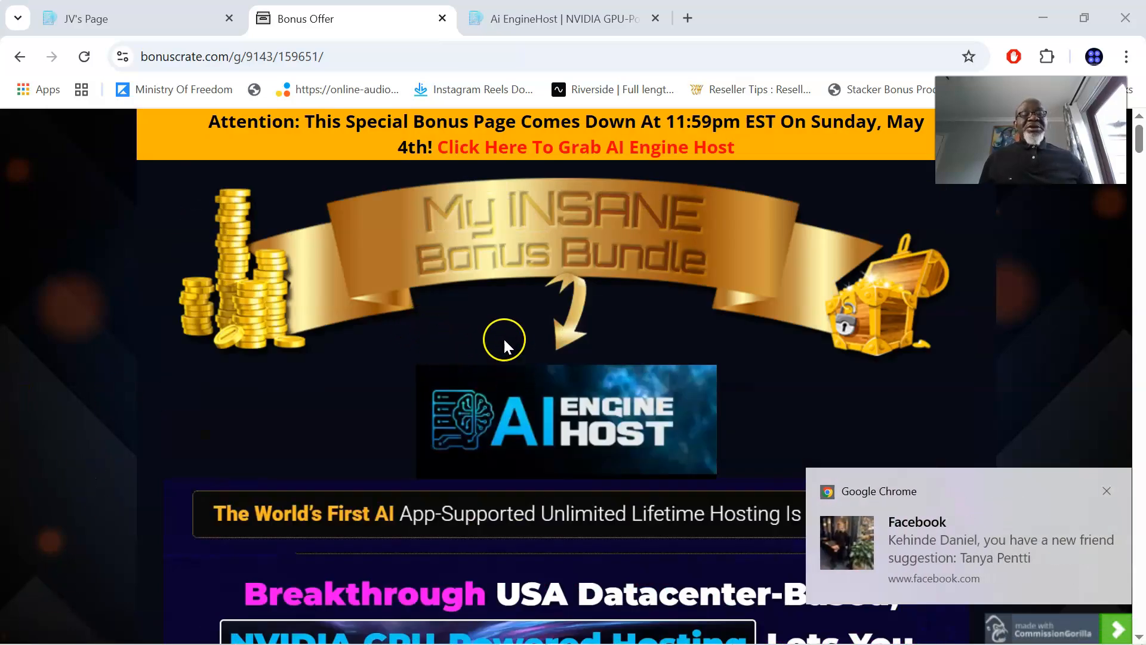
Scroll the bonuscrate.com page past the headline, countdown and purchase link to the promo video.
scroll(down, 3)
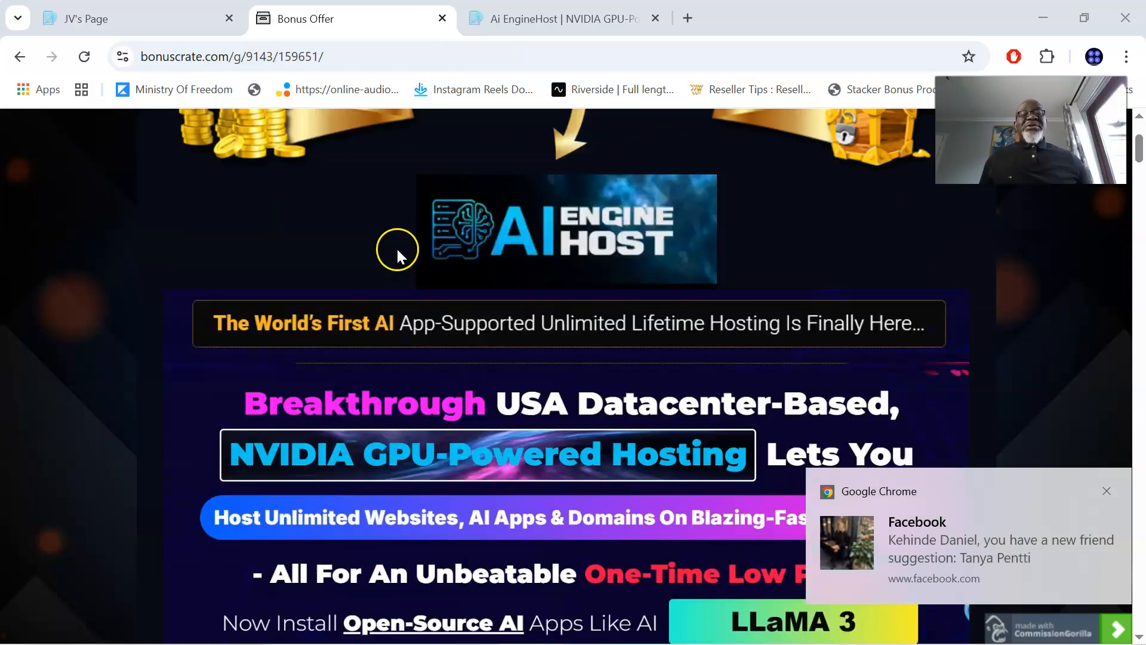
scroll(up, 3)
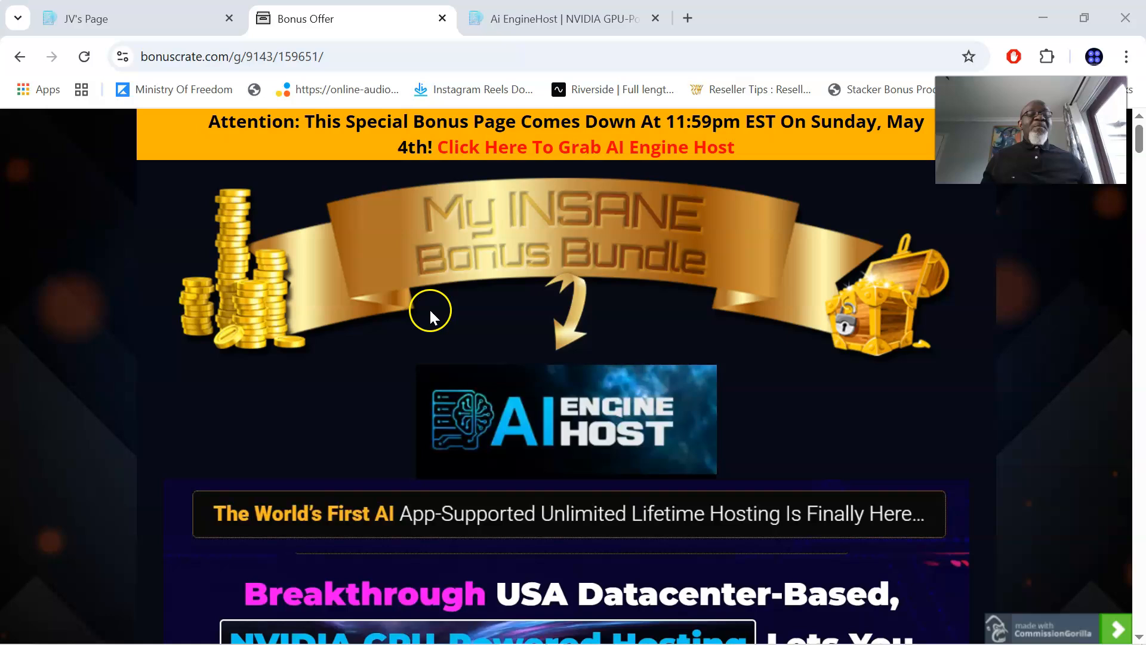
mouse_move(490, 331)
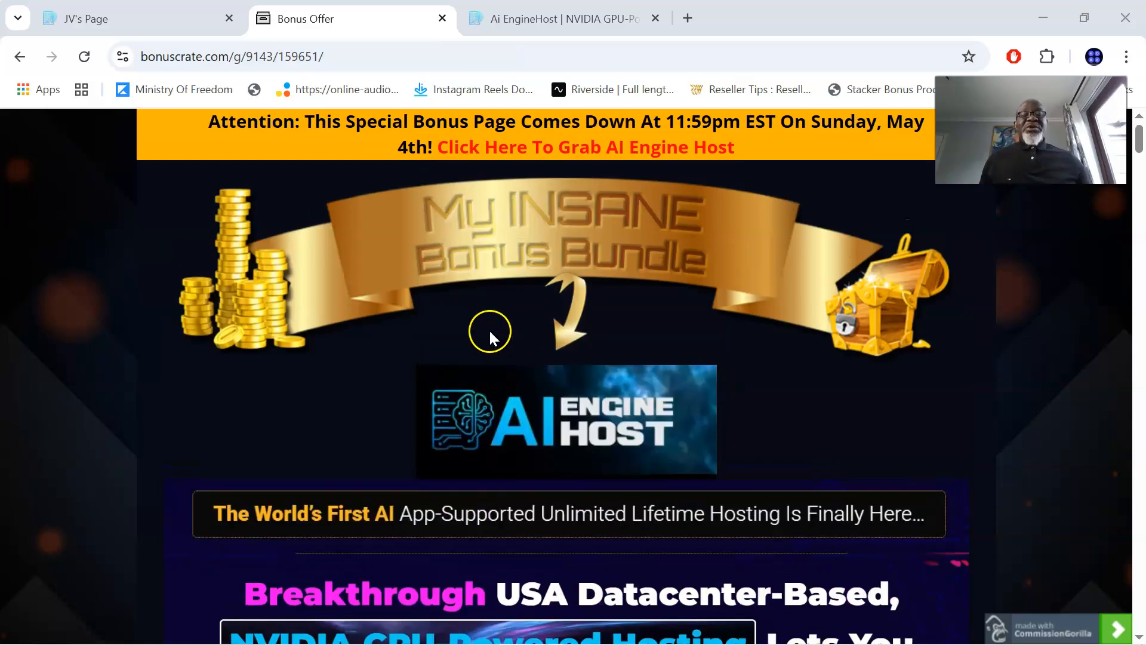
scroll(down, 3)
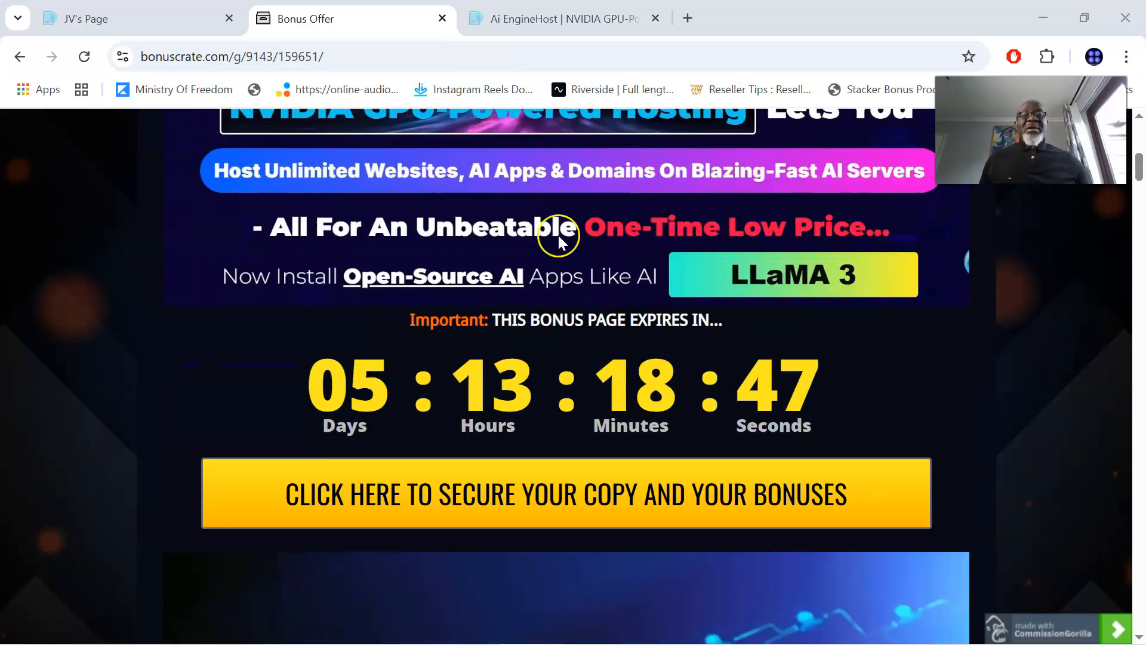
scroll(down, 3)
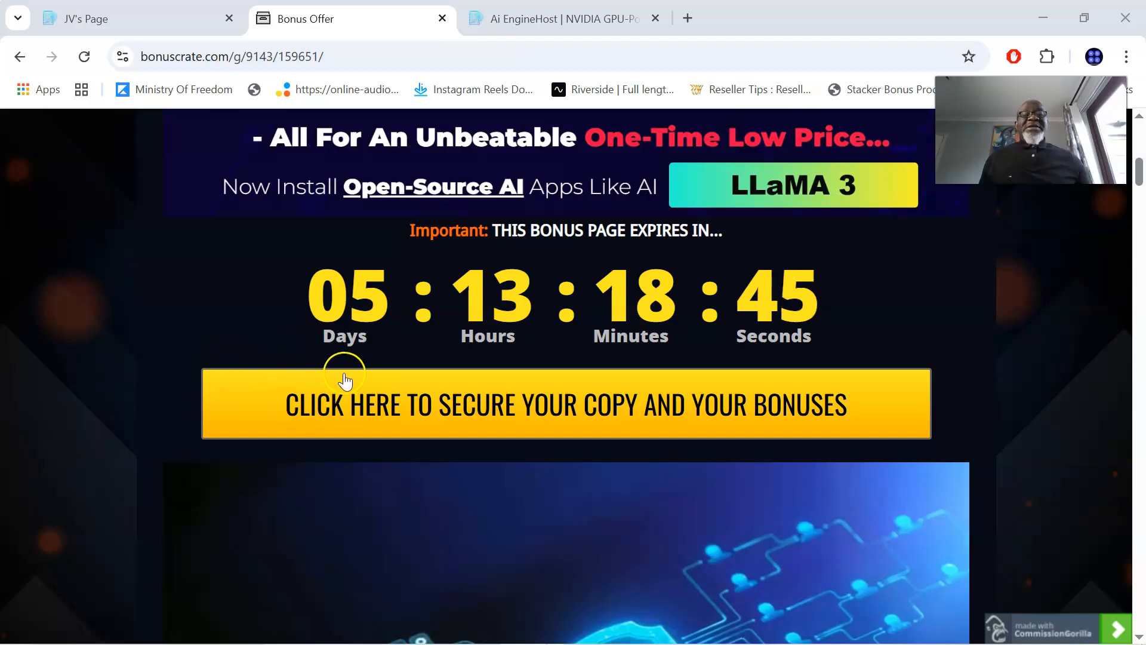
mouse_move(489, 404)
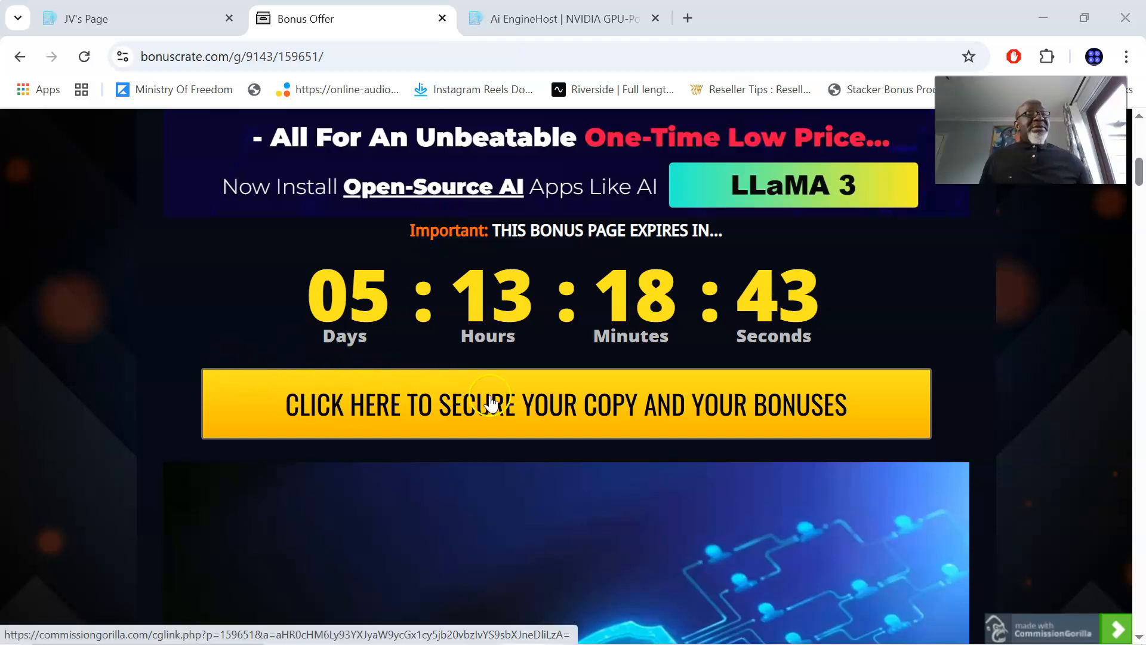
mouse_move(437, 419)
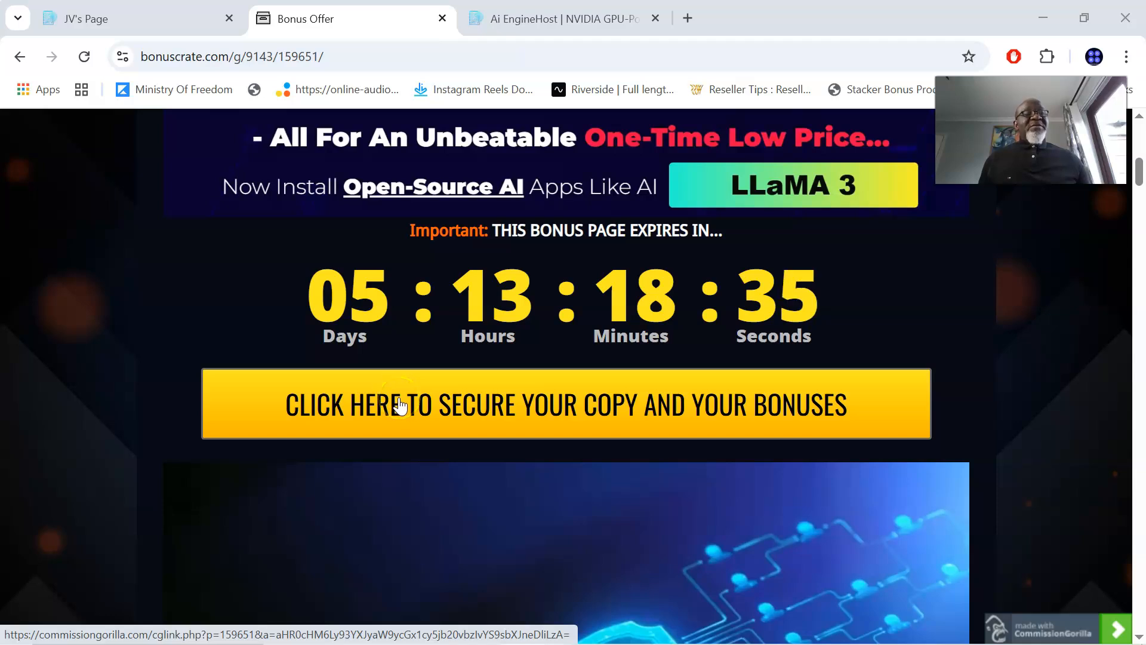
scroll(down, 3)
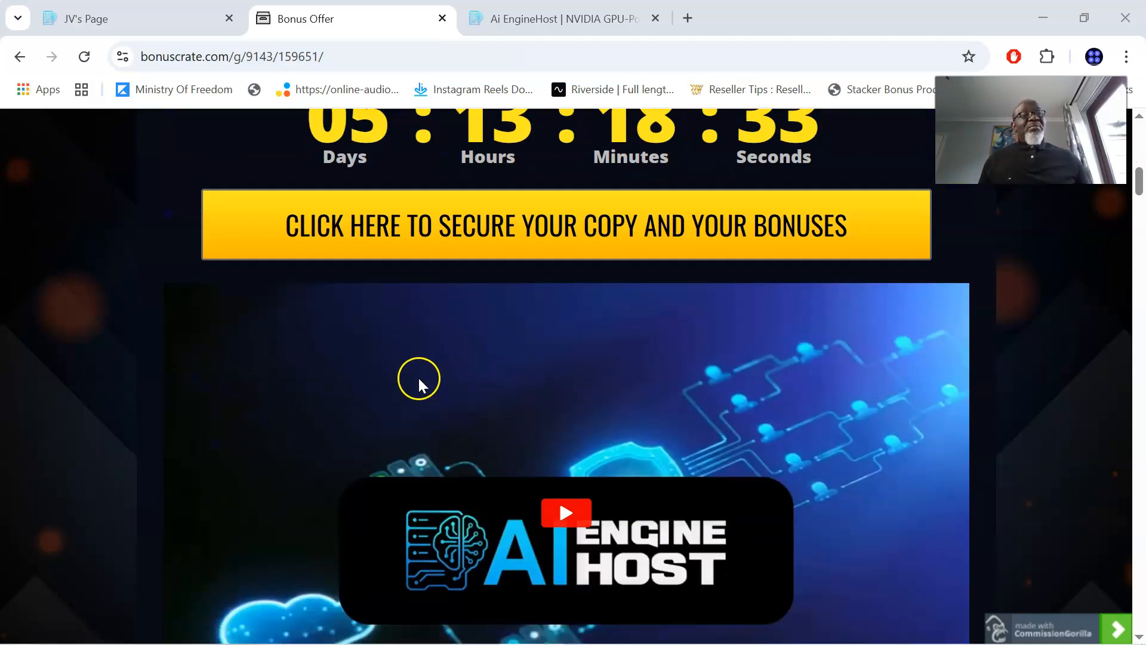
Scroll through pricing, benefits and Bonus #1–#5, stopping at the $197 Bonus #5 tutorial banner.
scroll(down, 3)
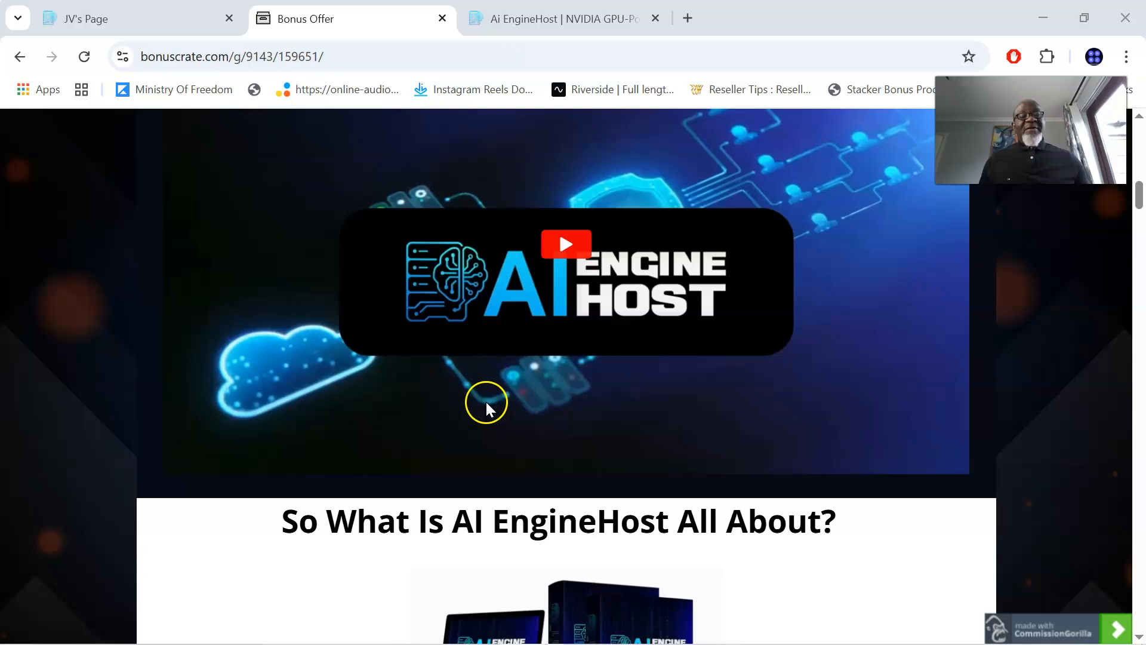
scroll(down, 3)
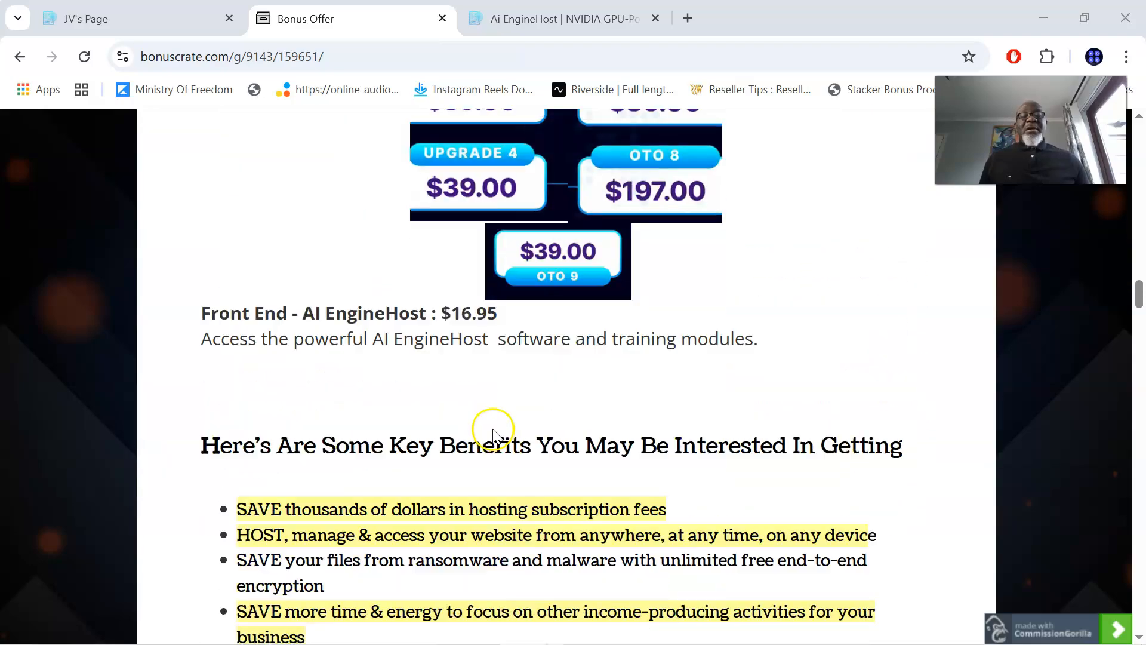
scroll(down, 3)
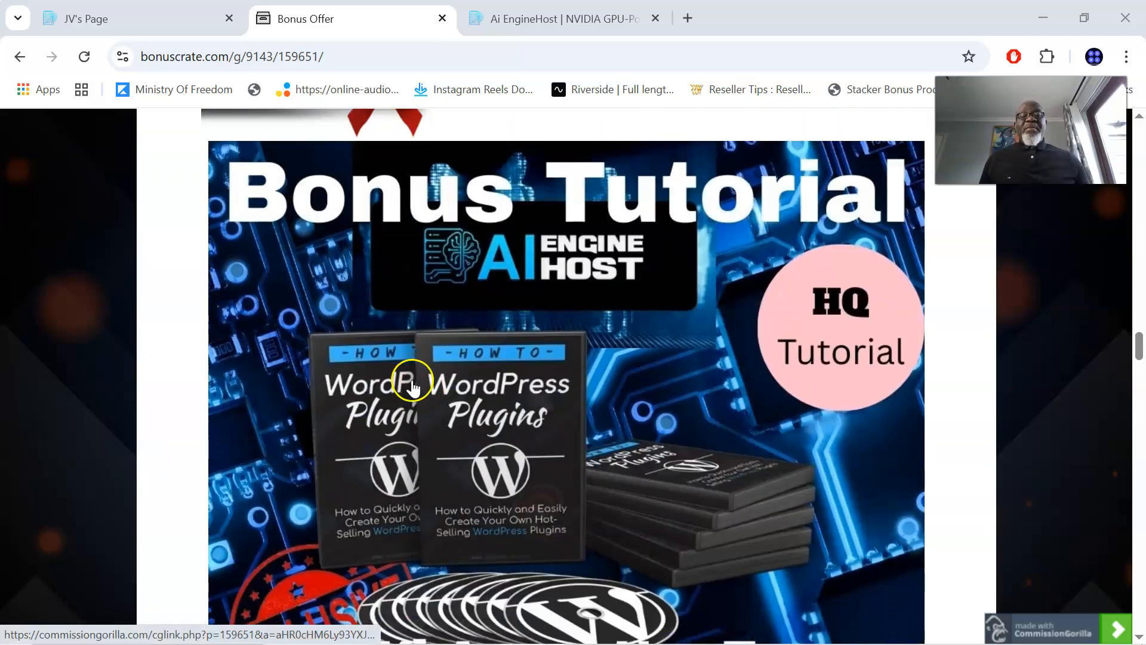
scroll(down, 3)
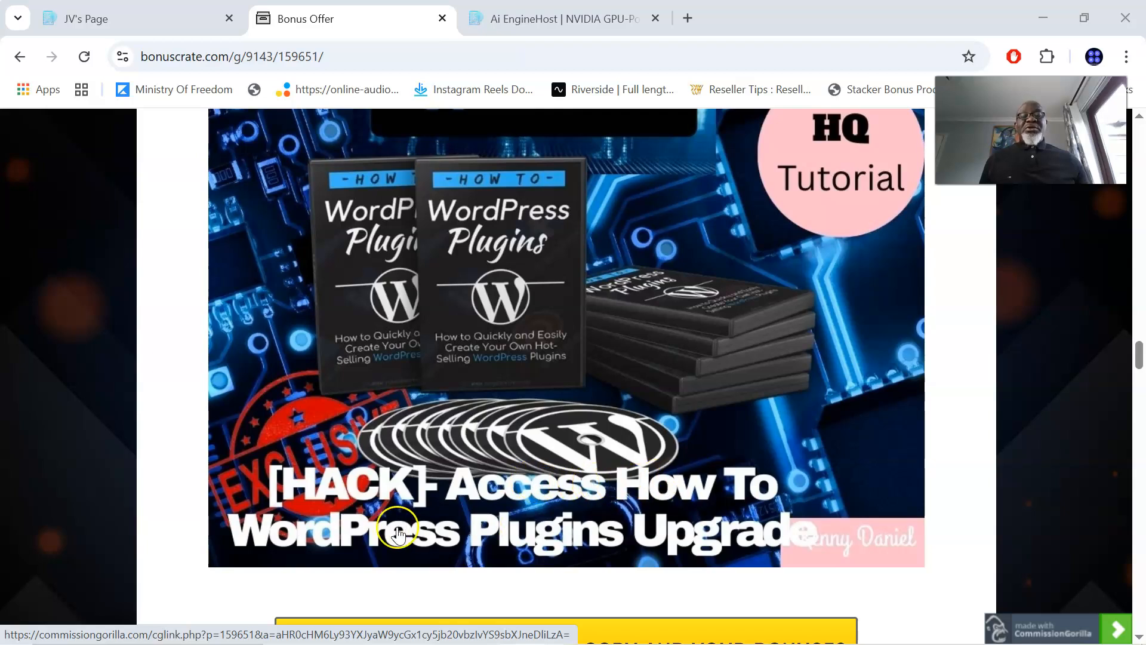
mouse_move(713, 533)
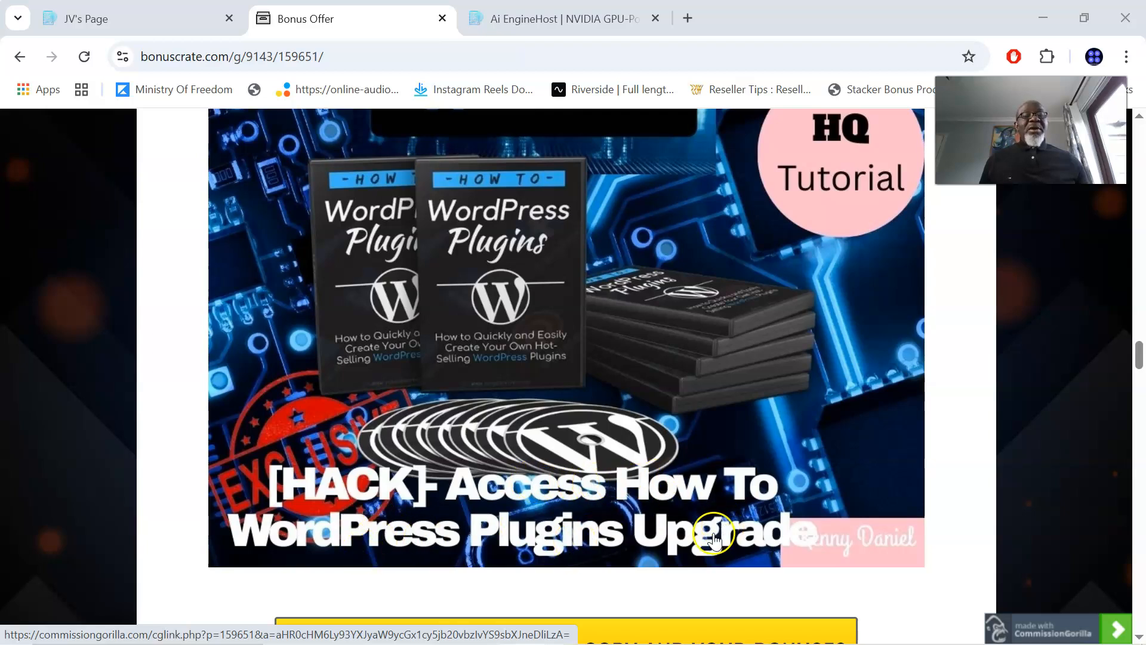
scroll(down, 3)
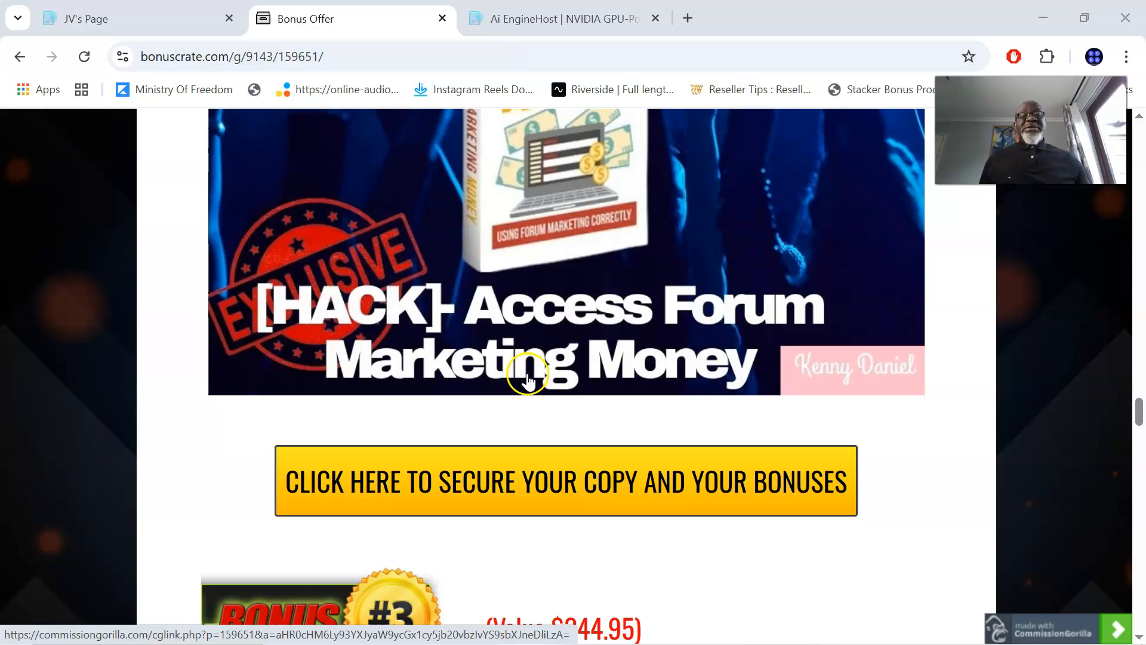
mouse_move(369, 351)
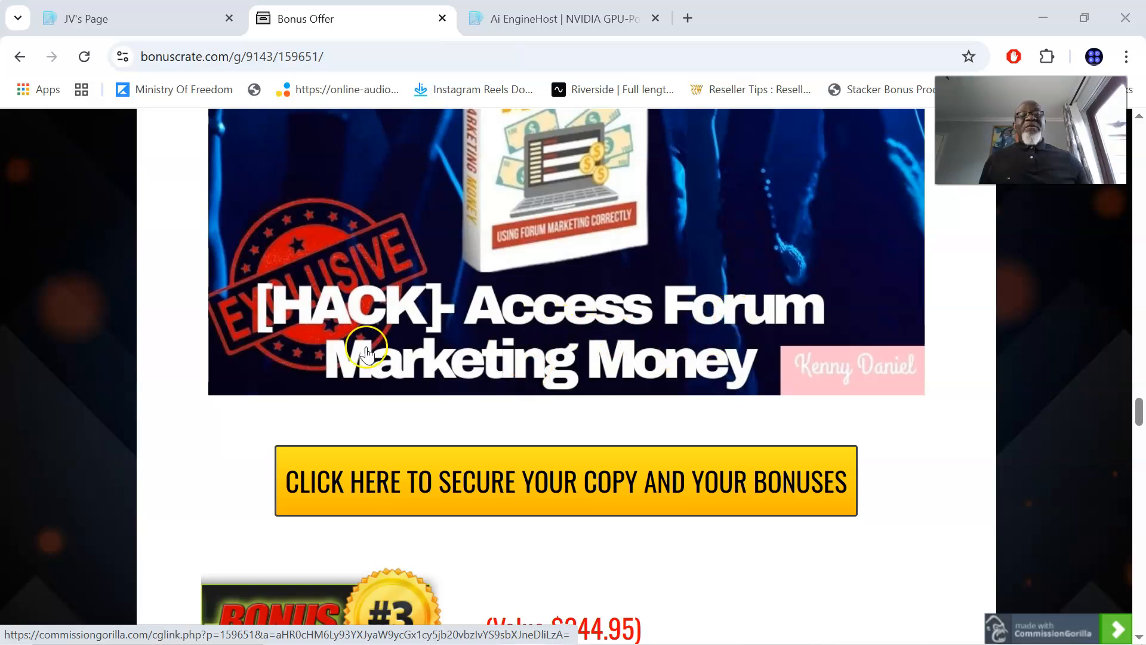
scroll(down, 3)
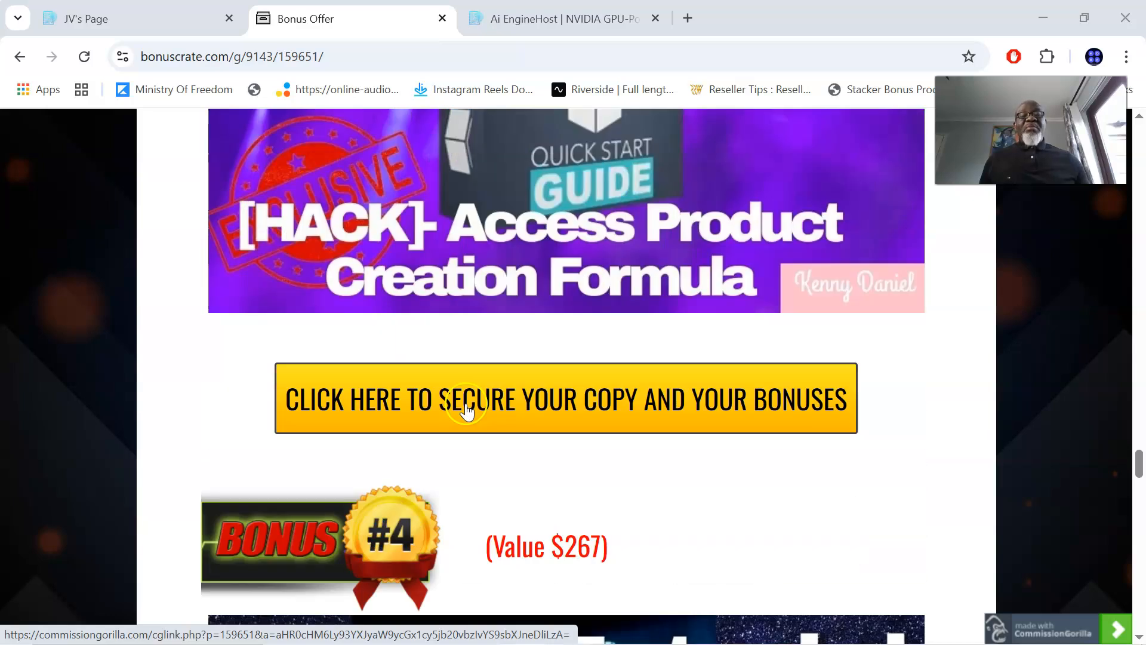
mouse_move(435, 280)
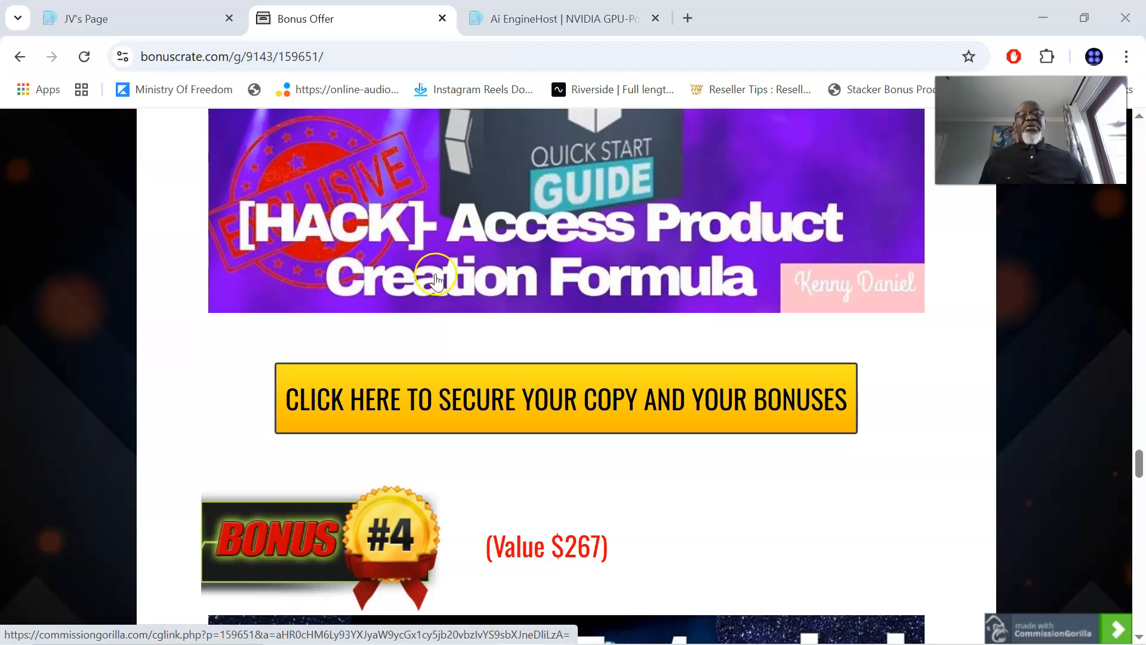
mouse_move(475, 419)
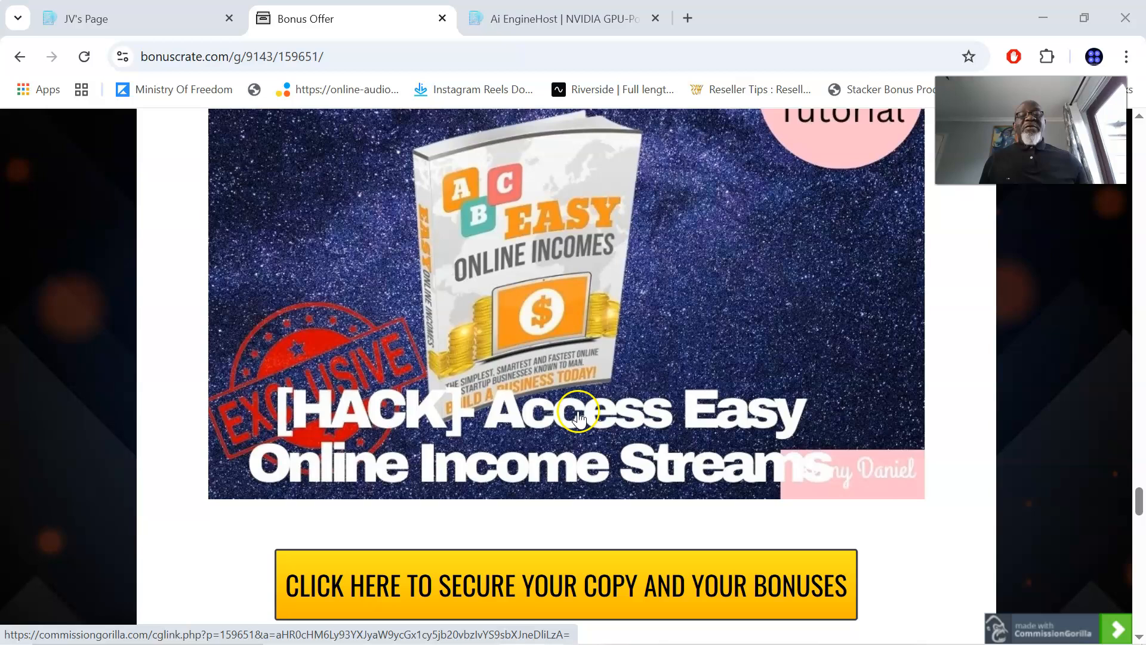
mouse_move(691, 468)
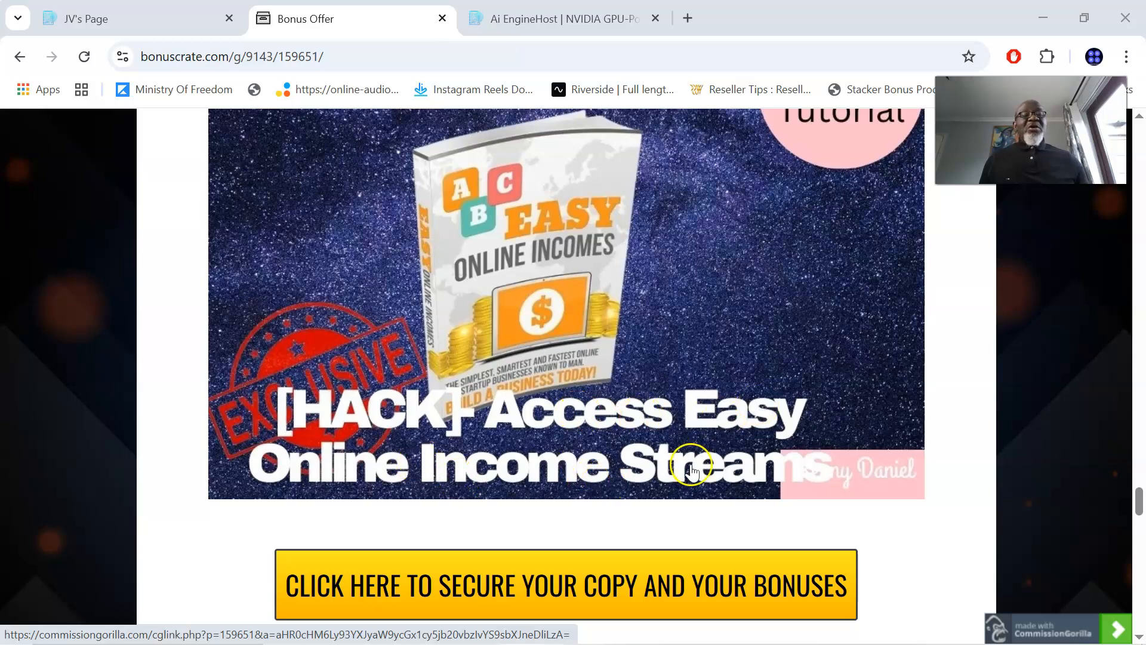
mouse_move(58, 577)
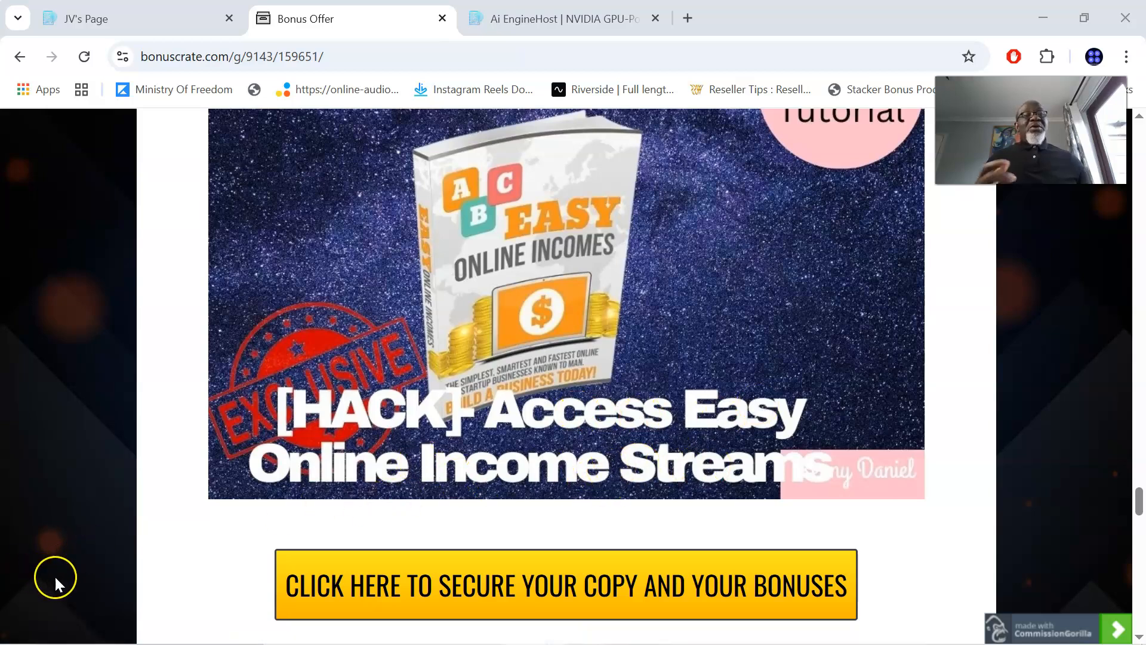
mouse_move(265, 556)
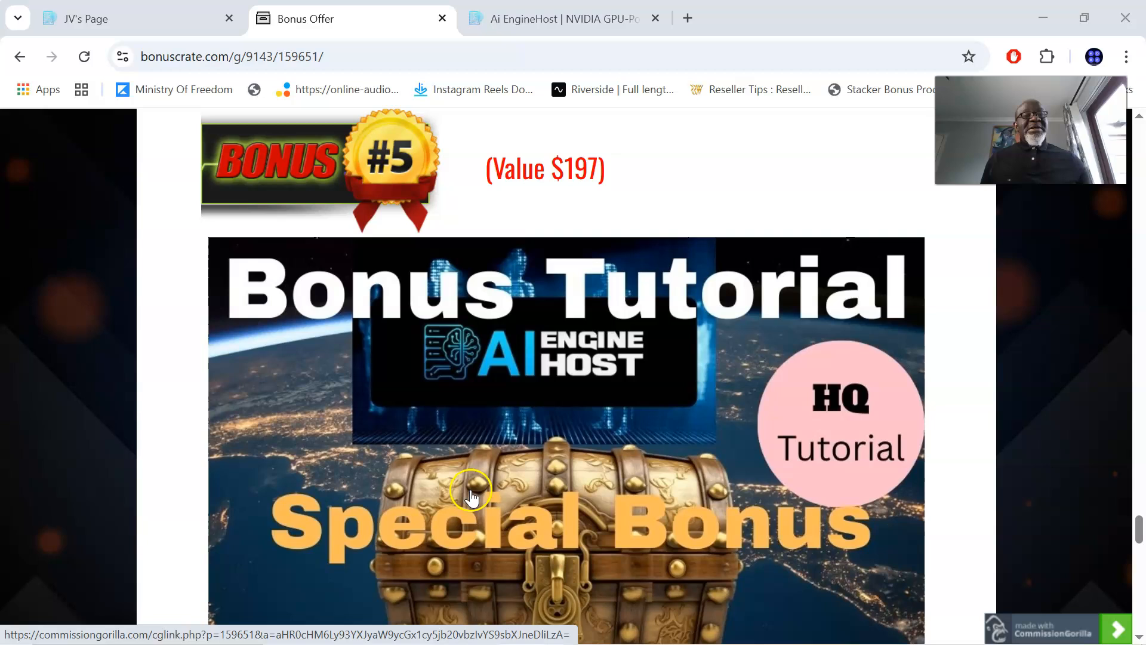
mouse_move(499, 468)
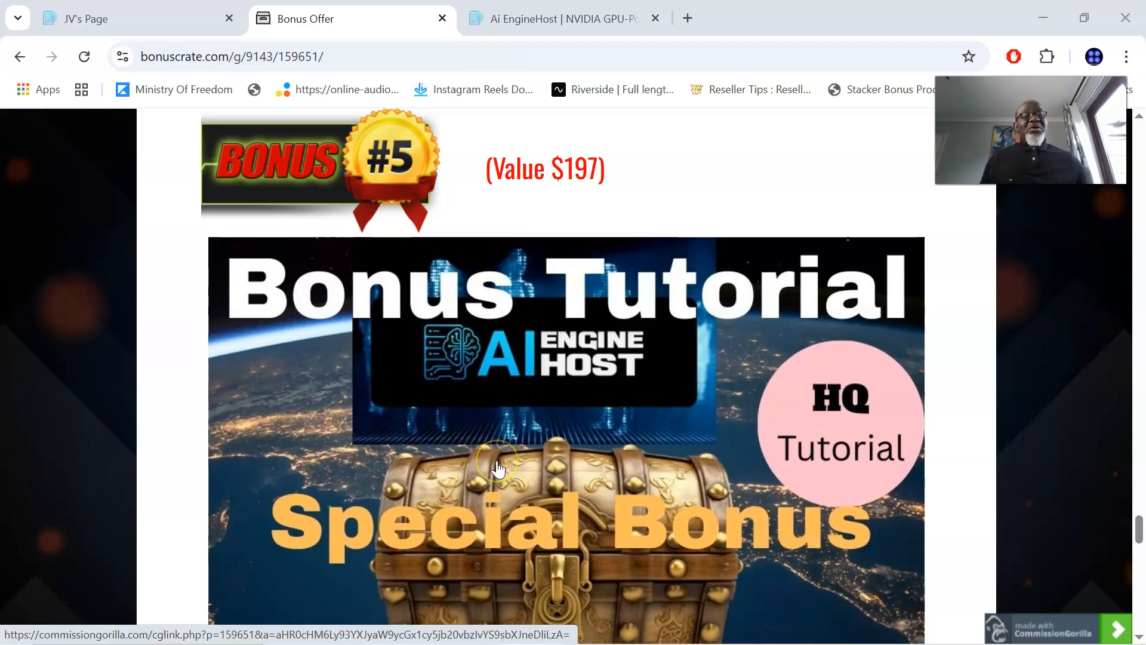
mouse_move(489, 460)
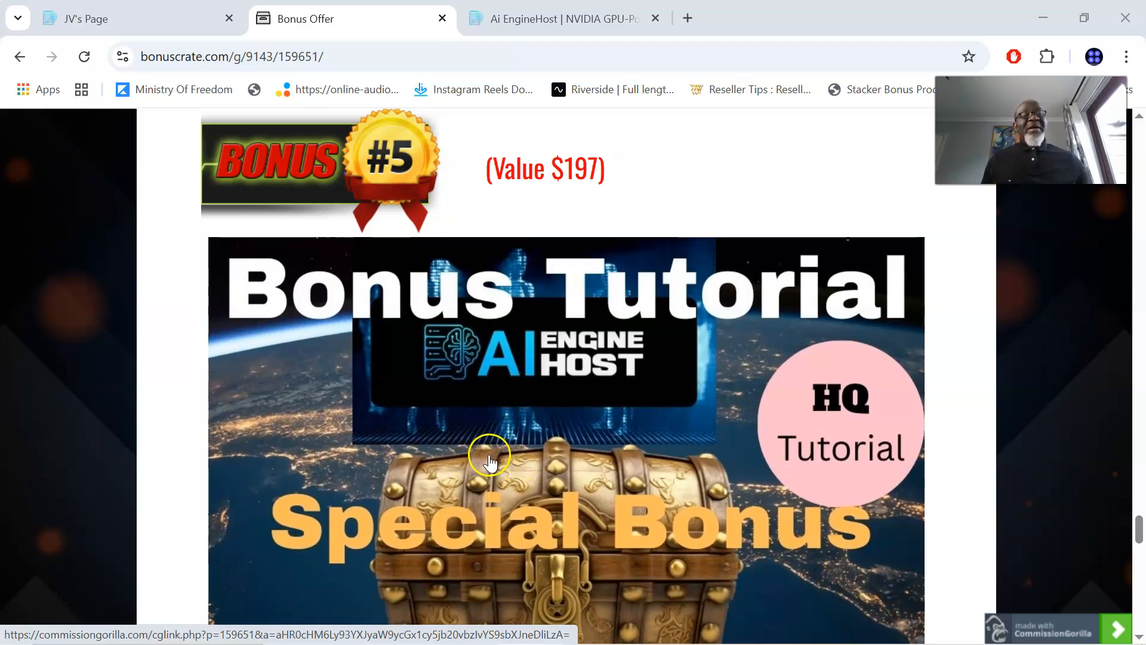
scroll(up, 3)
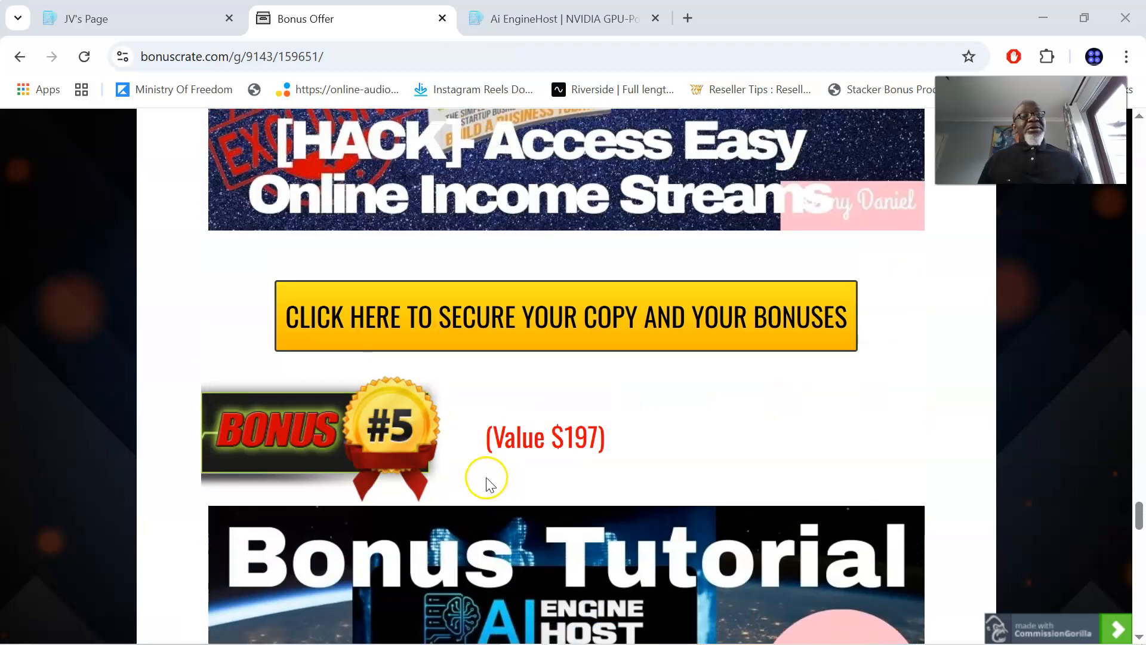
scroll(up, 3)
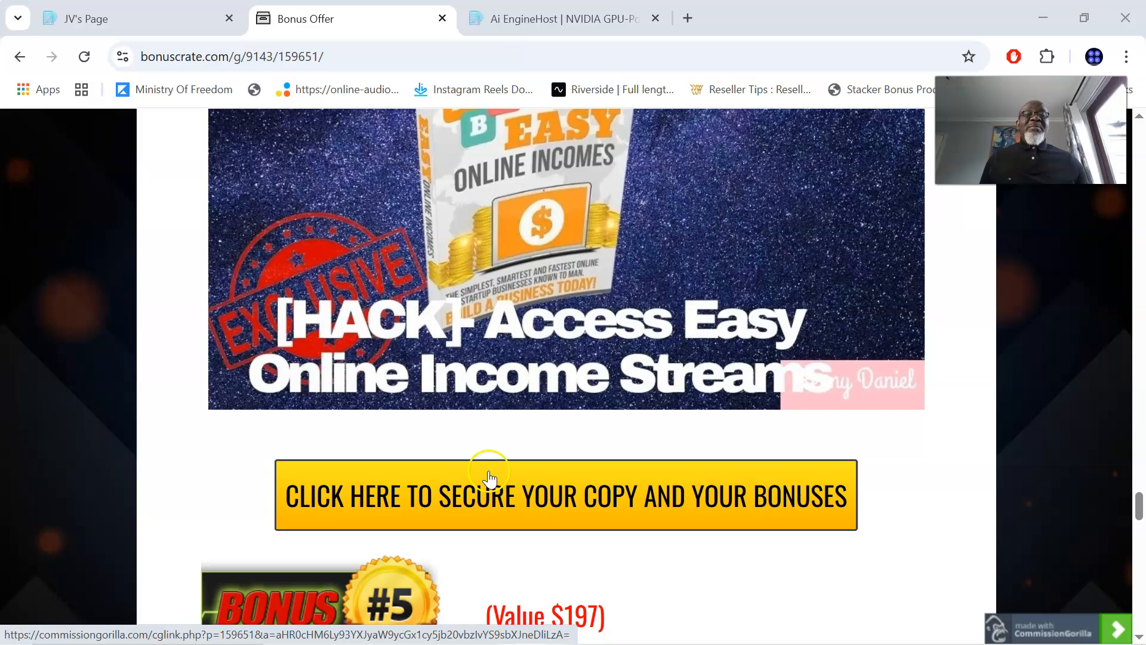
scroll(down, 3)
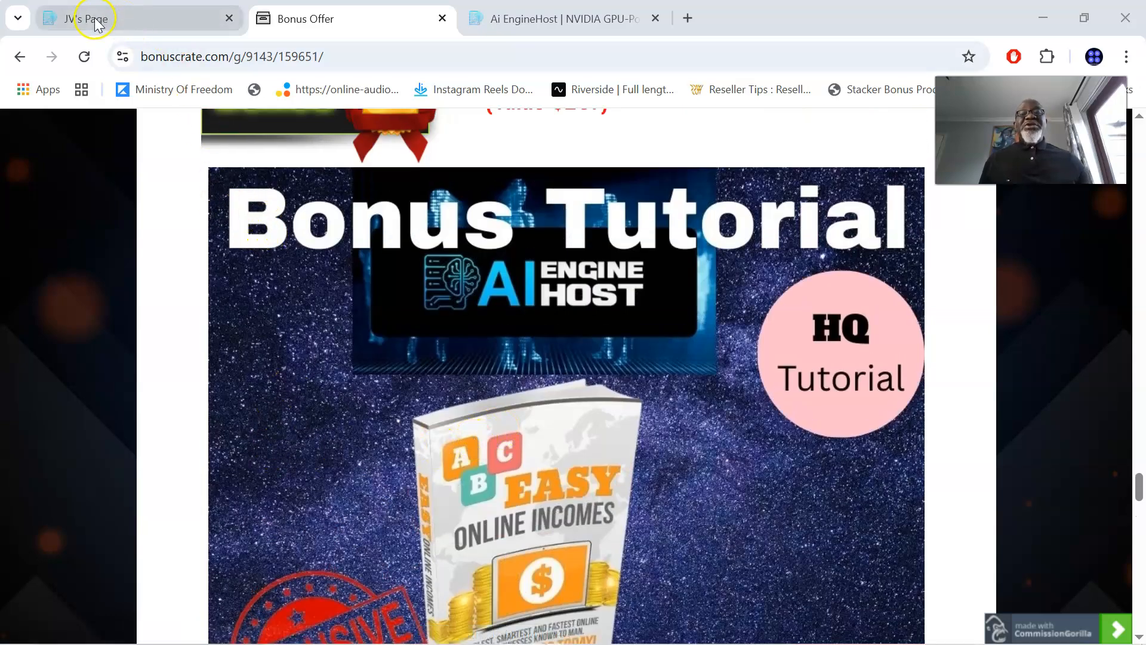
Switch to the aienginehost.com tab and scroll to the 'Click Play To See' video and features.
click(563, 19)
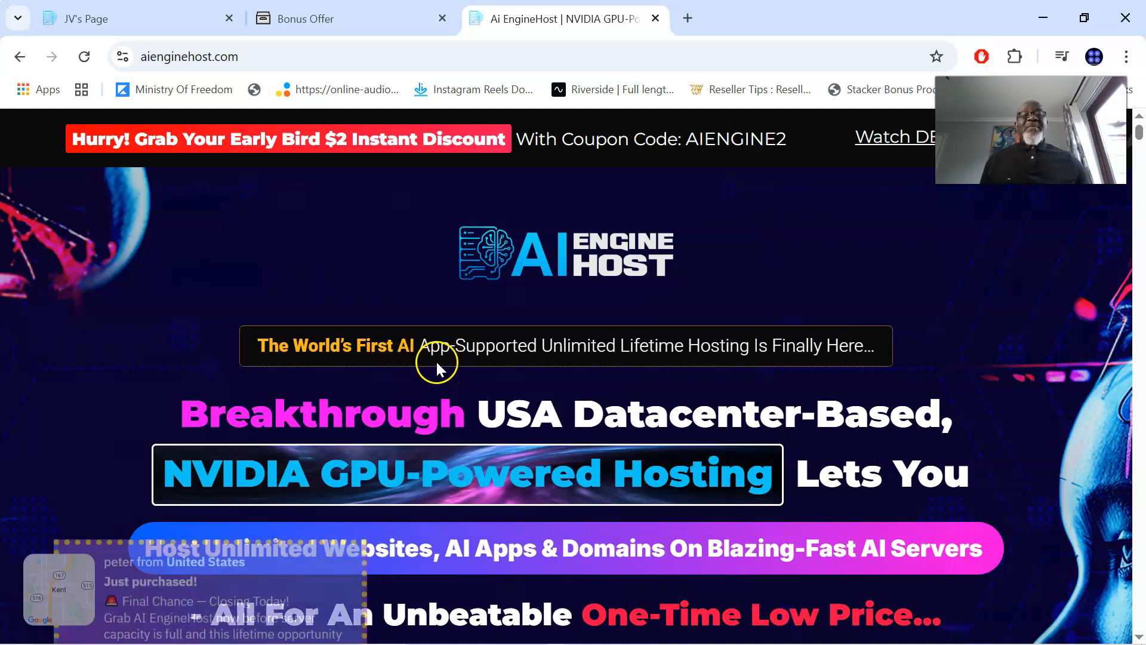
mouse_move(661, 364)
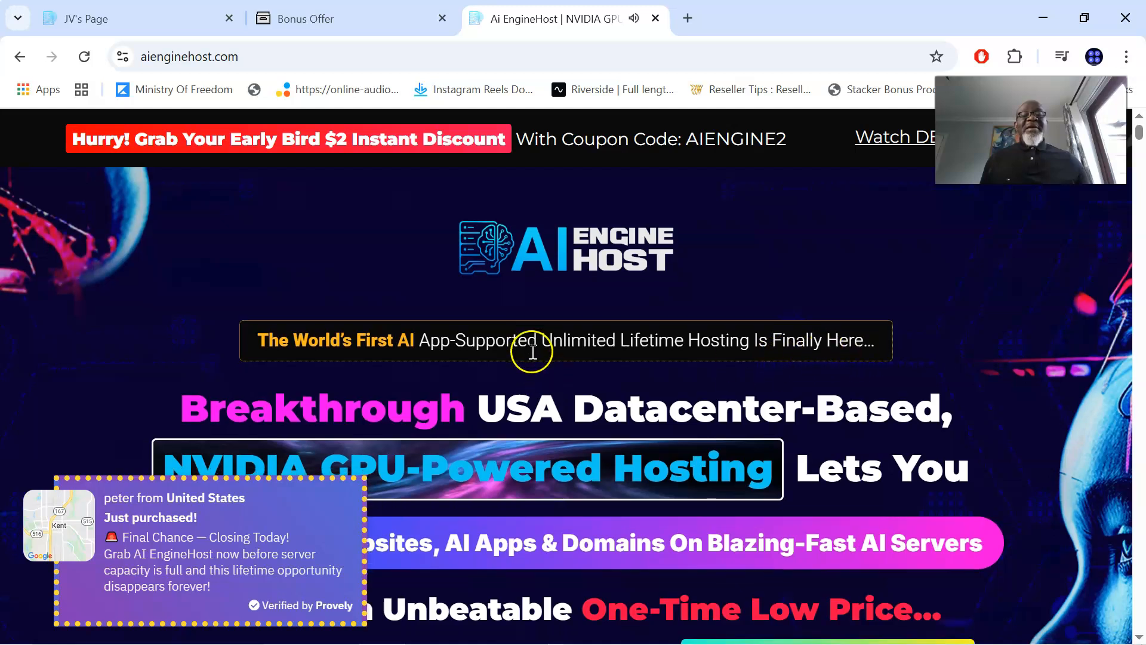
scroll(down, 3)
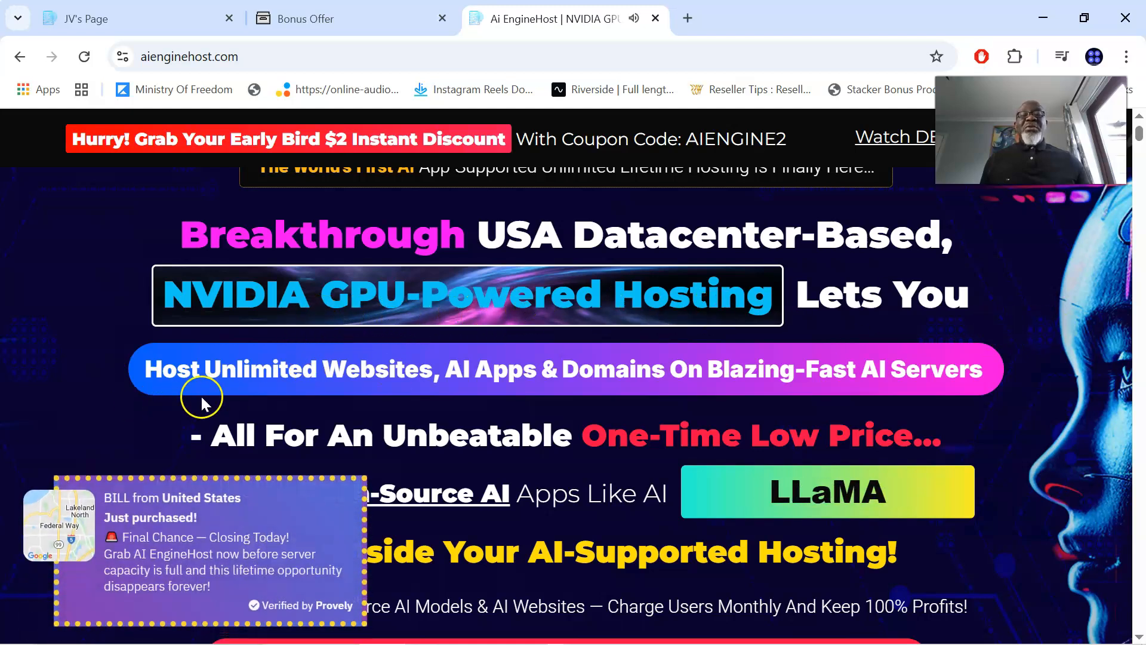
mouse_move(417, 387)
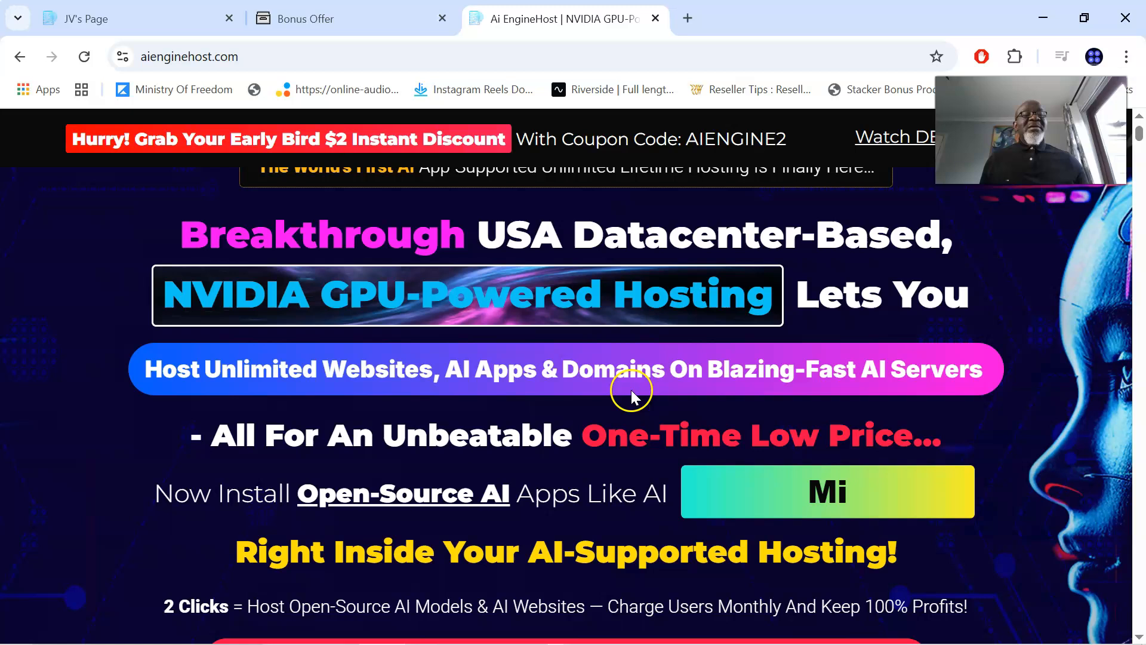
scroll(down, 3)
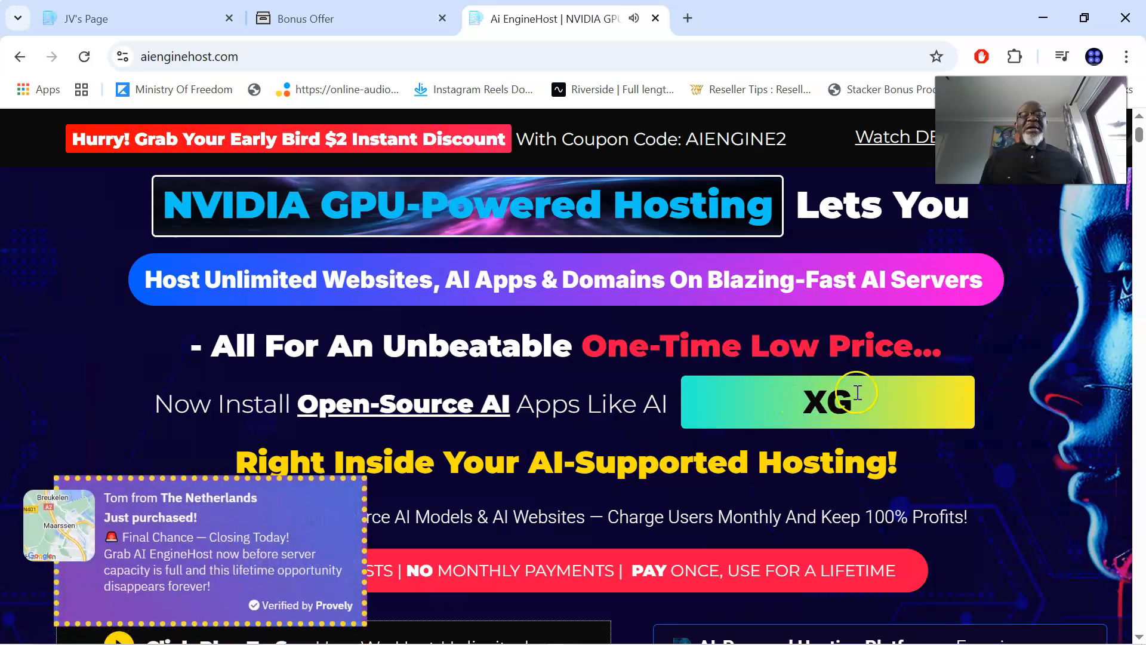
scroll(down, 3)
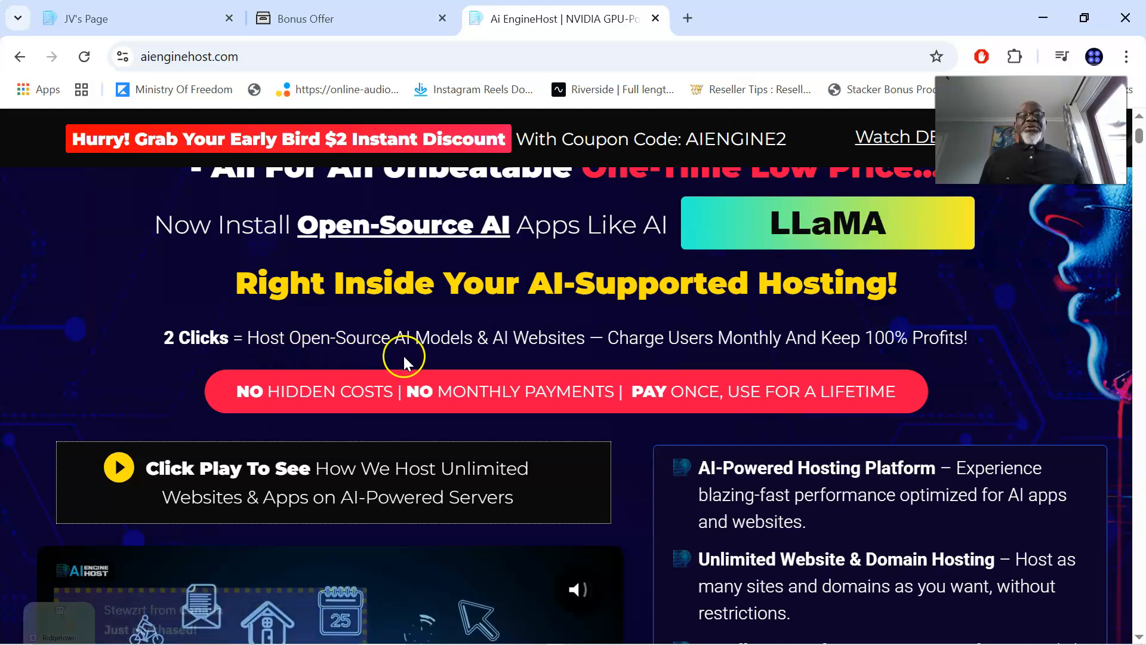
mouse_move(679, 355)
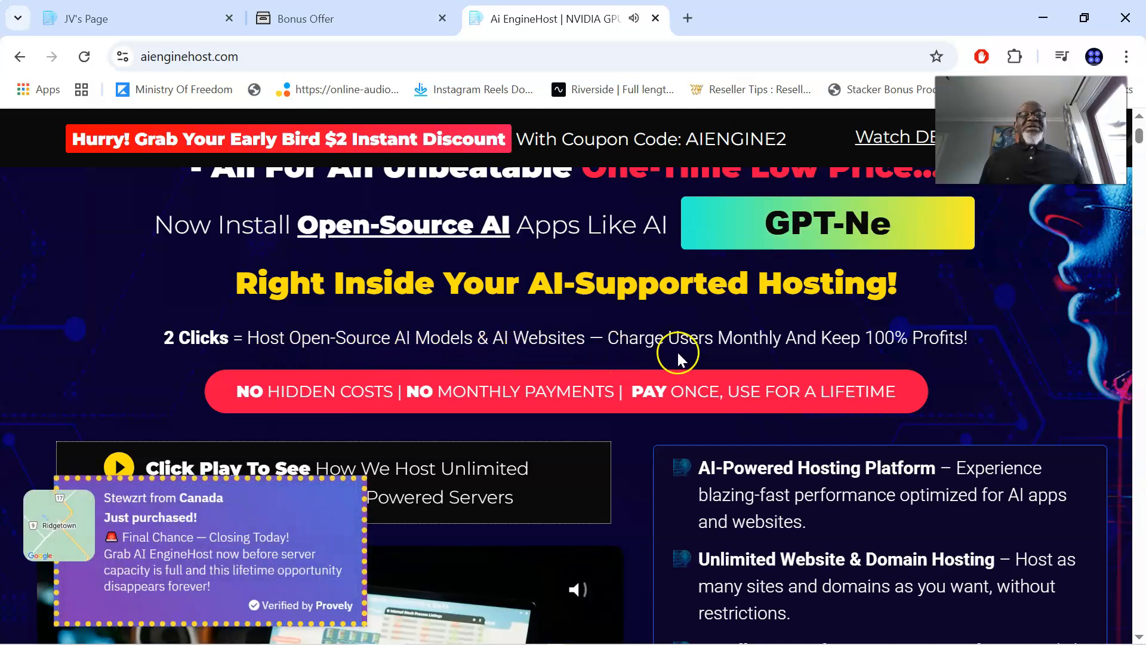
mouse_move(870, 355)
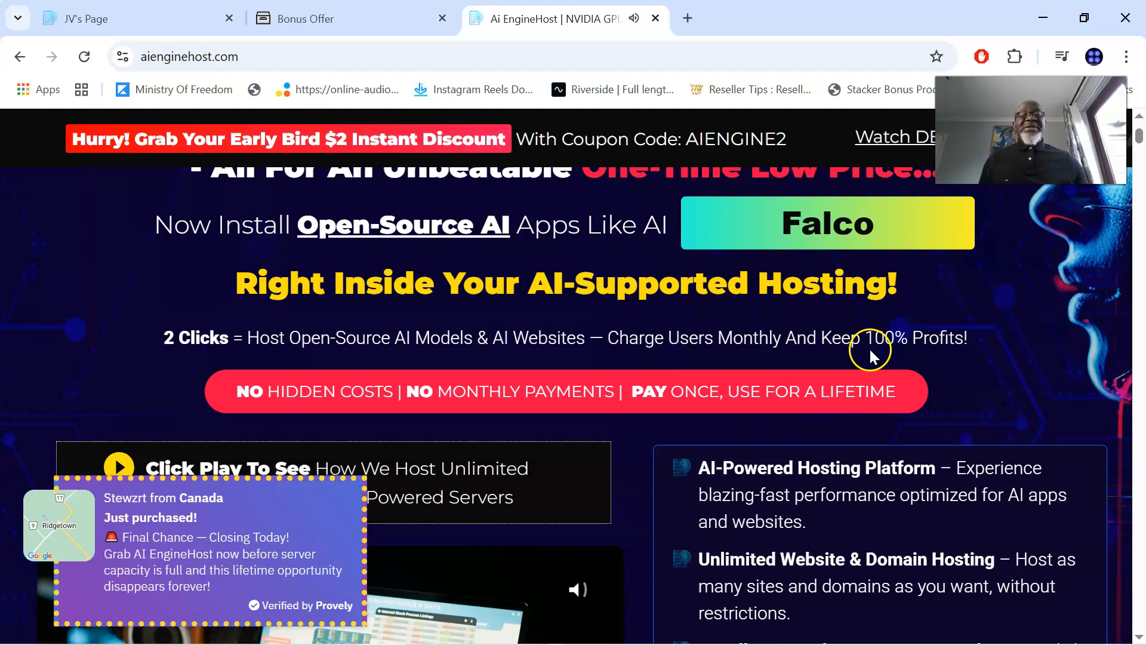
scroll(down, 3)
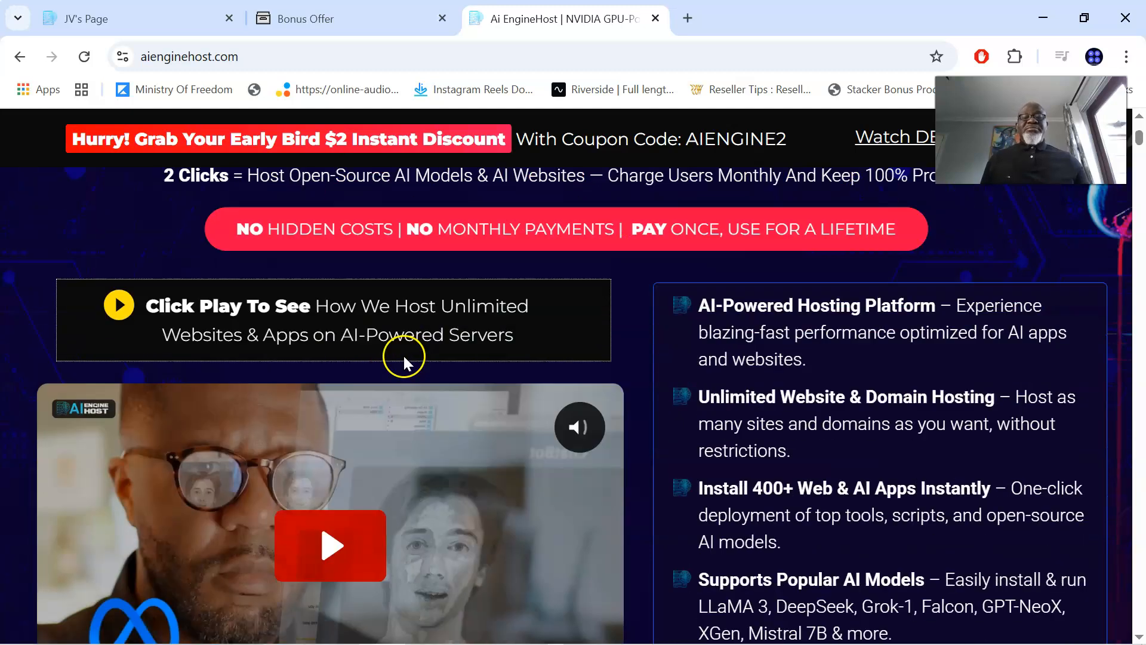
Scroll through AI EngineHost features, price, countdown and setup steps down to Custom DNS Management.
scroll(down, 3)
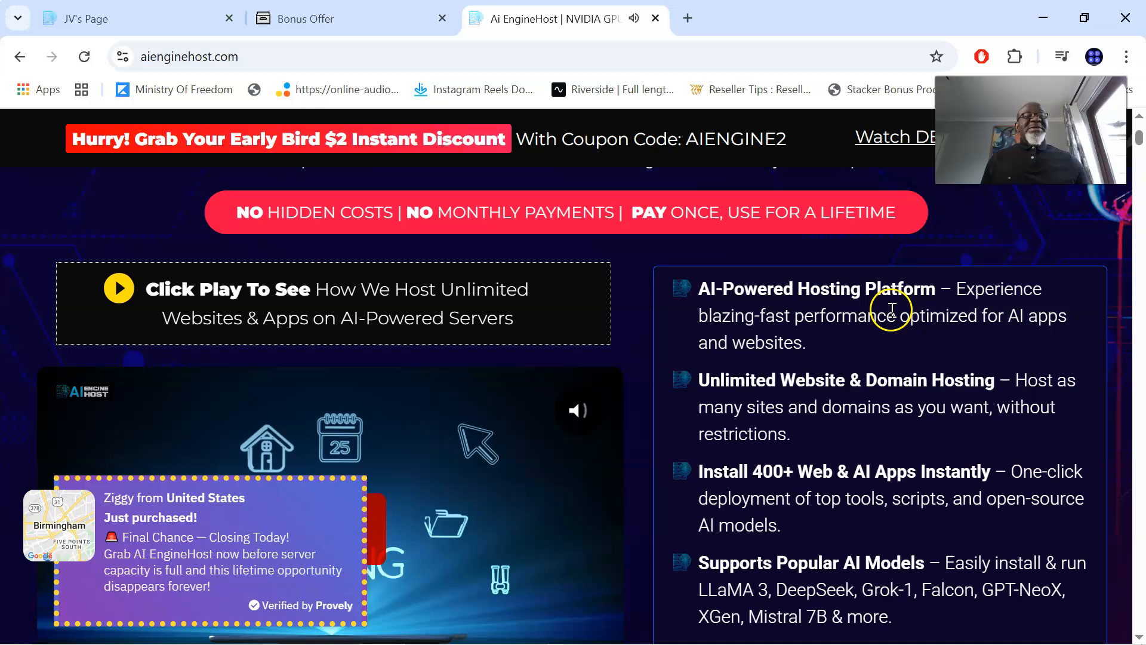
scroll(down, 3)
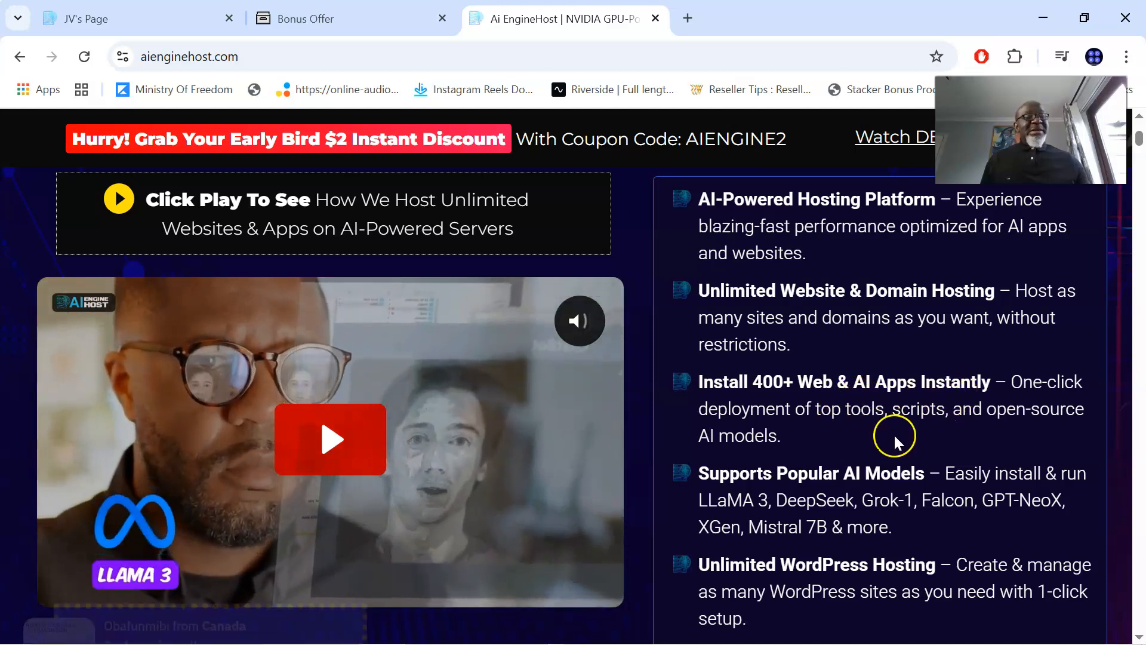
scroll(down, 3)
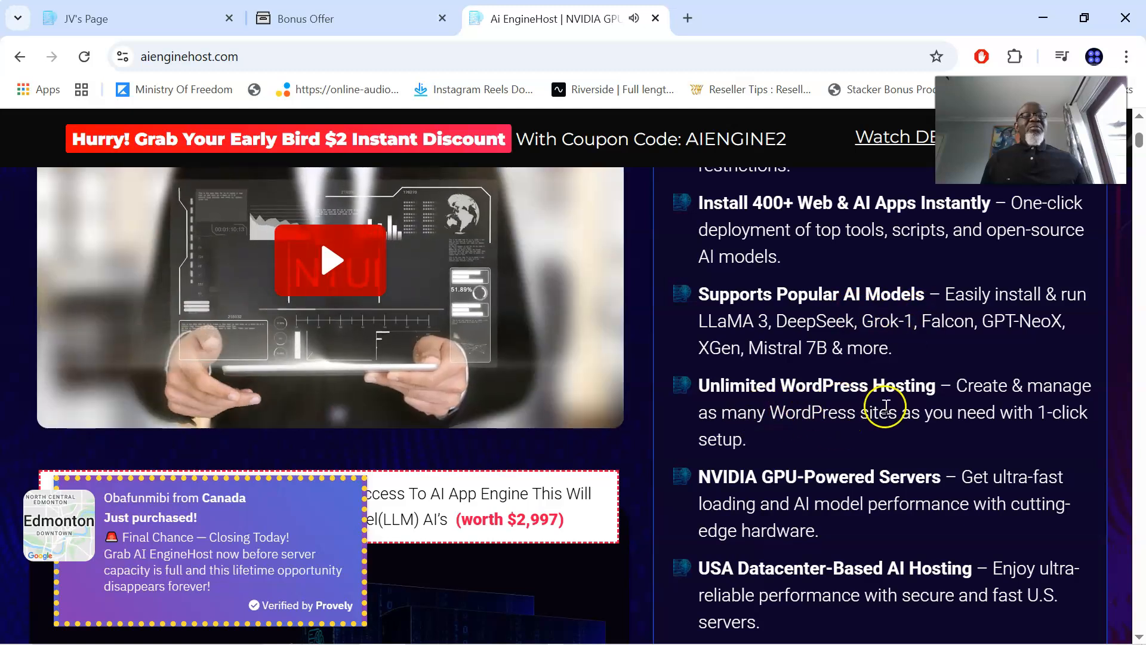
scroll(down, 3)
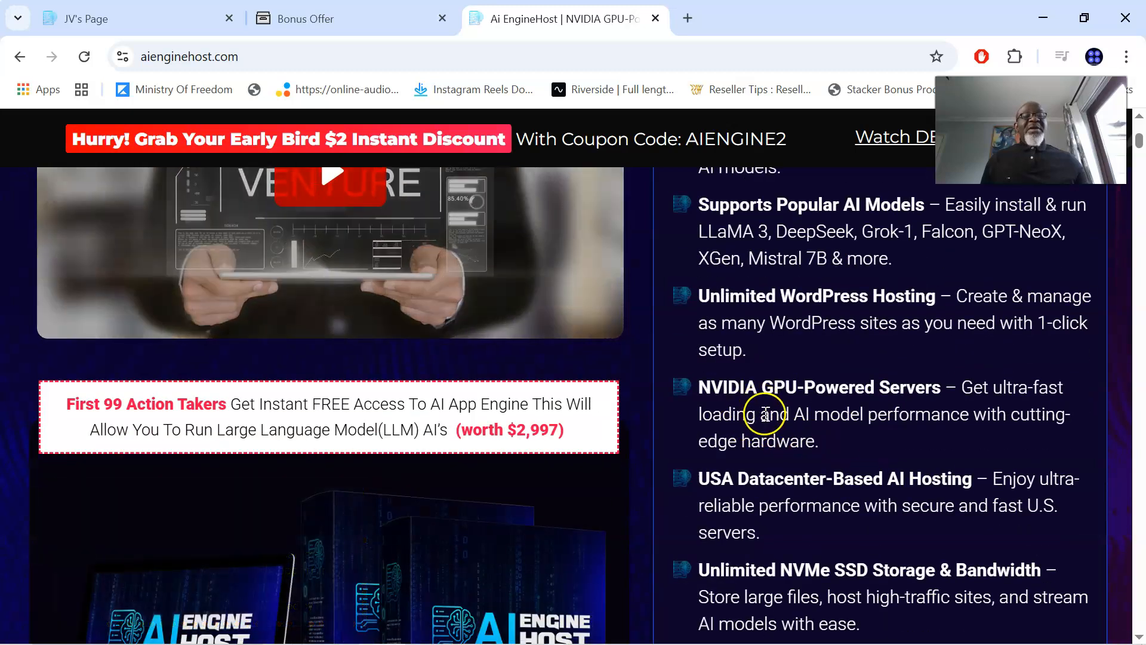
scroll(down, 3)
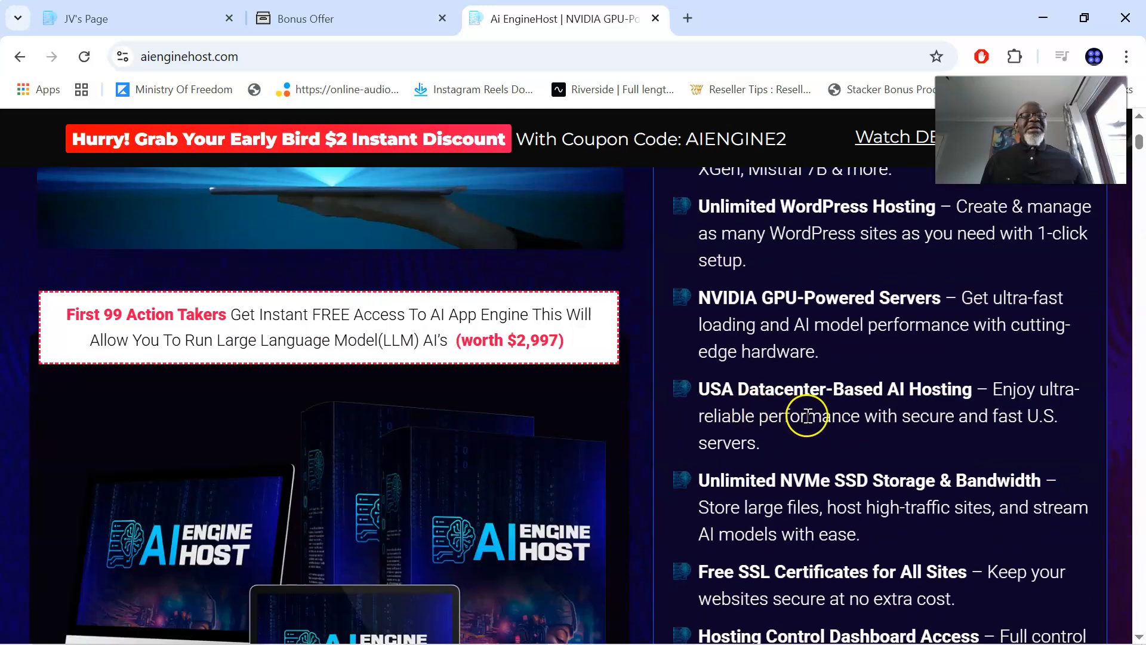
mouse_move(944, 406)
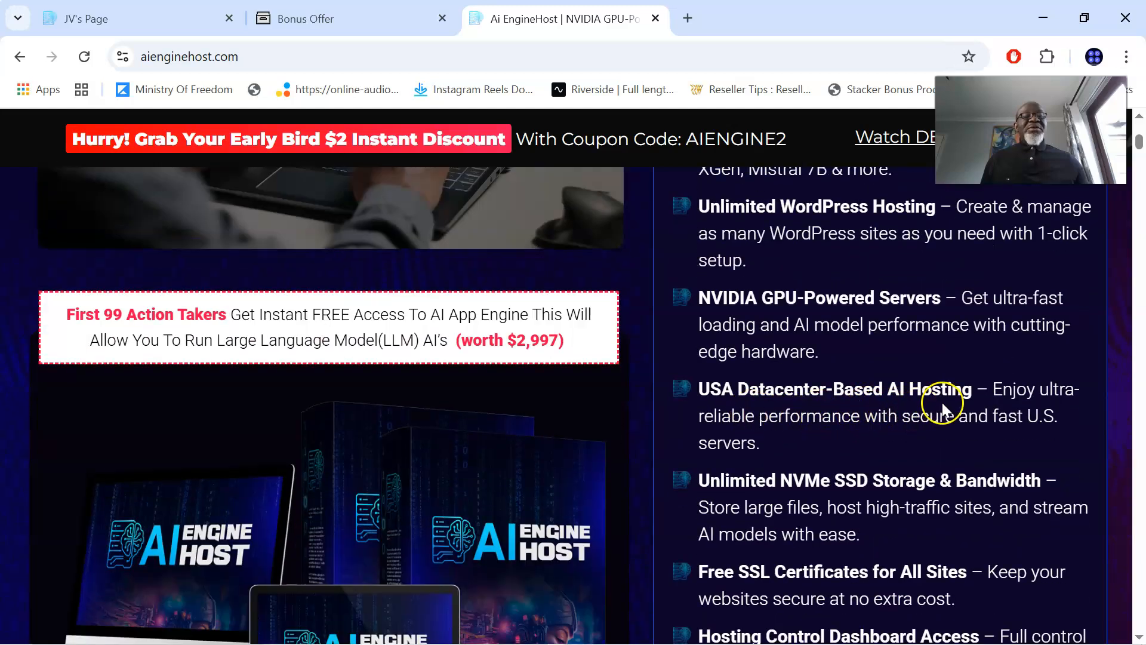
scroll(down, 3)
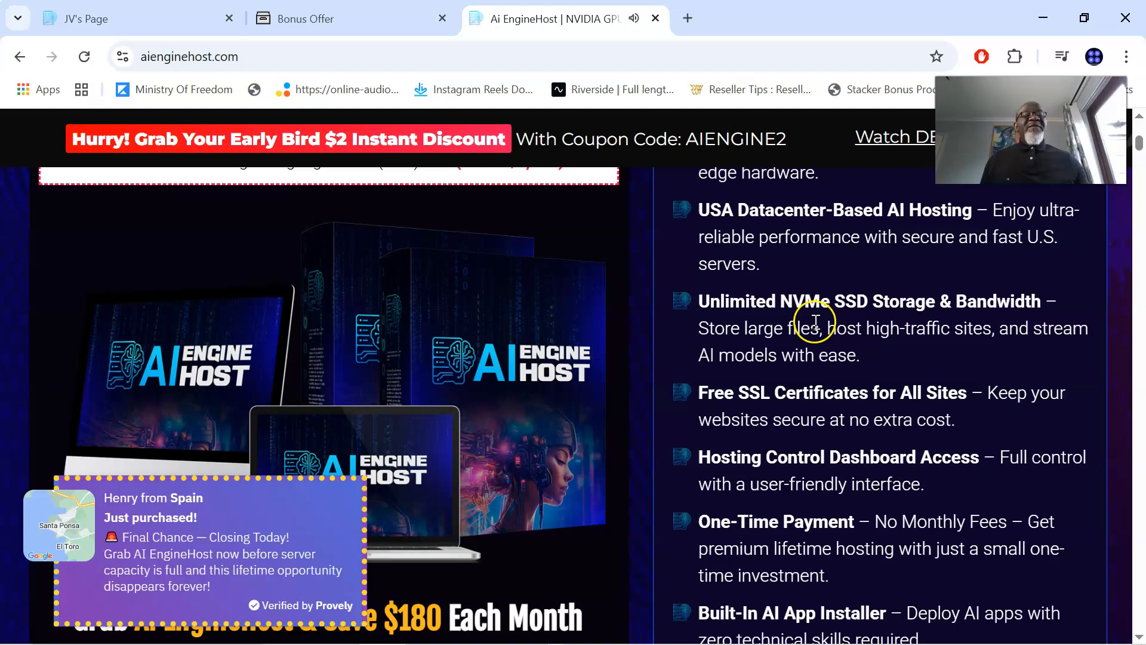
mouse_move(943, 325)
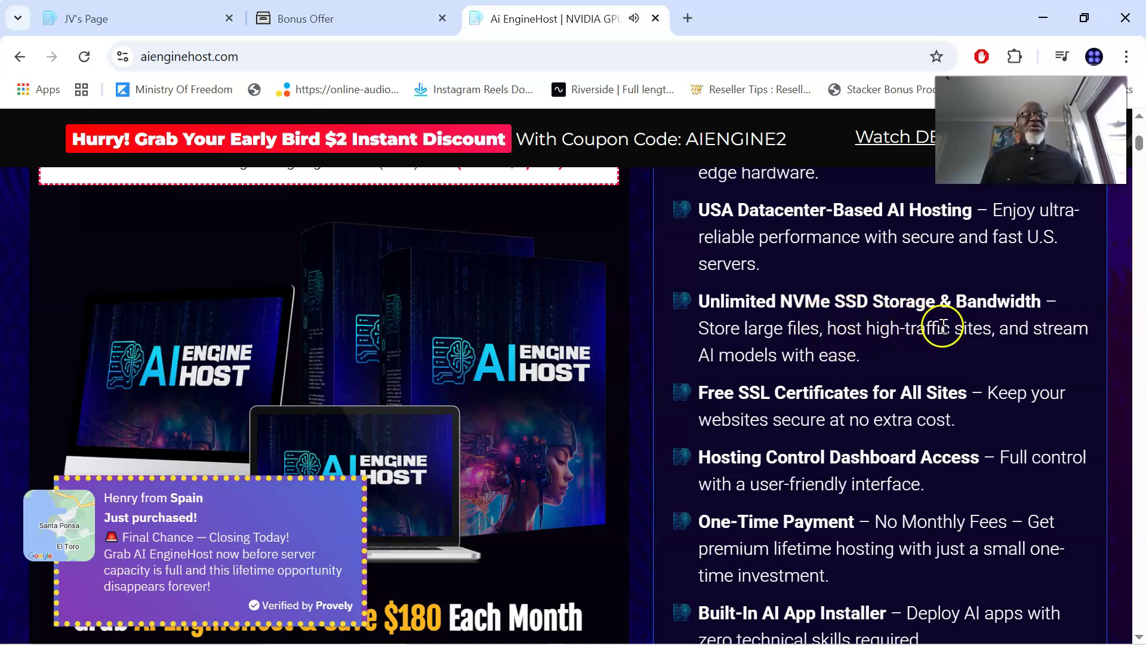
mouse_move(853, 415)
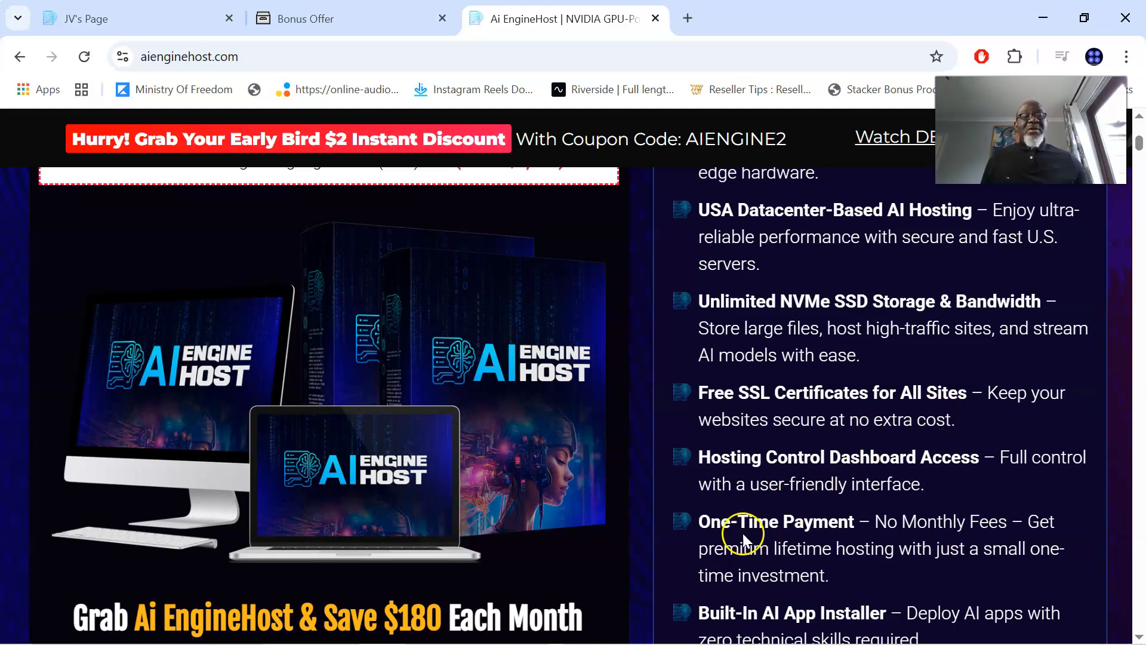
mouse_move(958, 534)
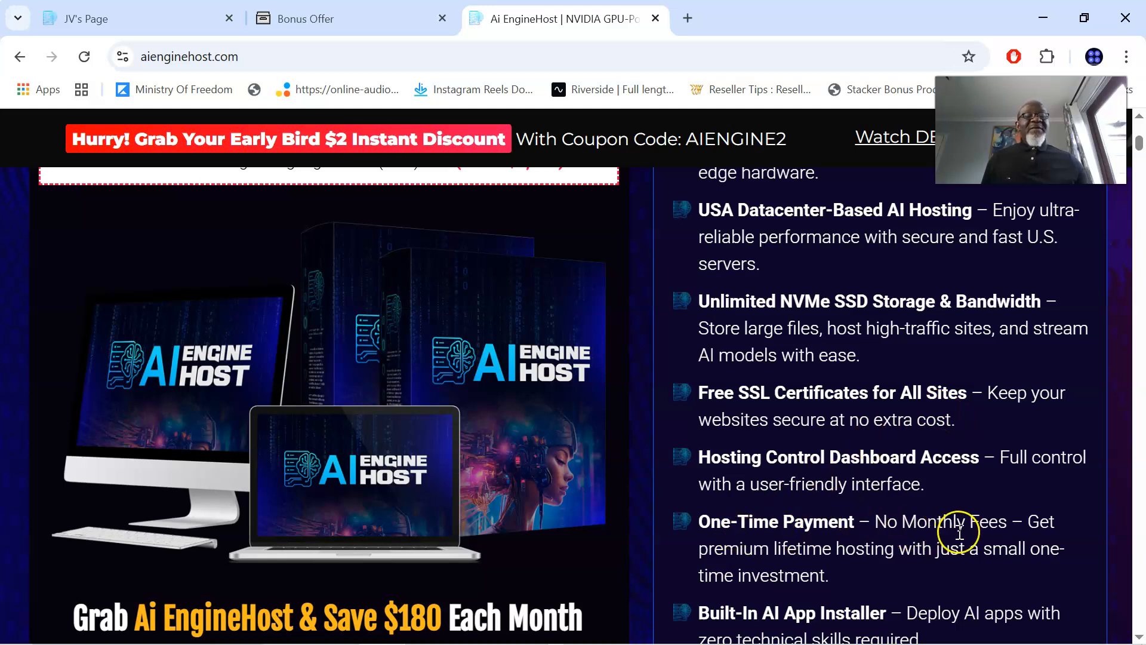
scroll(down, 3)
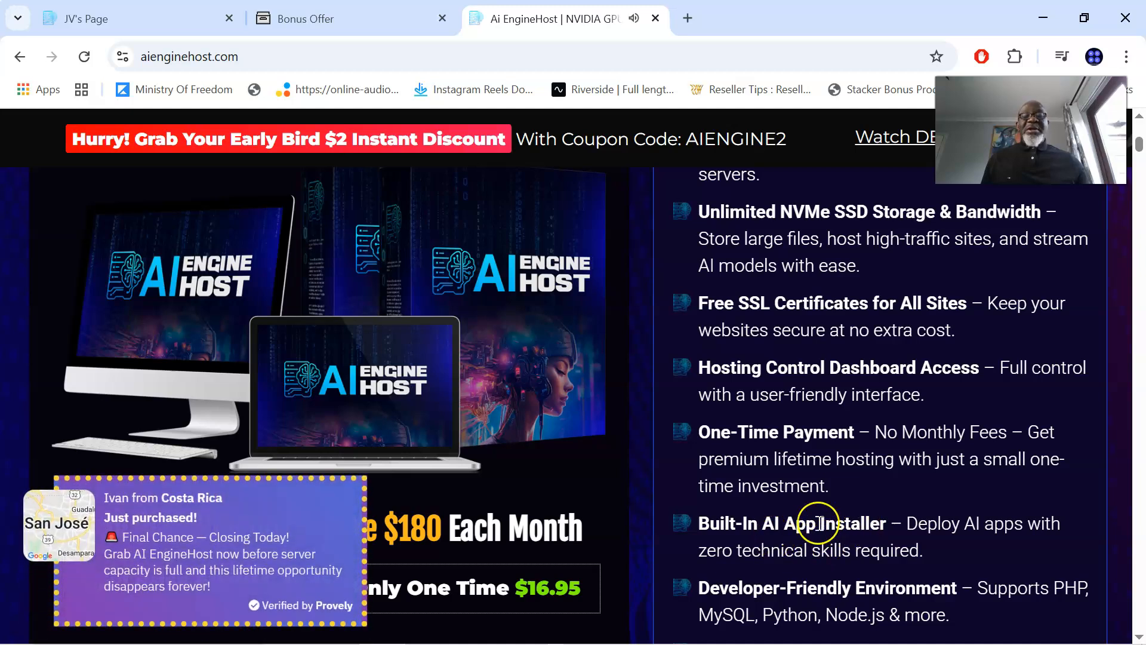
scroll(down, 3)
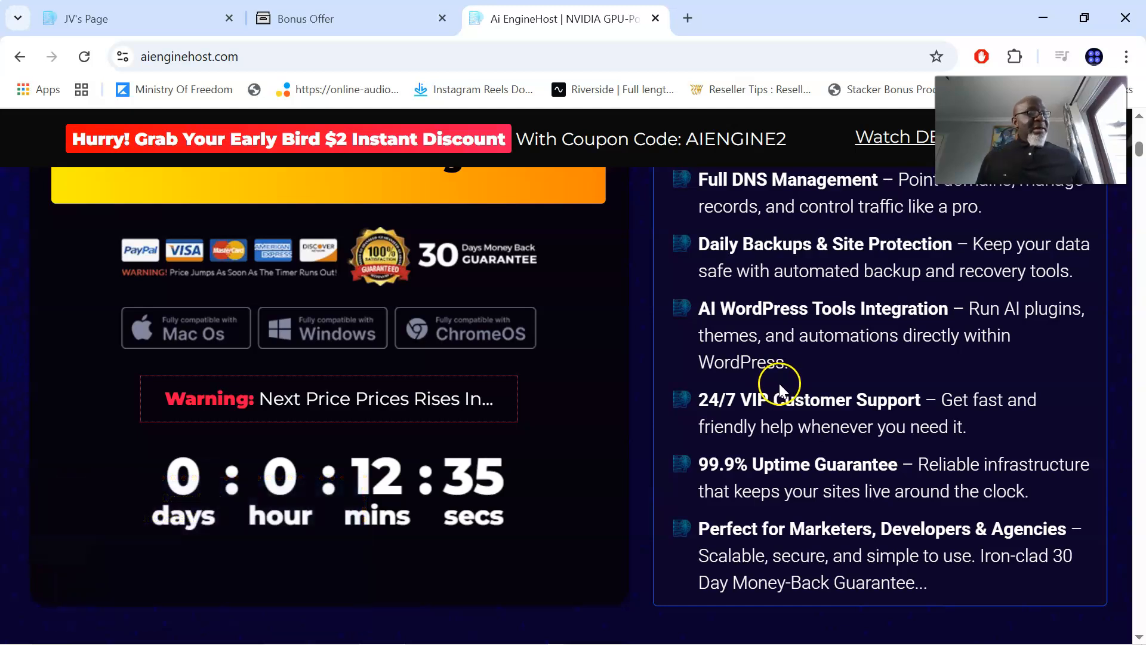
scroll(down, 3)
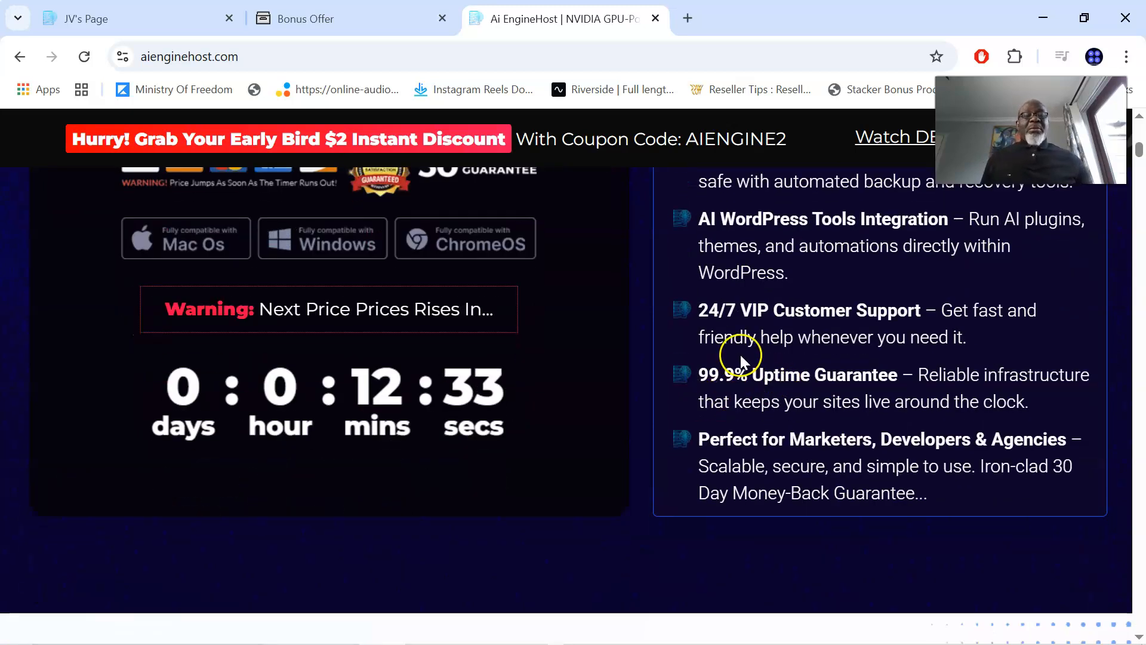
scroll(down, 3)
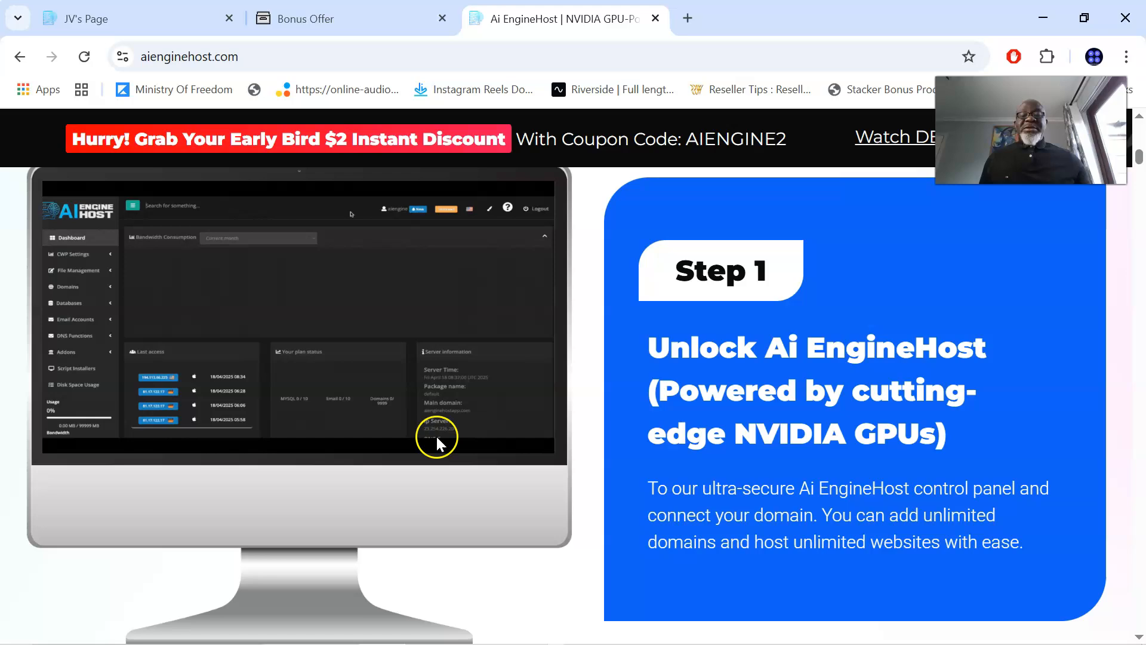
scroll(down, 3)
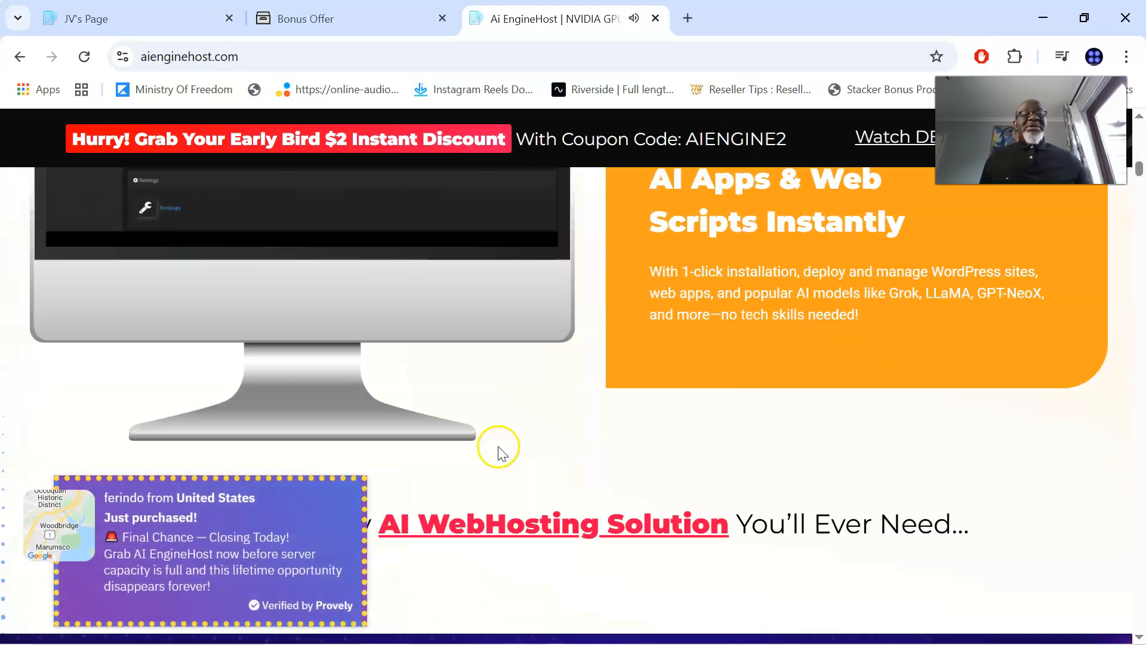
scroll(down, 3)
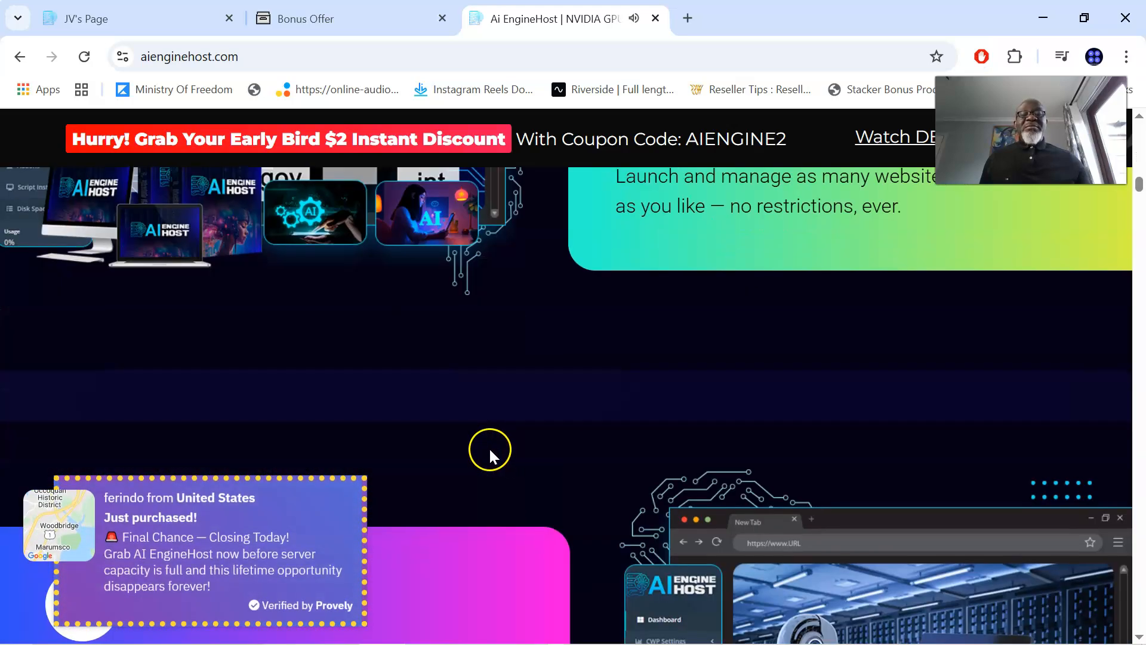
scroll(down, 3)
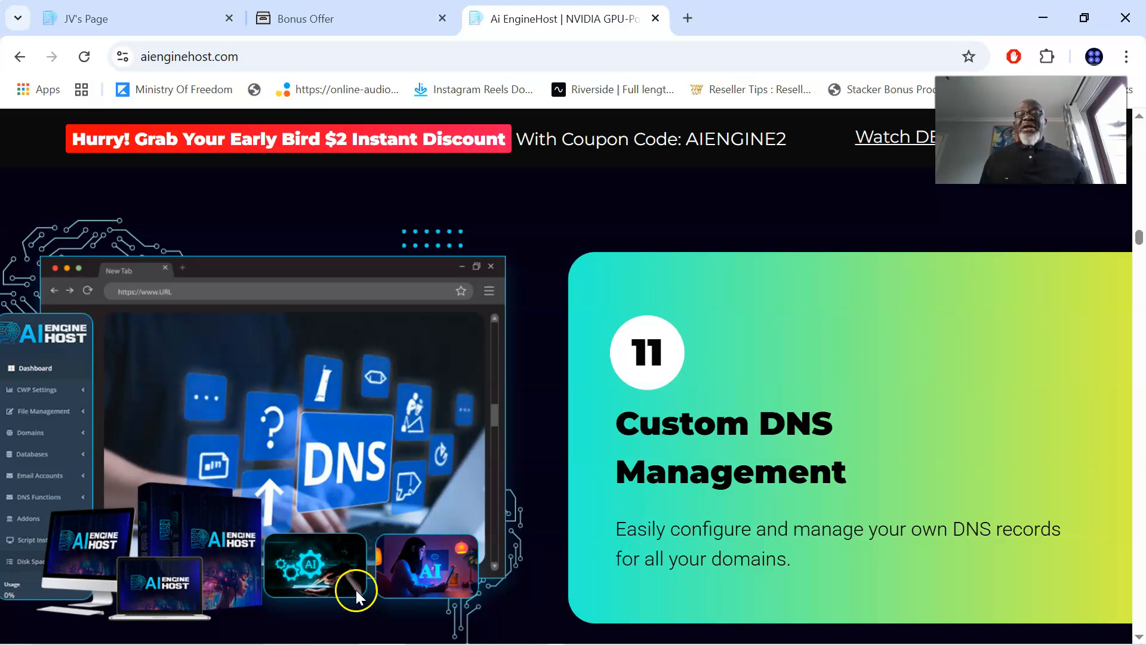
Return to the Bonus Offer tab and bring its embedded product video into view.
click(329, 18)
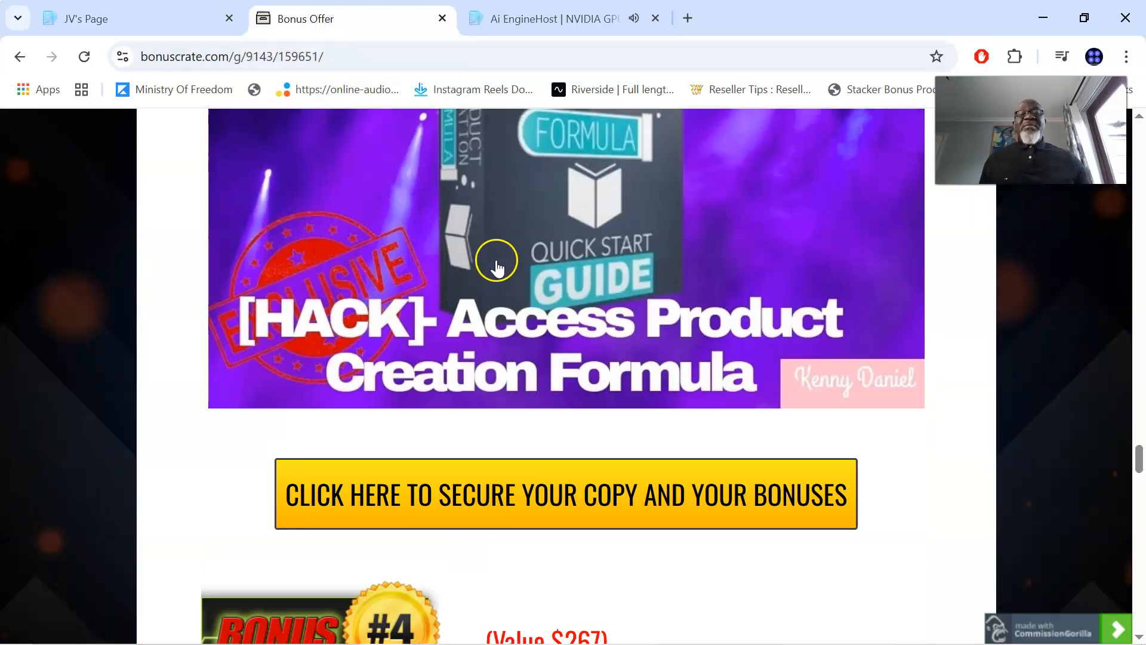
scroll(down, 3)
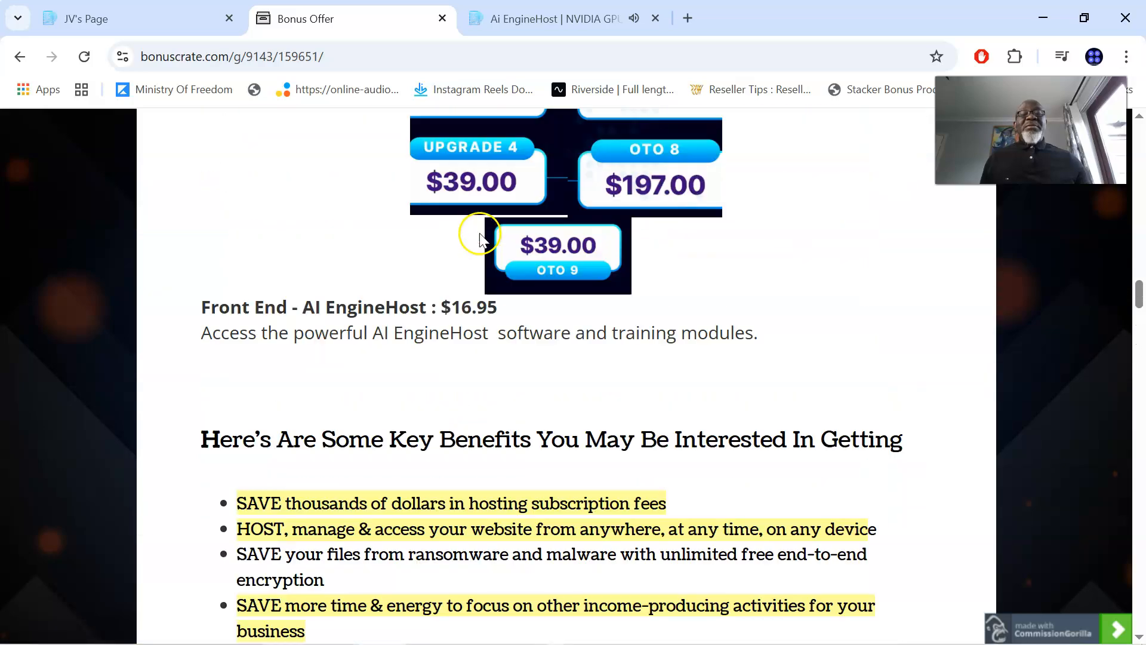
scroll(up, 3)
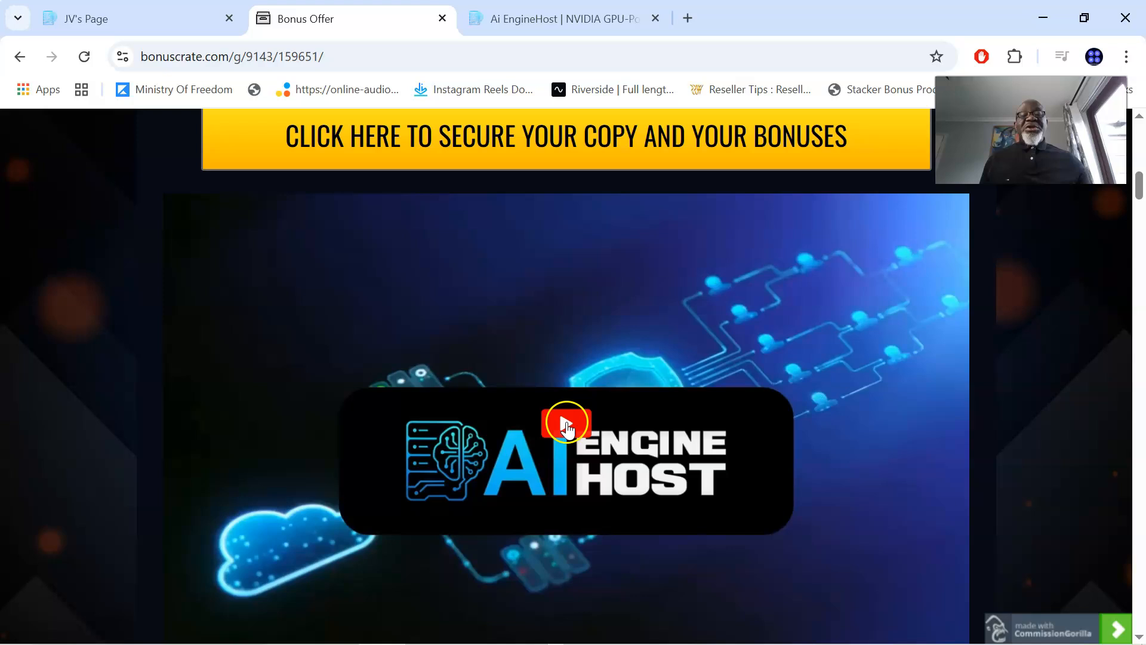
Play the embedded AI EngineHost video until it shows the hosting login and control panel dashboard.
click(566, 424)
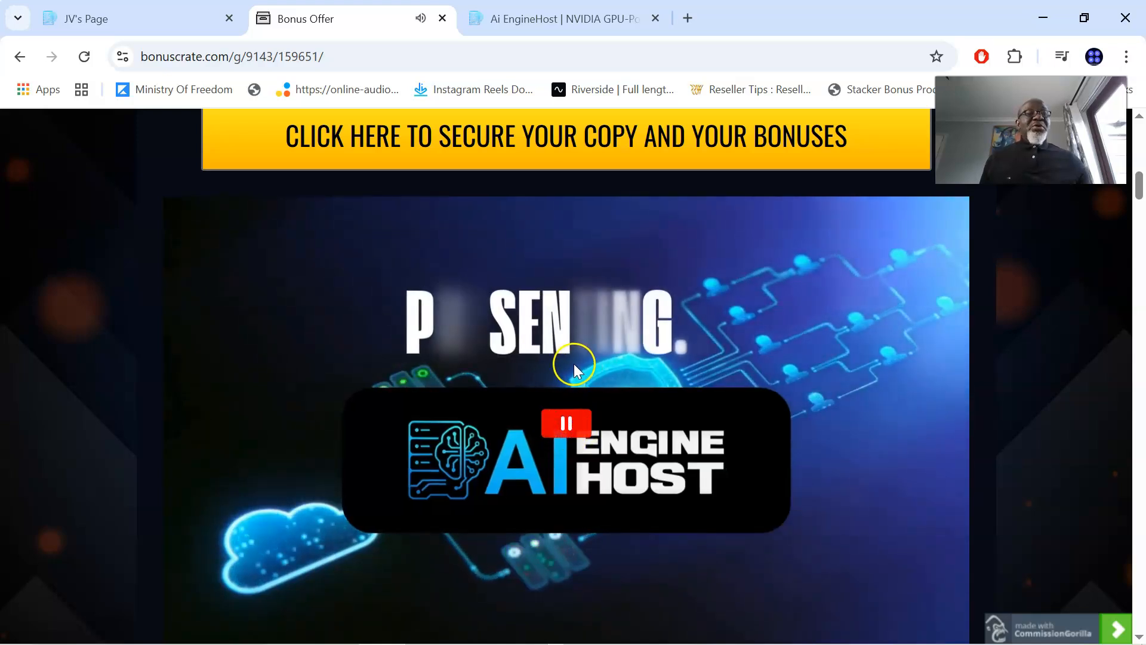
mouse_move(644, 395)
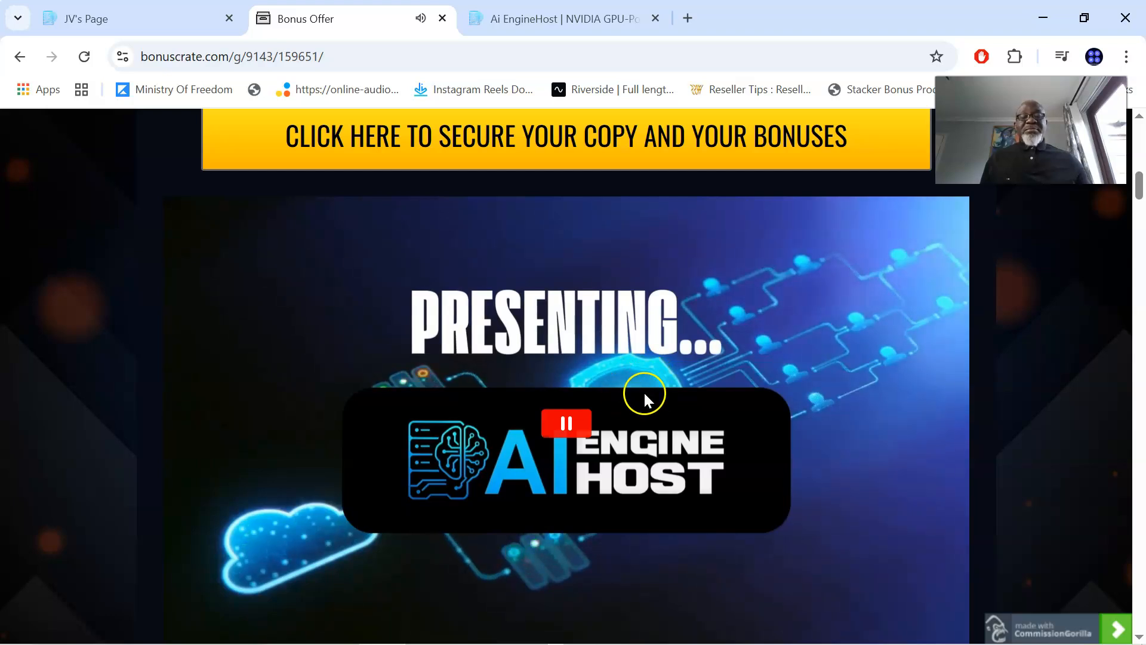
scroll(down, 3)
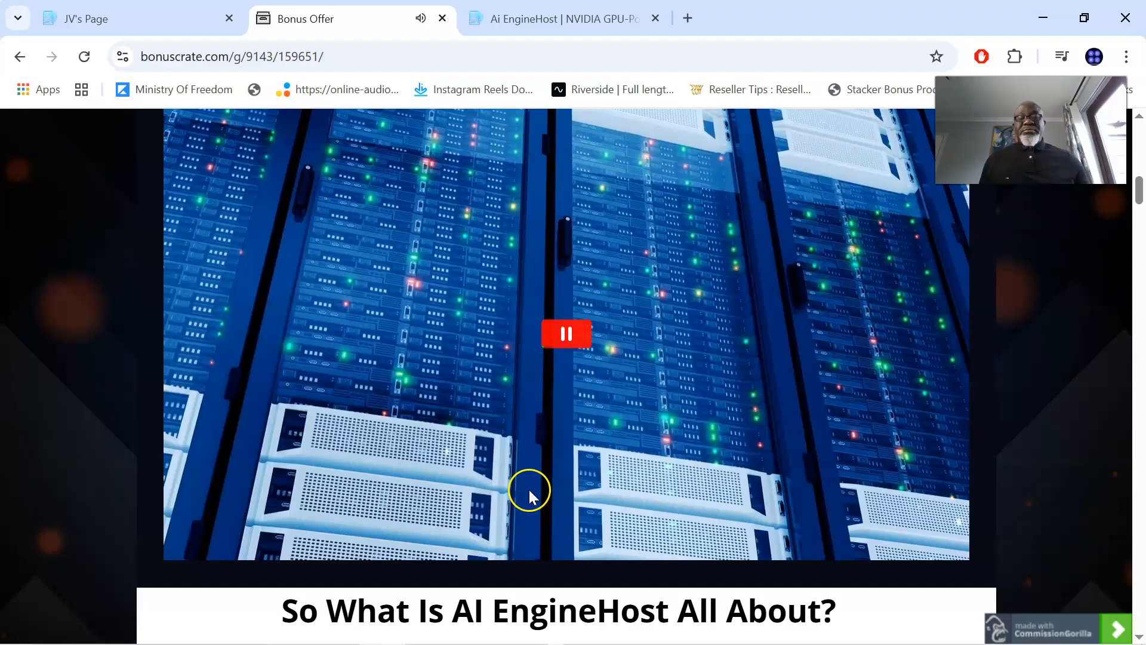
mouse_move(544, 483)
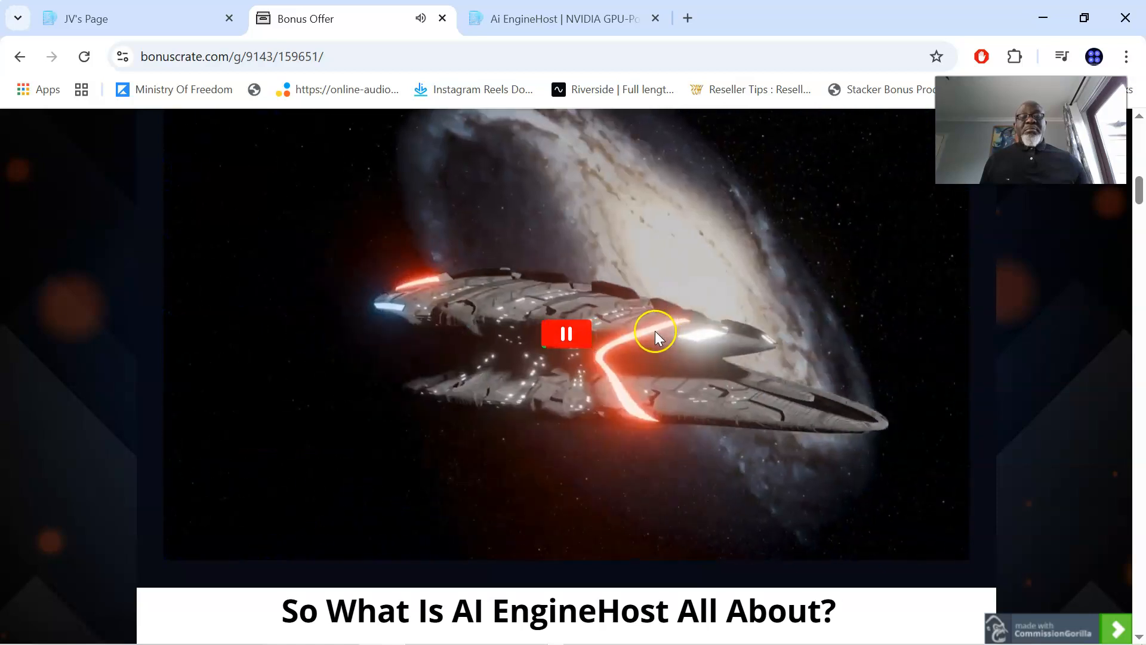
mouse_move(540, 462)
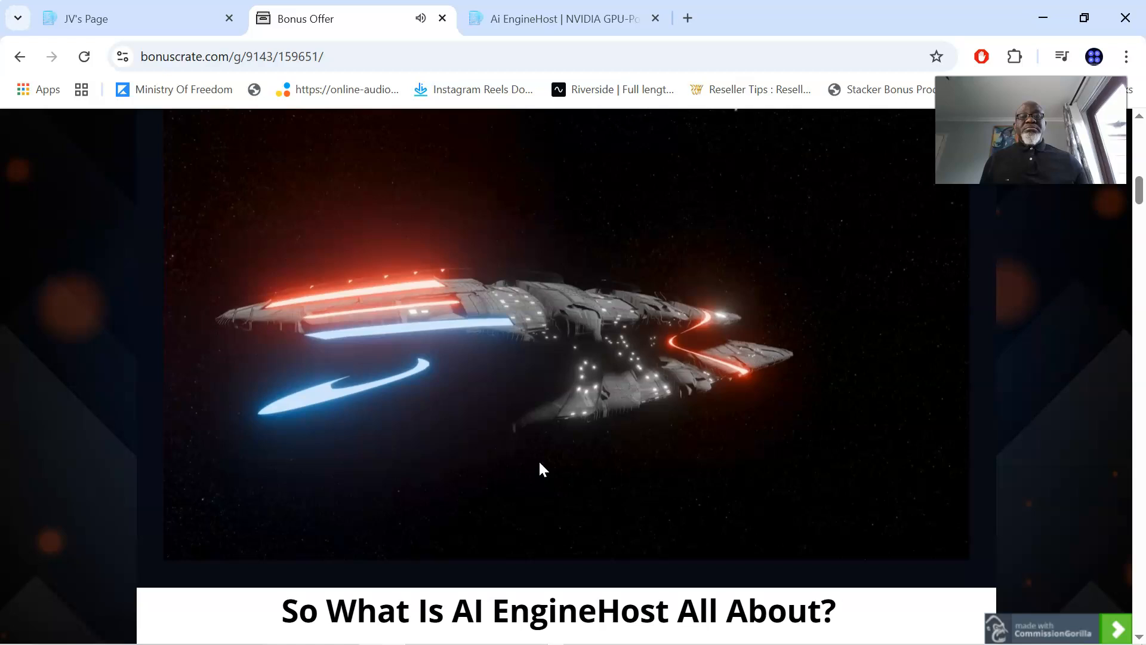
click(543, 469)
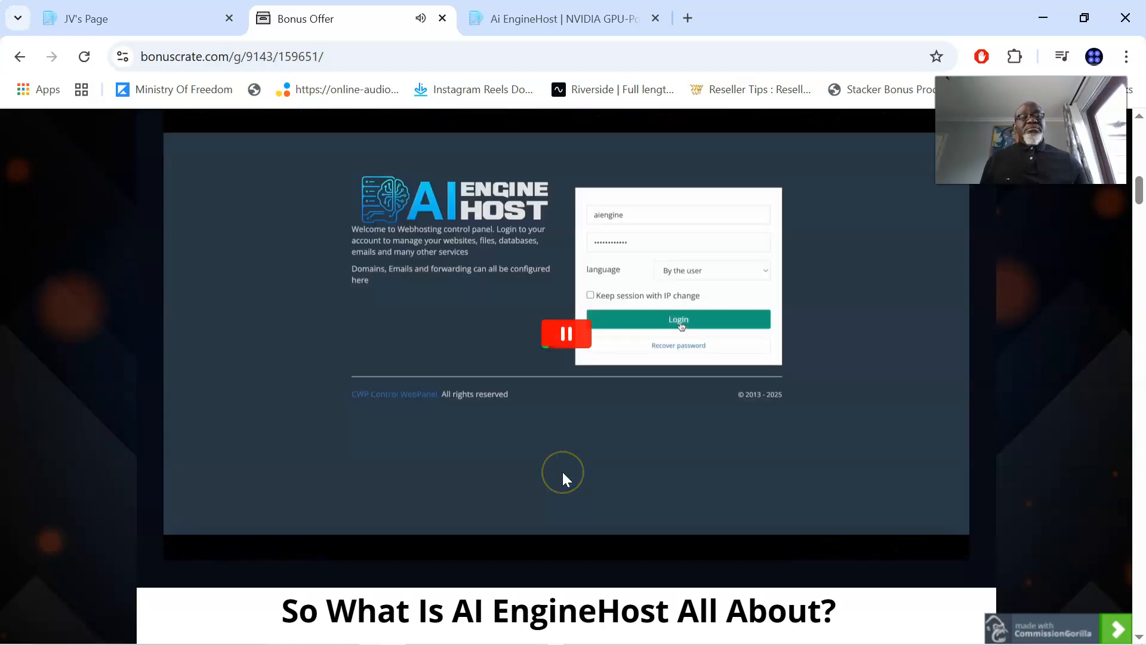
click(678, 320)
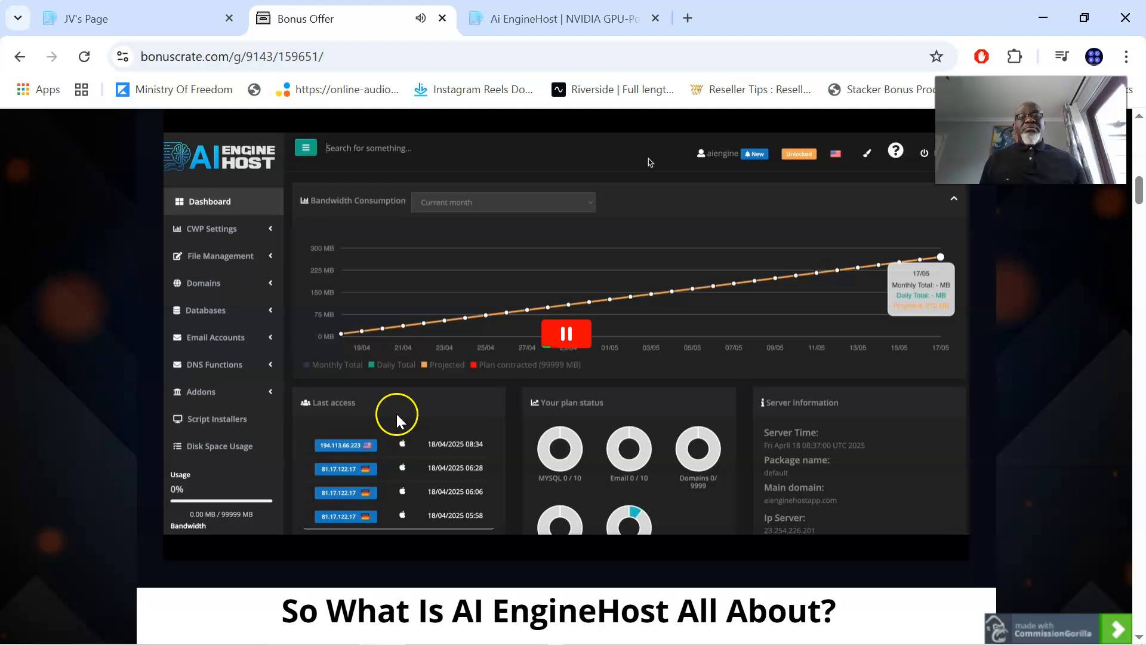
Follow the demo through the control panel tools and addon domains to the Softaculous installer.
scroll(down, 3)
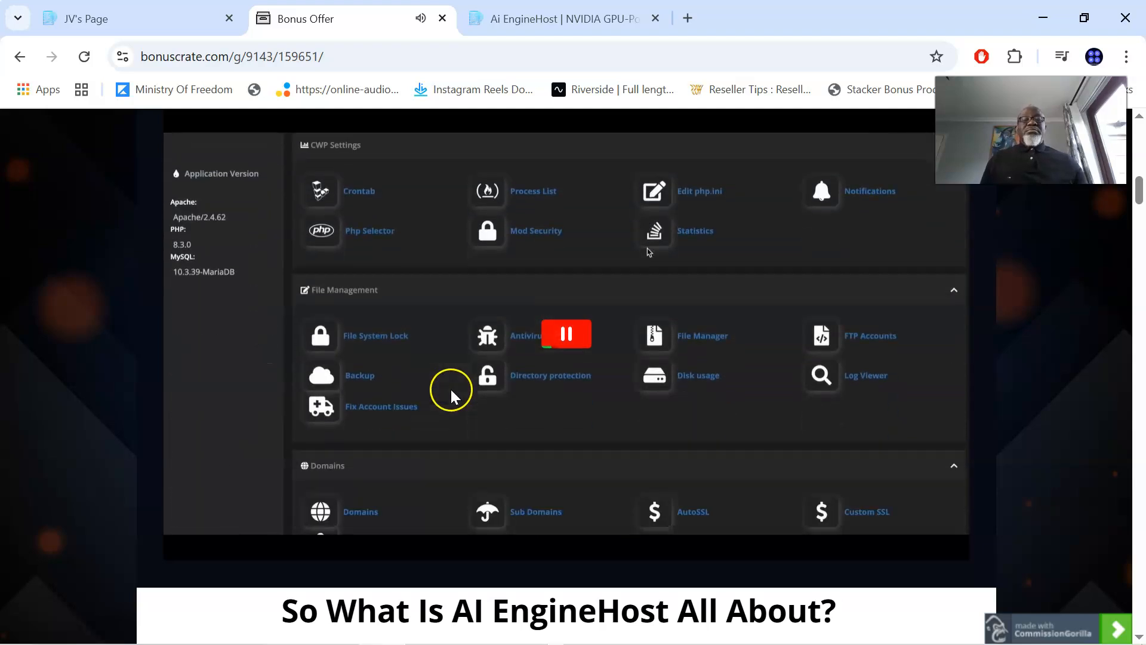
scroll(down, 3)
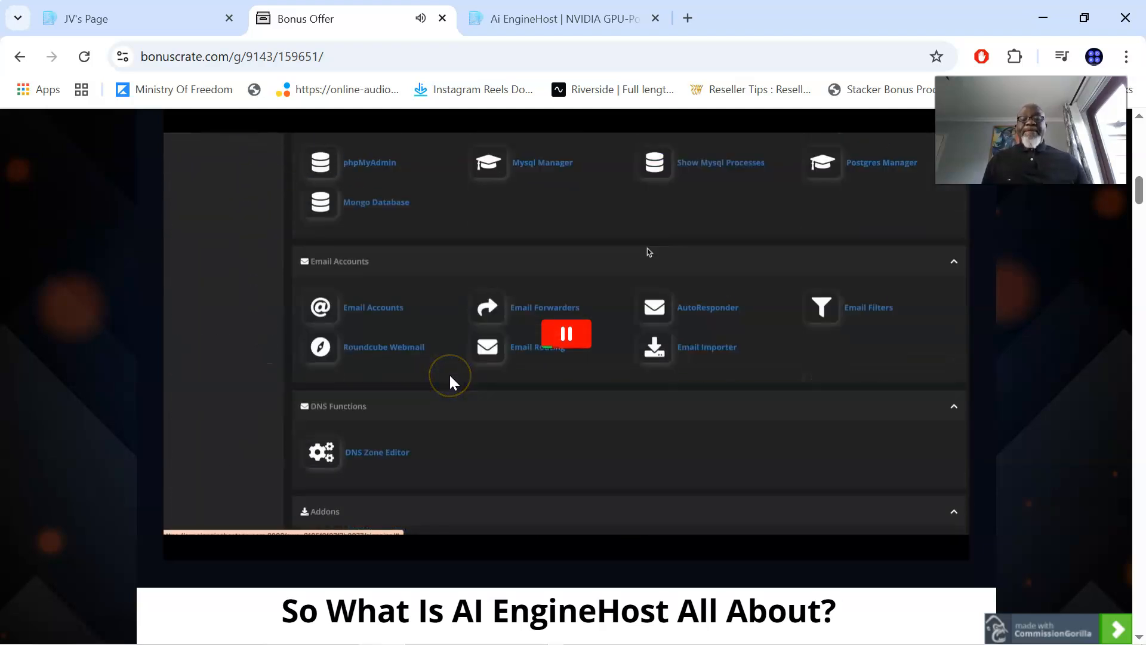
scroll(down, 3)
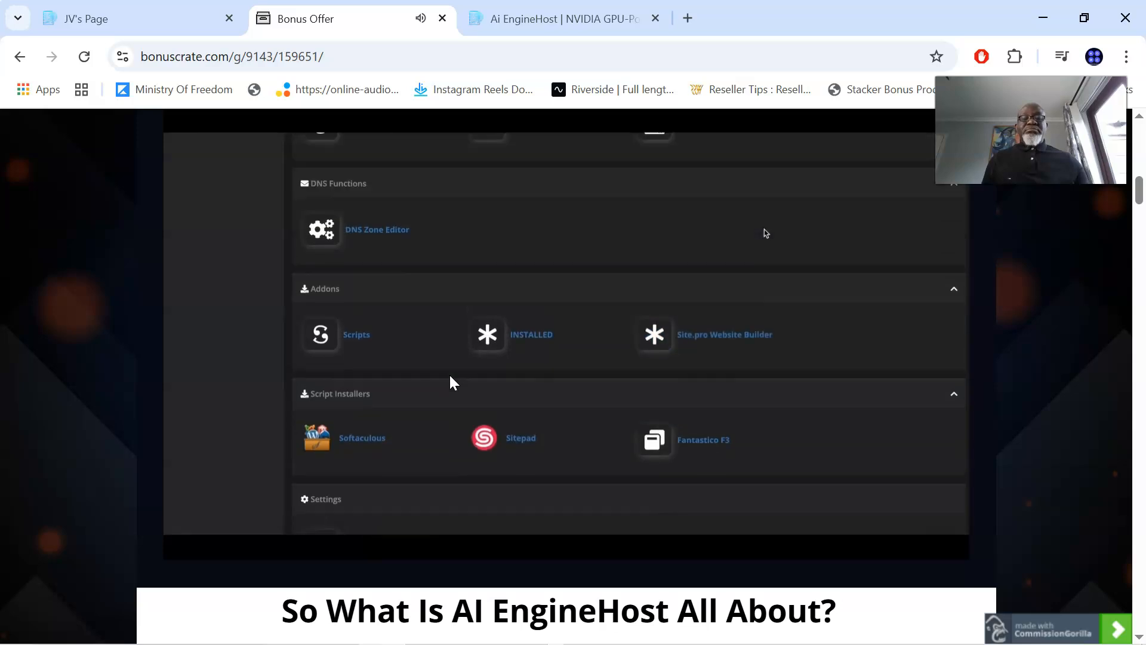
scroll(up, 3)
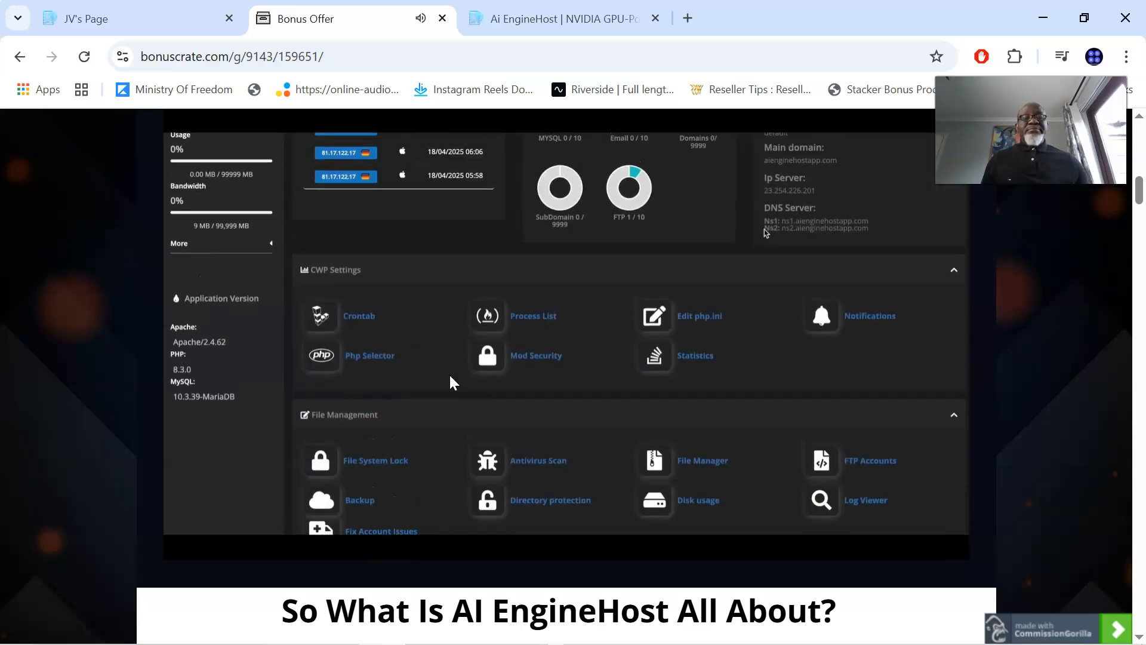
scroll(down, 3)
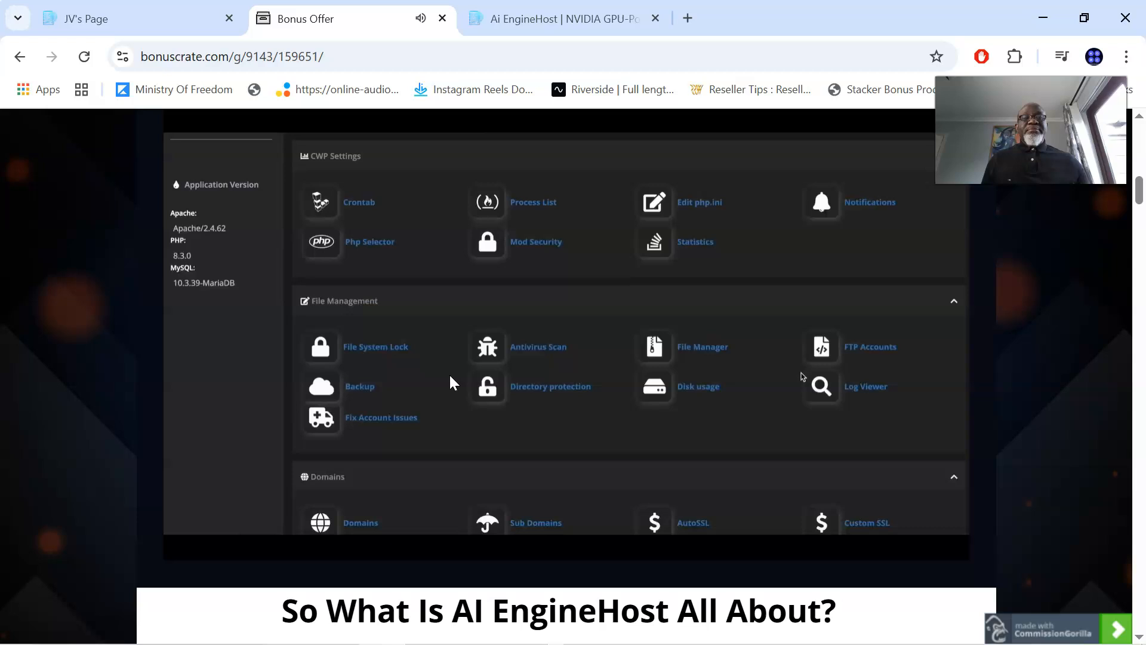
scroll(down, 3)
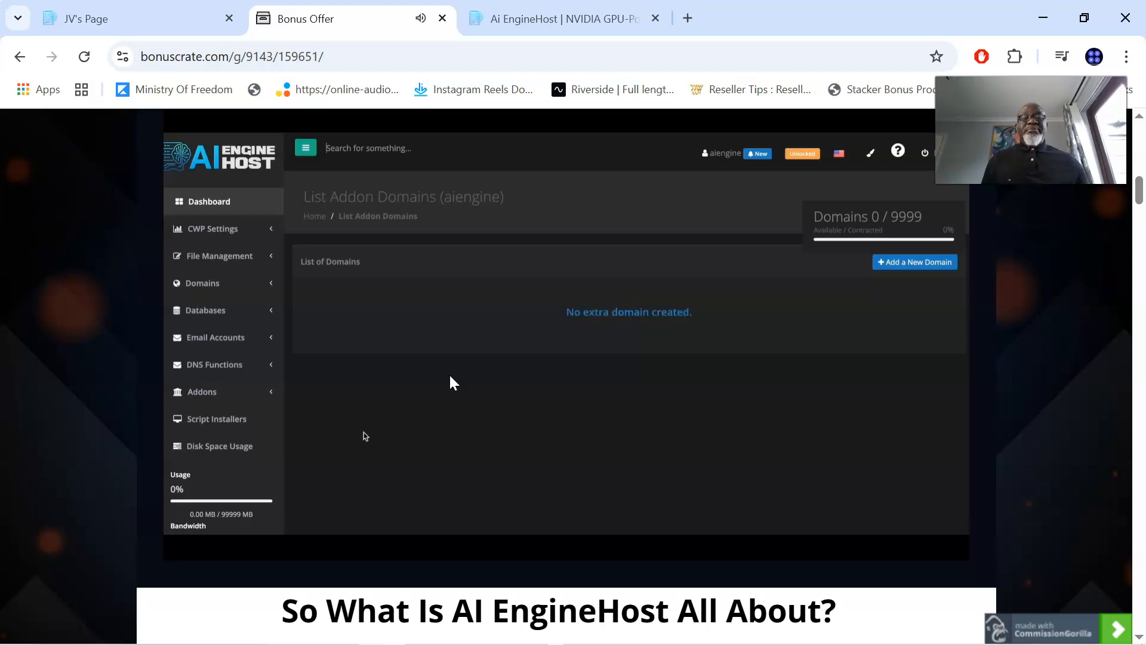
click(914, 261)
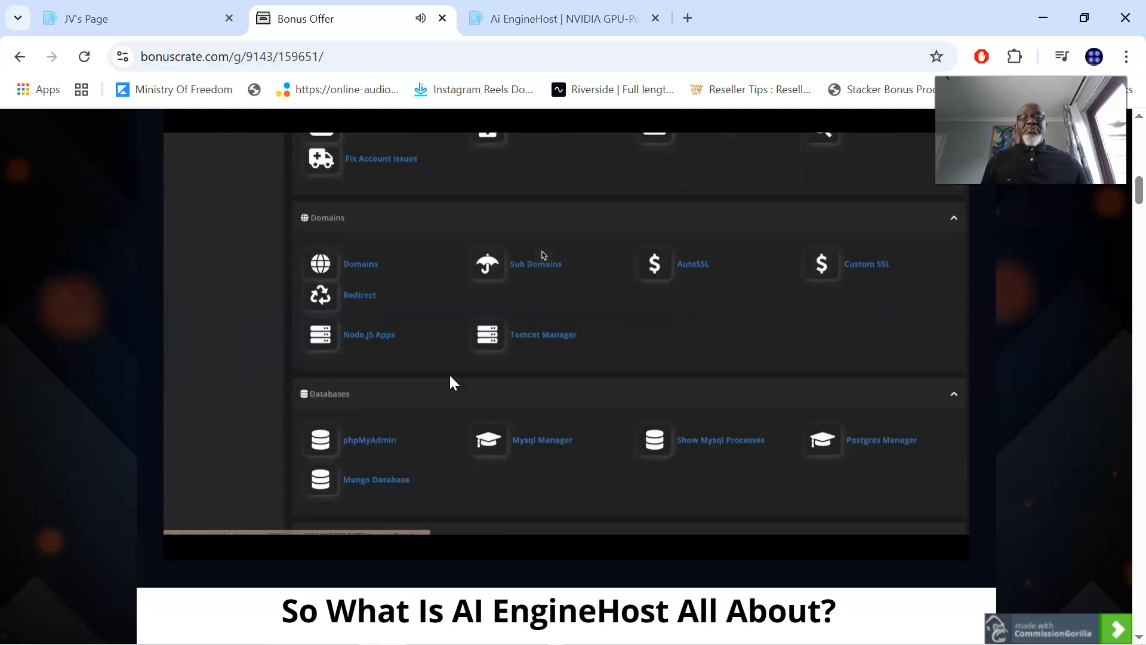
scroll(down, 3)
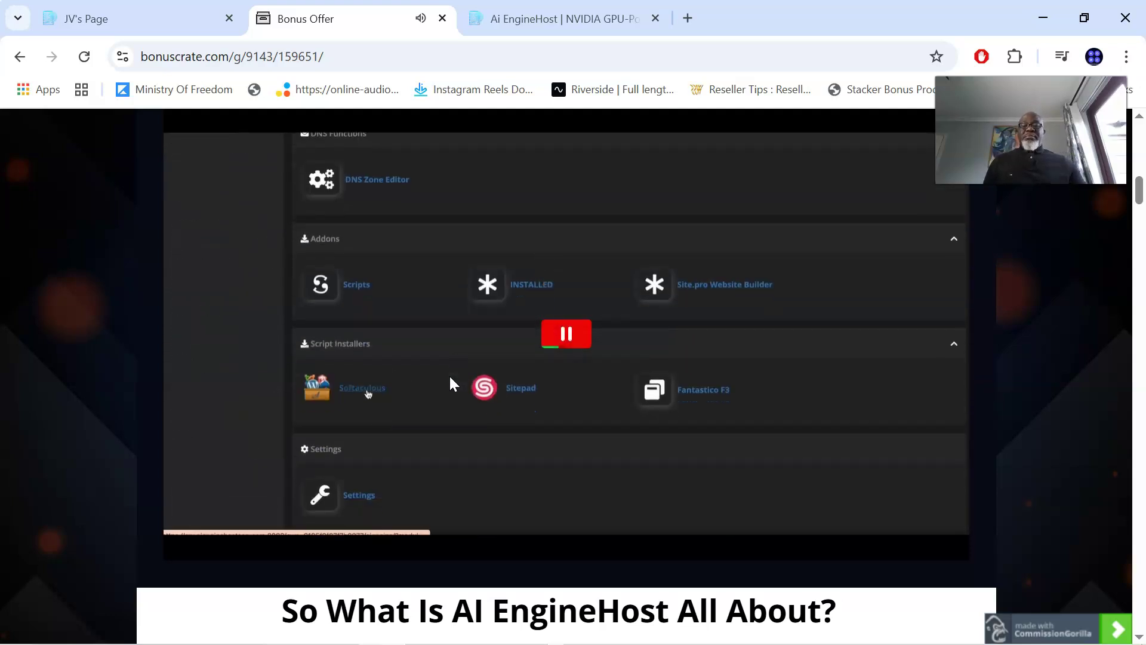
mouse_move(442, 372)
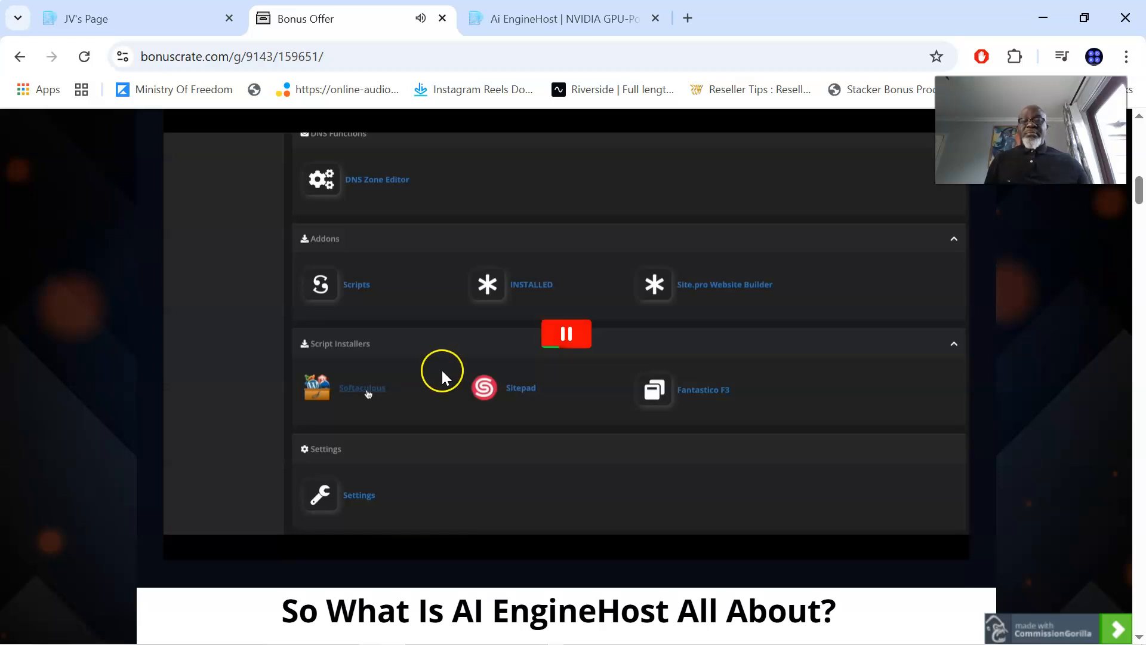
click(362, 388)
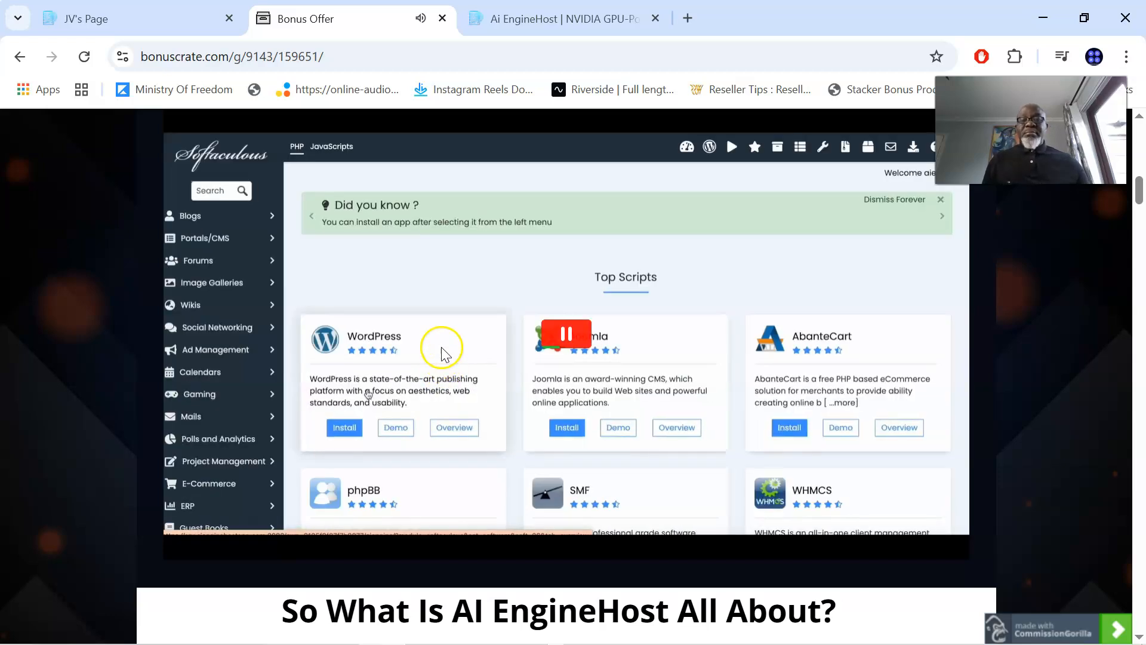
Watch the demo browse Softaculous Top Scripts and Portals/CMS, then return to script installers.
scroll(down, 3)
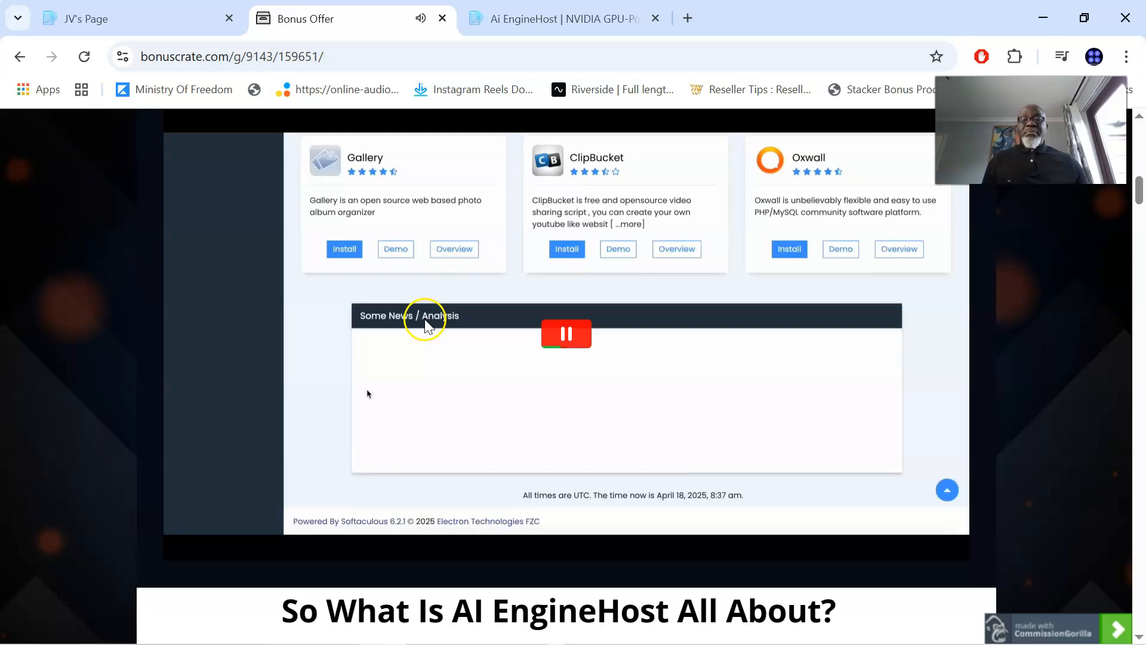
scroll(up, 3)
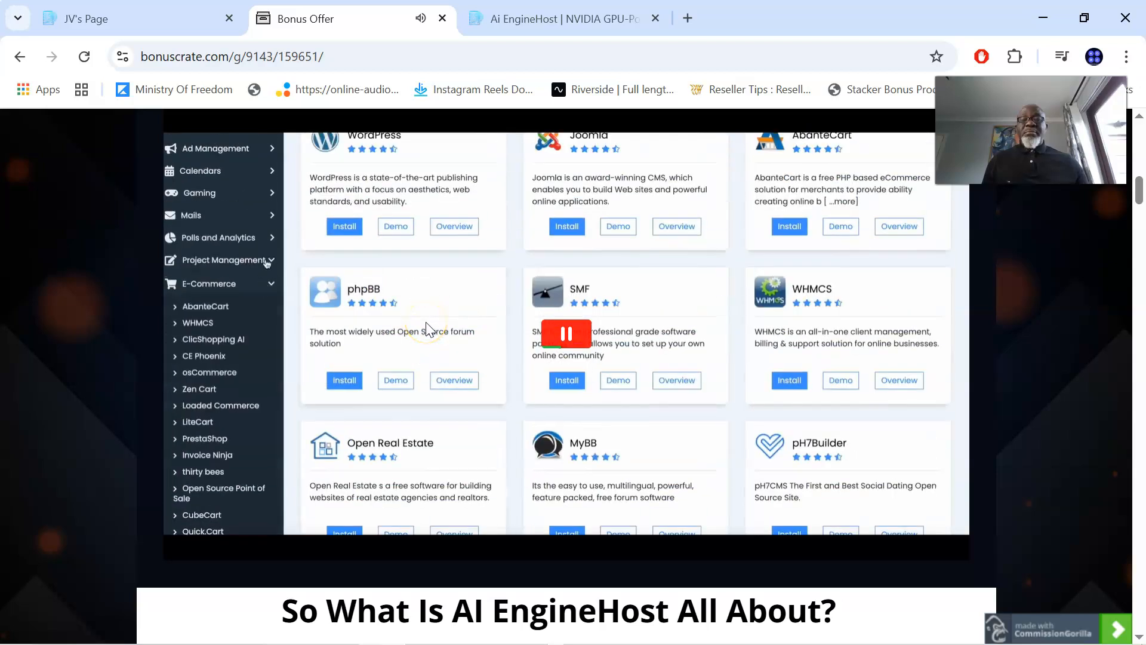
click(201, 170)
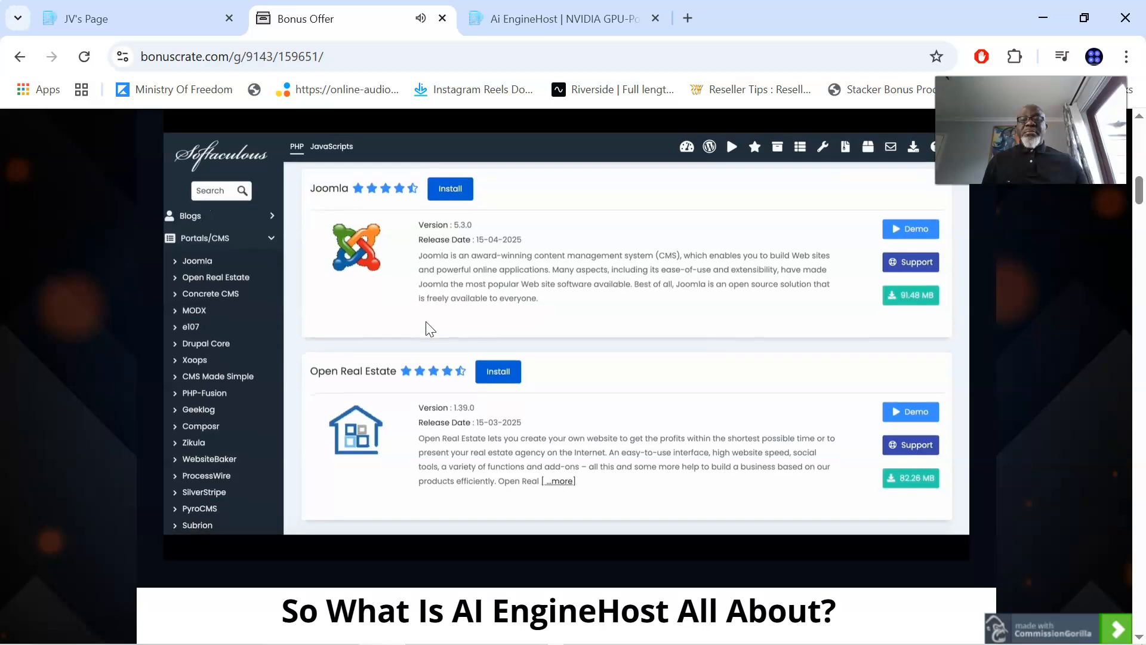
scroll(down, 3)
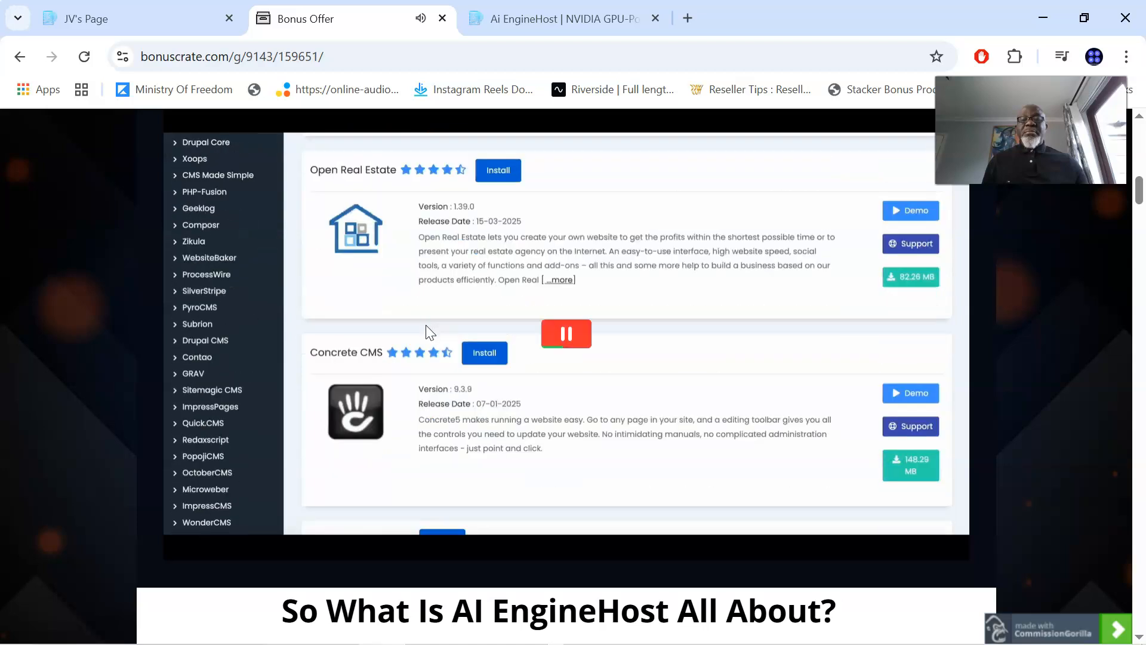
scroll(down, 3)
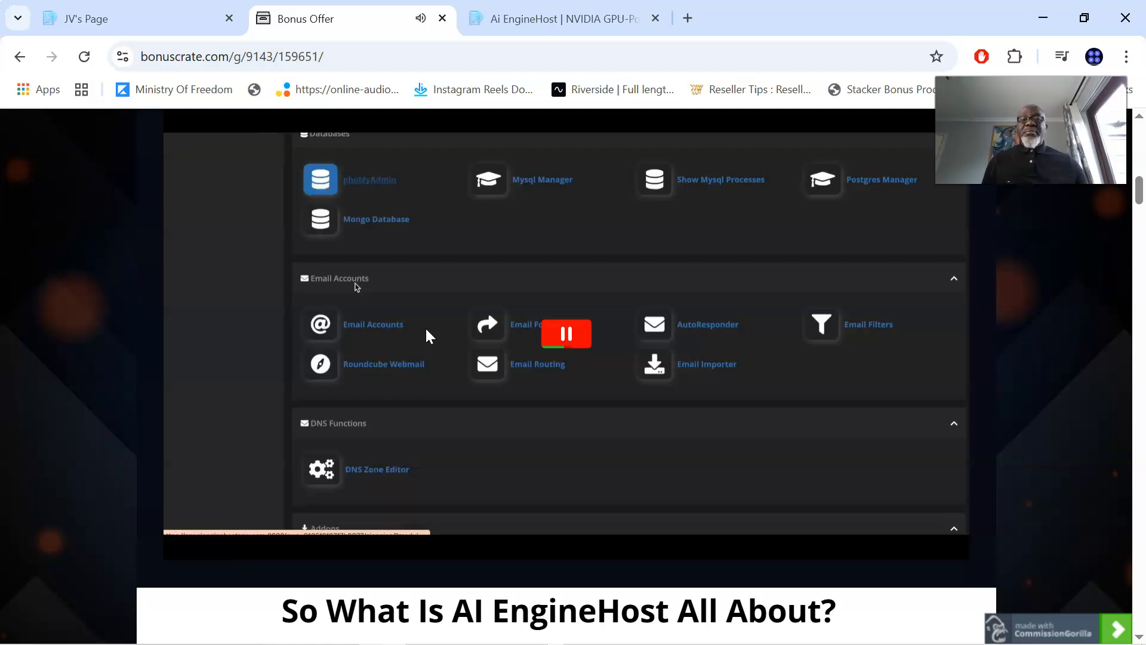
scroll(down, 3)
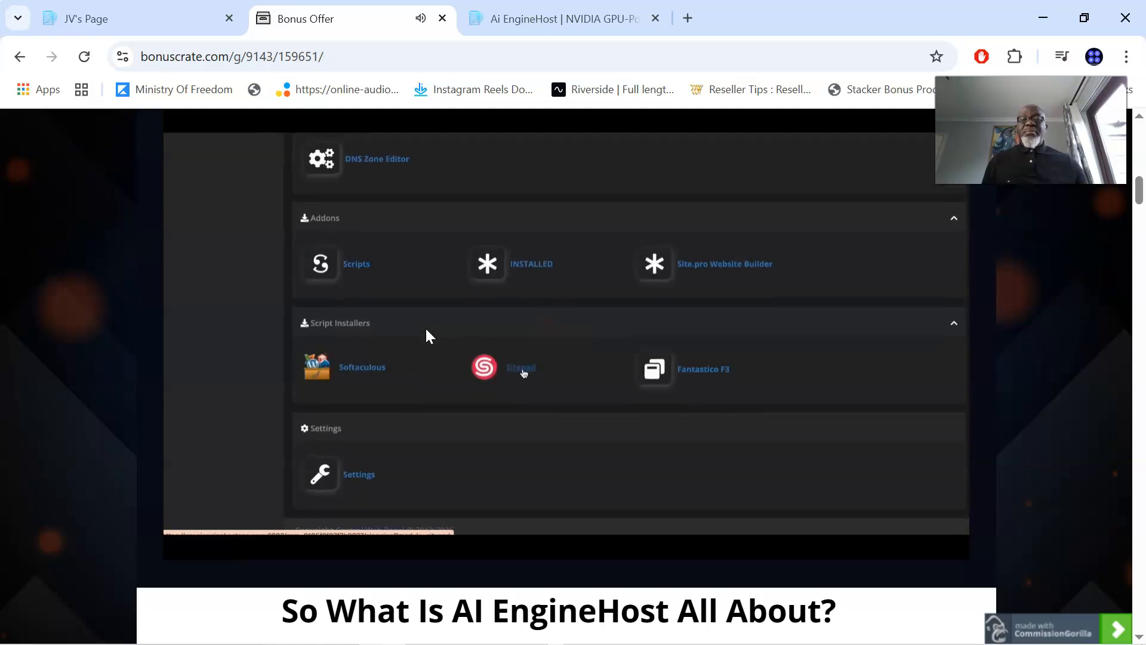
Watch the demo open SitePad, browse Latest Themes and theme Select cards, then return to Dashboard.
click(521, 367)
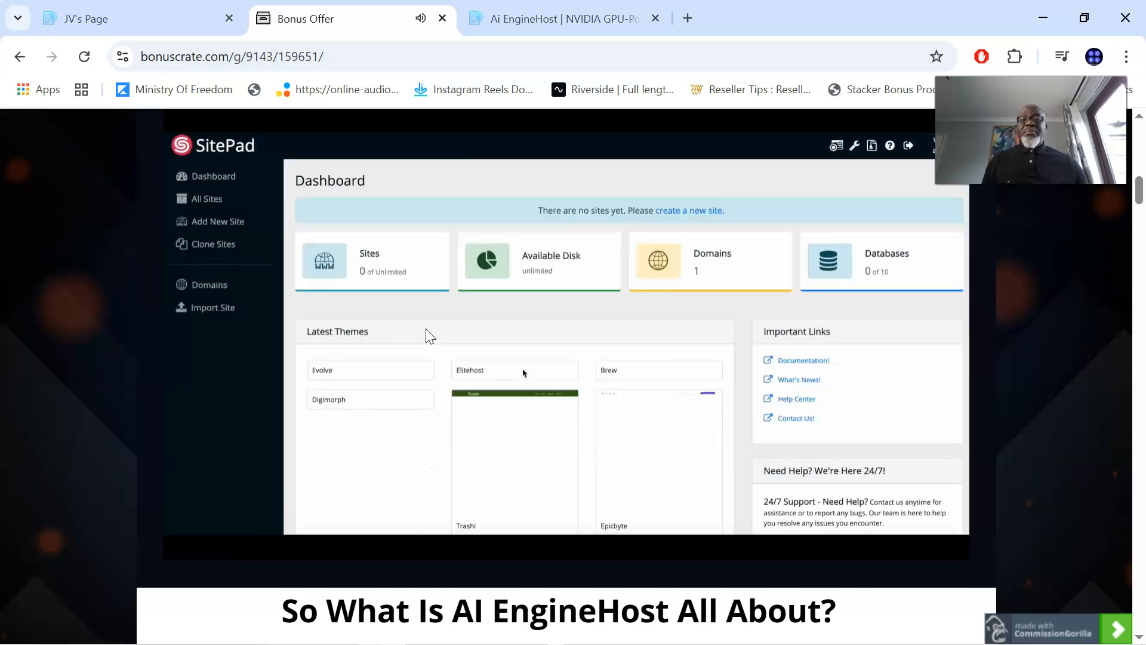
scroll(down, 3)
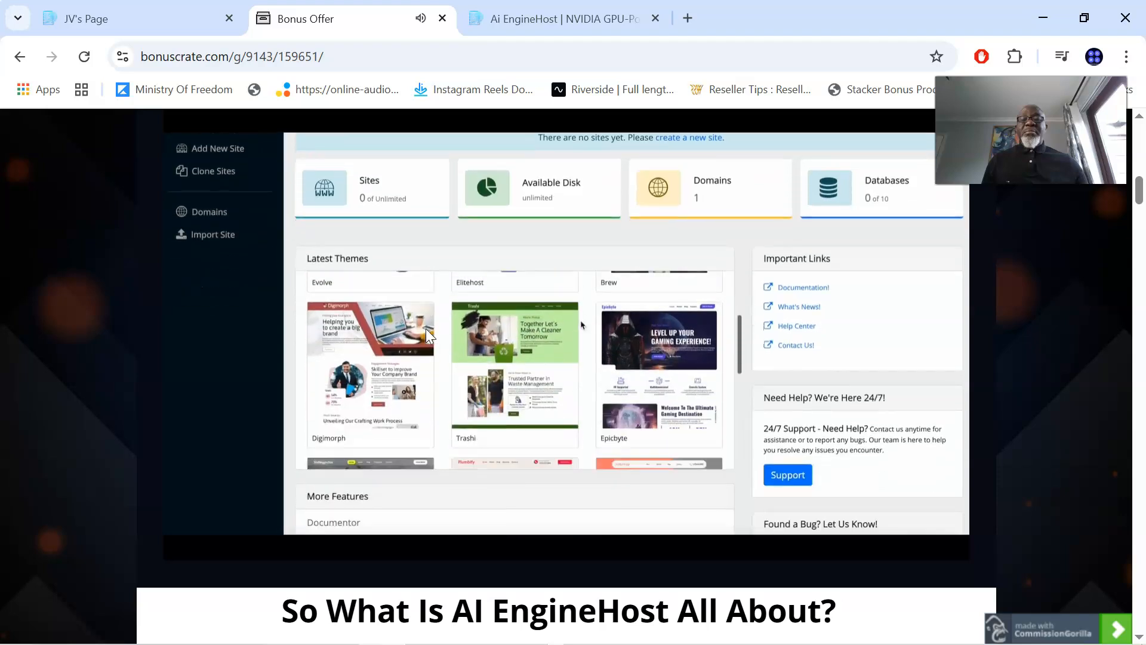
scroll(up, 3)
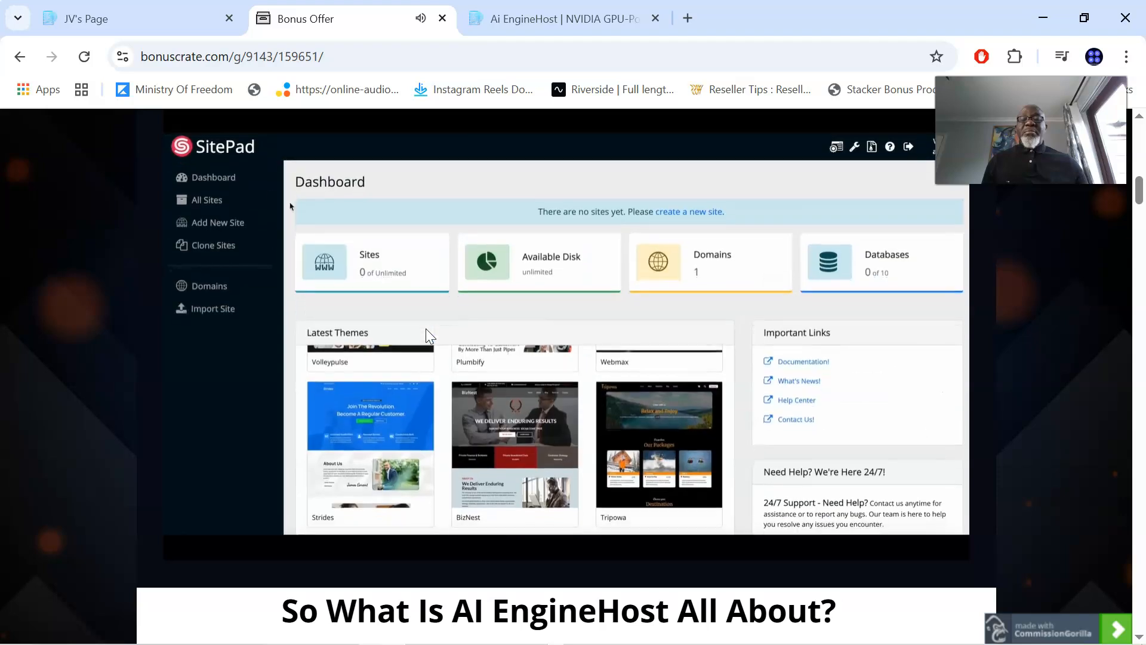
click(207, 198)
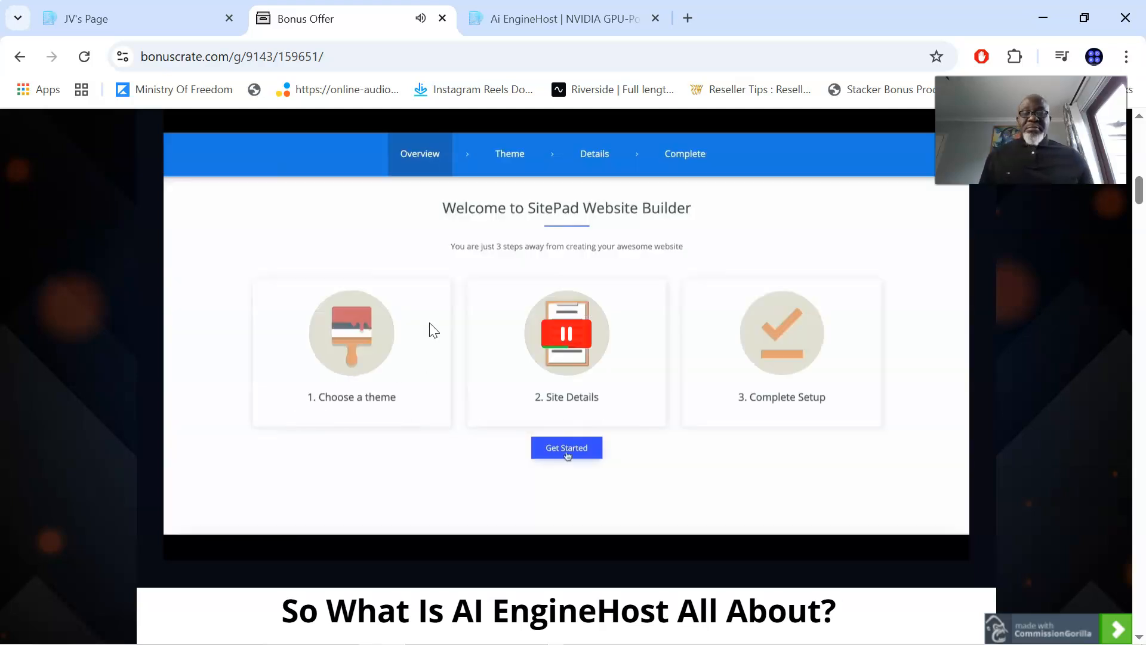
click(566, 447)
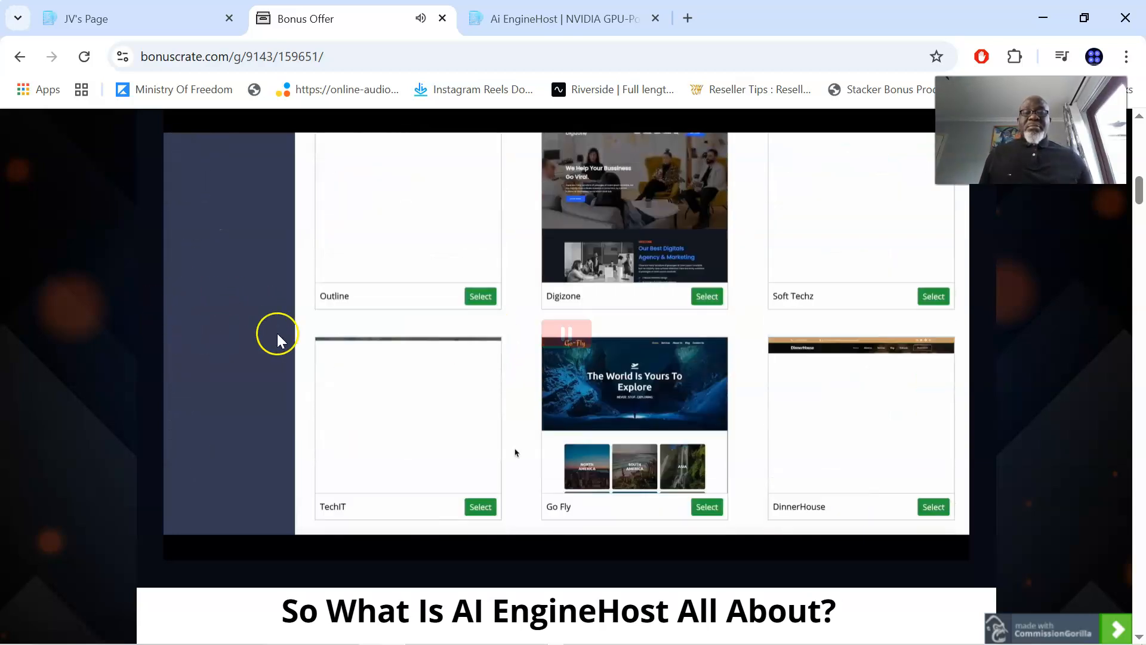
scroll(up, 3)
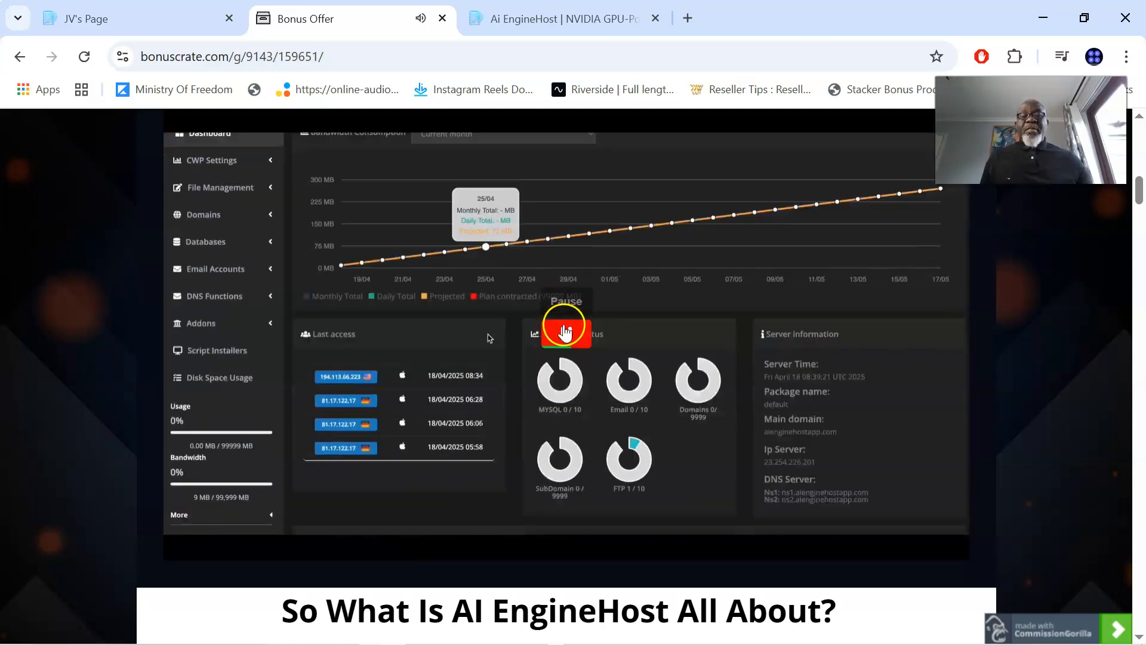
Pause the demo and scroll up to the countdown timer and yellow Click Here button.
scroll(down, 3)
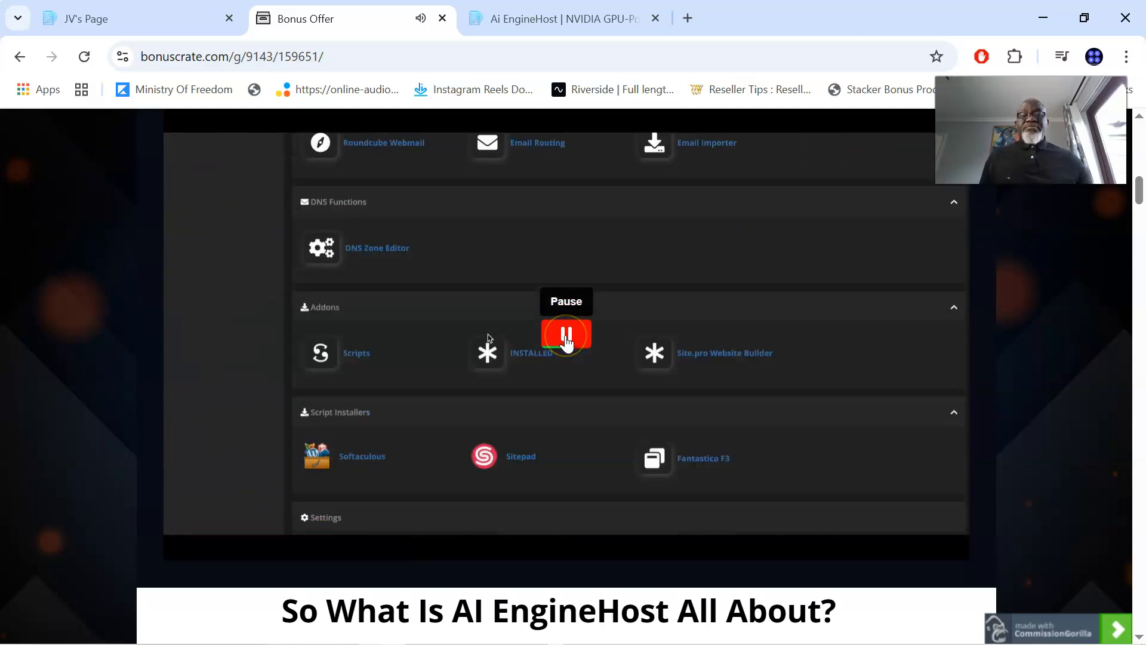
scroll(down, 3)
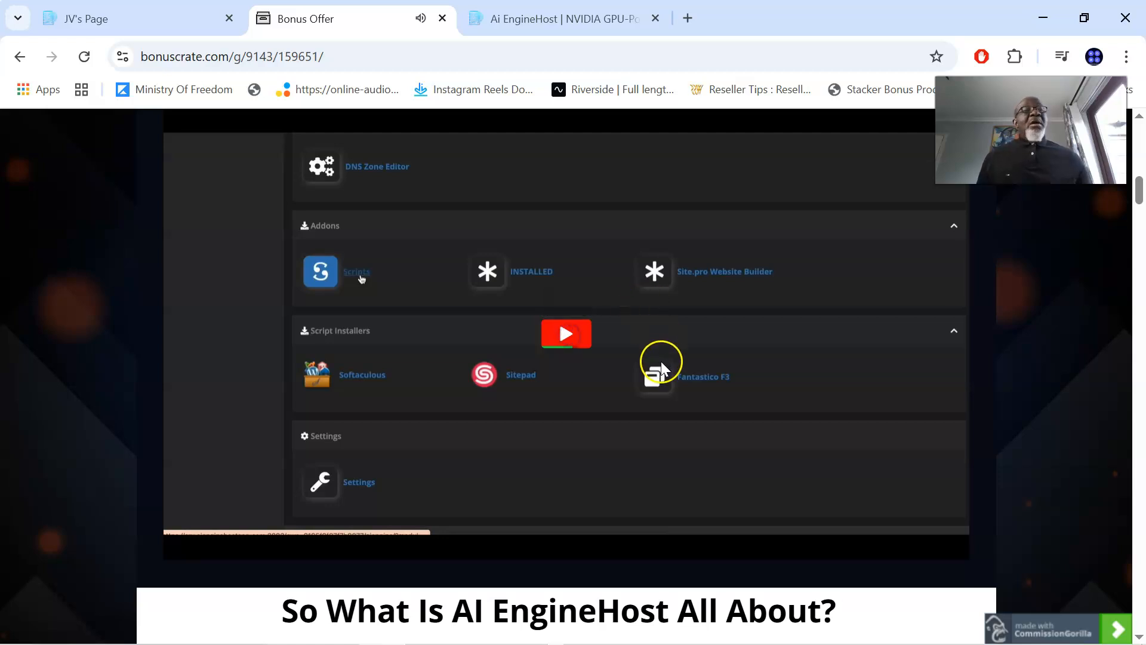
mouse_move(638, 401)
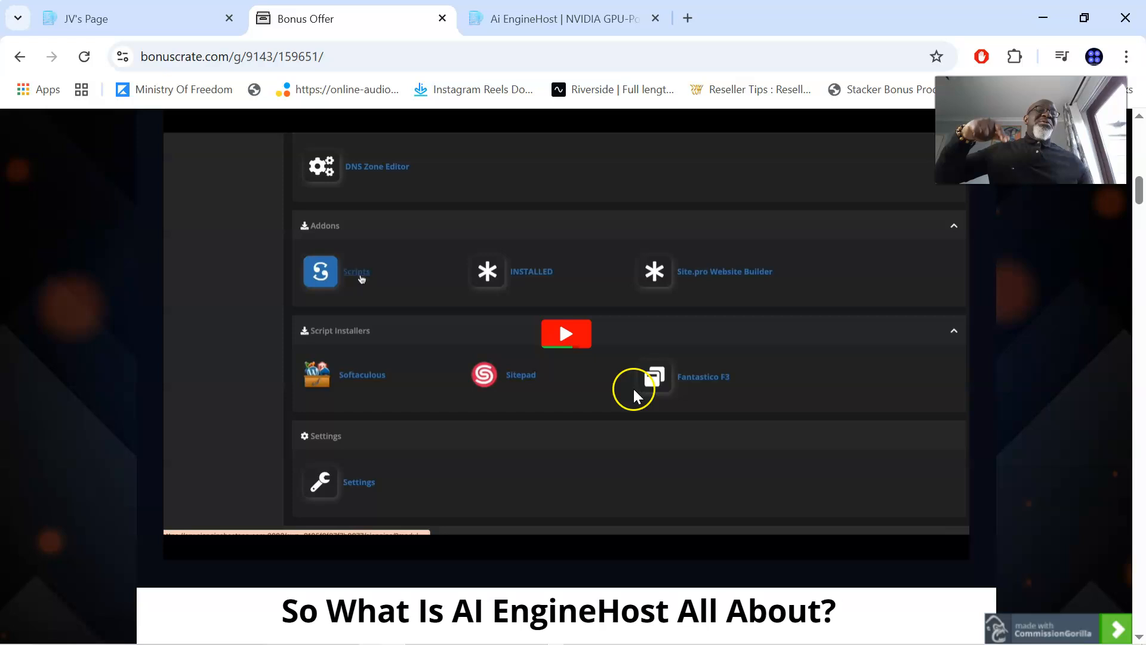
mouse_move(607, 393)
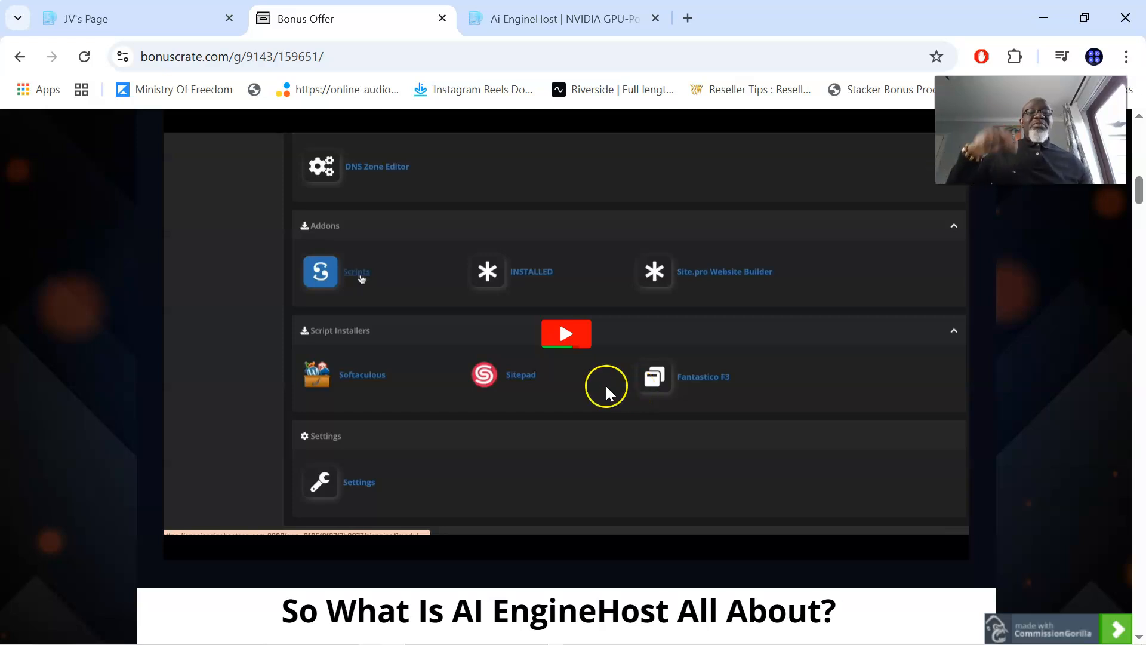
scroll(up, 3)
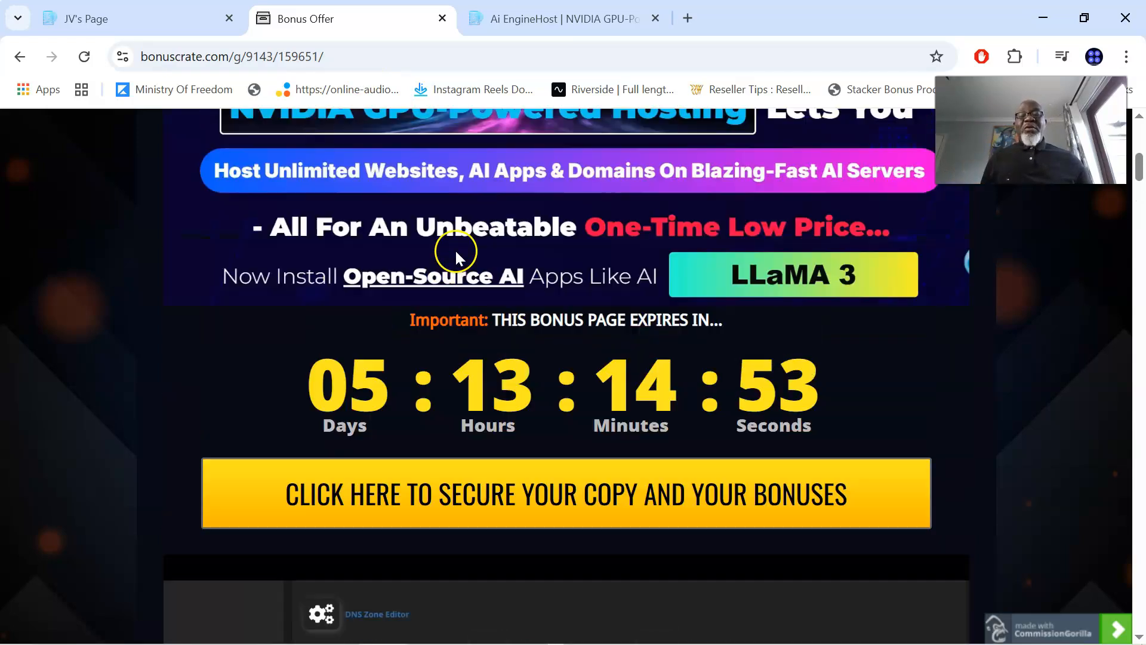
mouse_move(511, 175)
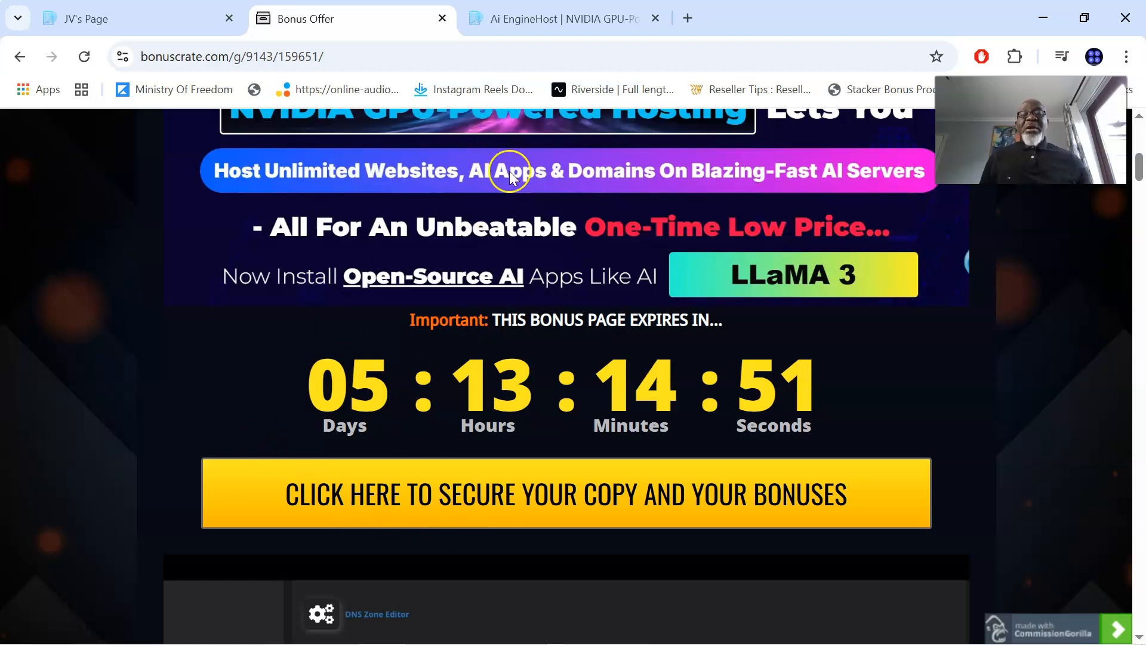
Scroll past the yellow button to the demo's Addons and Script Installers sections.
scroll(down, 3)
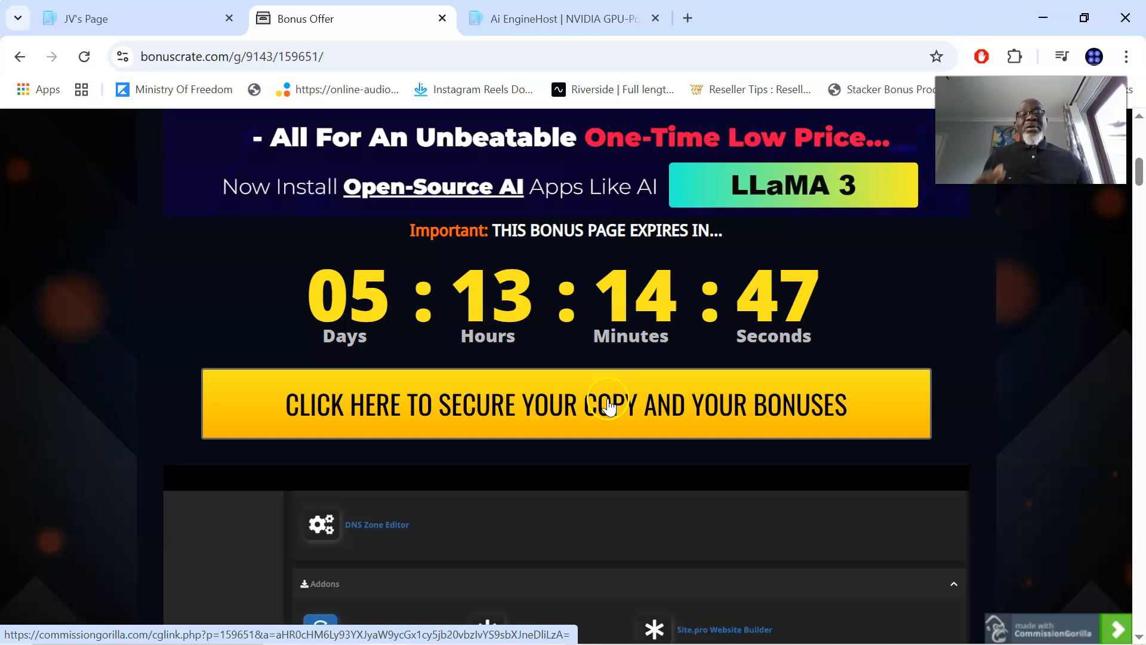
mouse_move(504, 428)
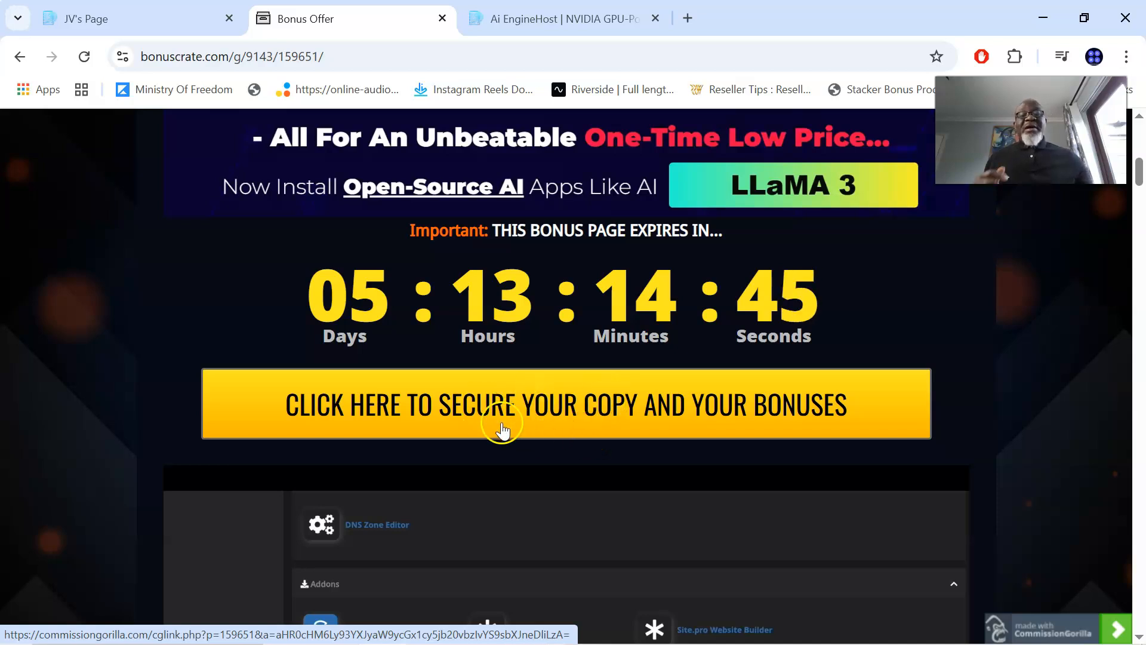
mouse_move(488, 503)
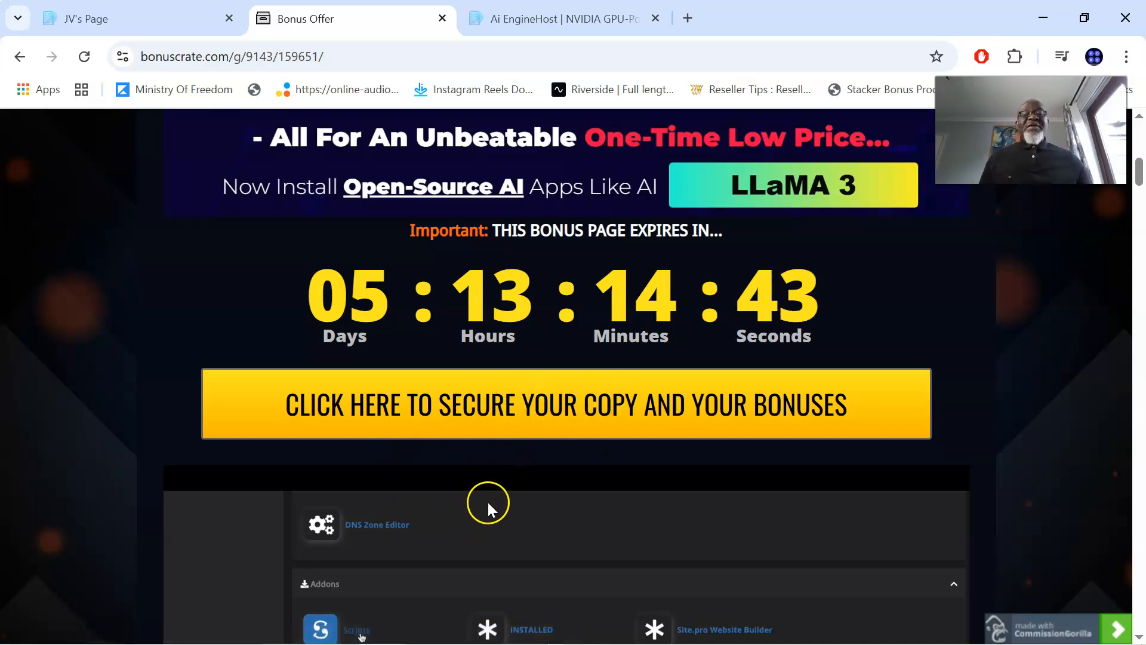
scroll(down, 3)
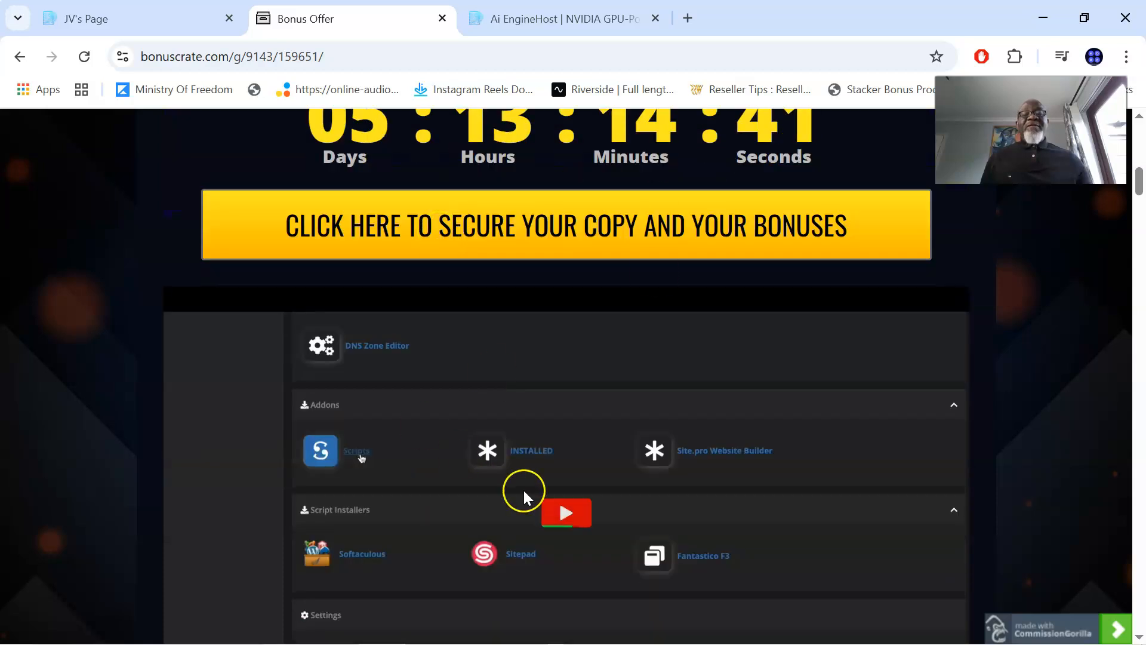
Scroll past 'So What Is AI EngineHost All About?' to the Prices & Up-Sells chart.
scroll(down, 3)
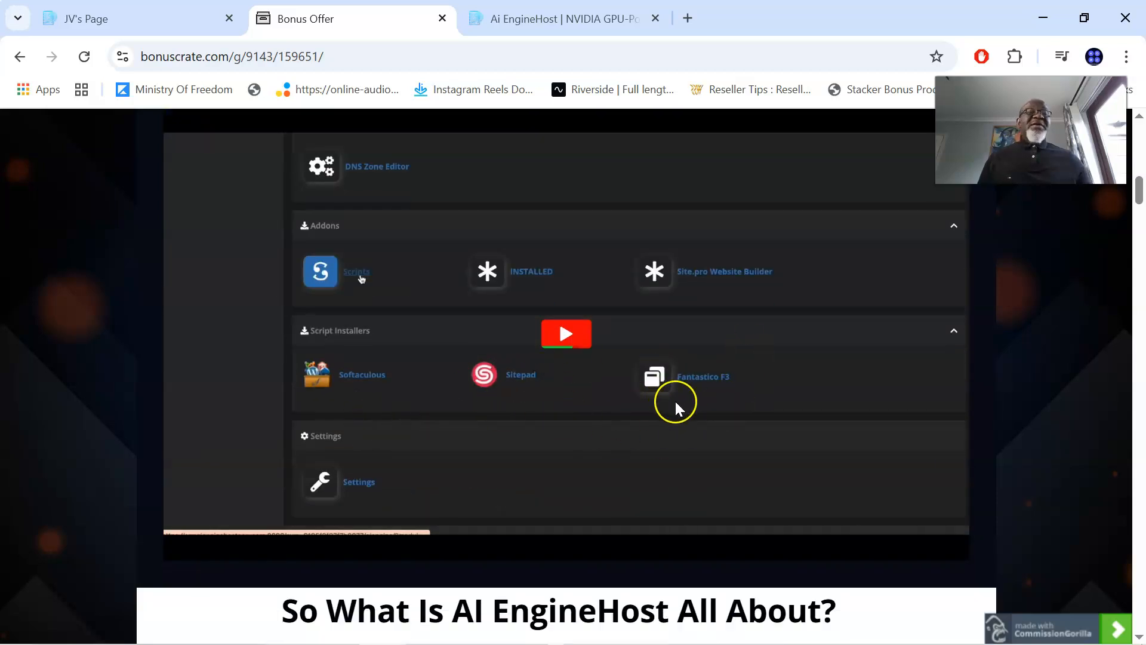
scroll(up, 3)
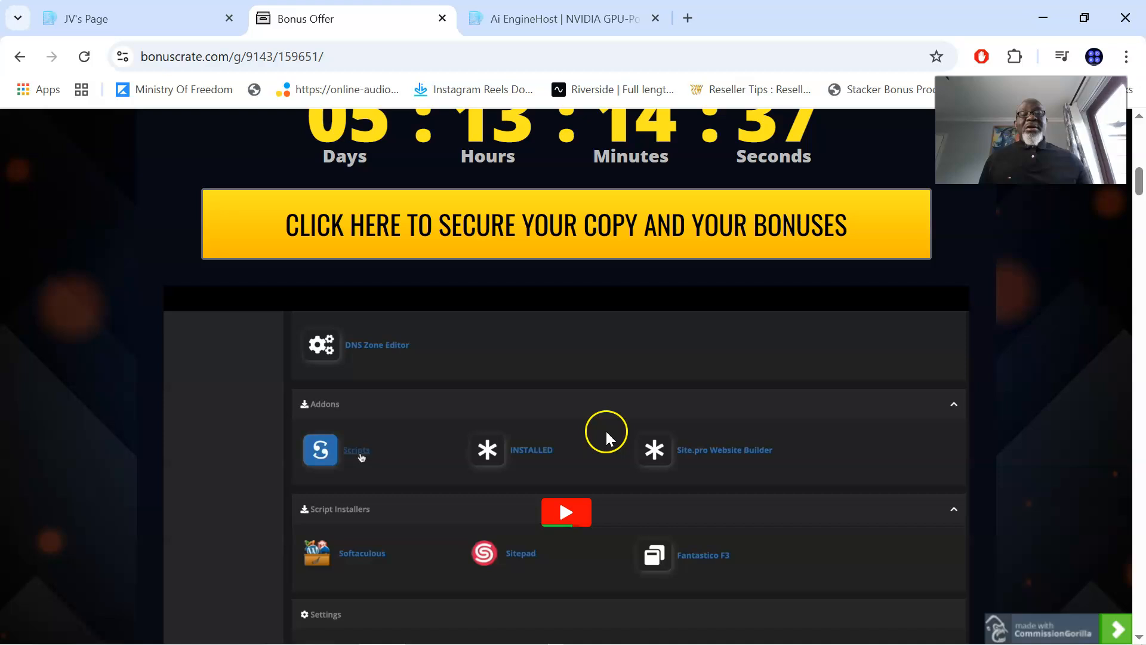
scroll(down, 3)
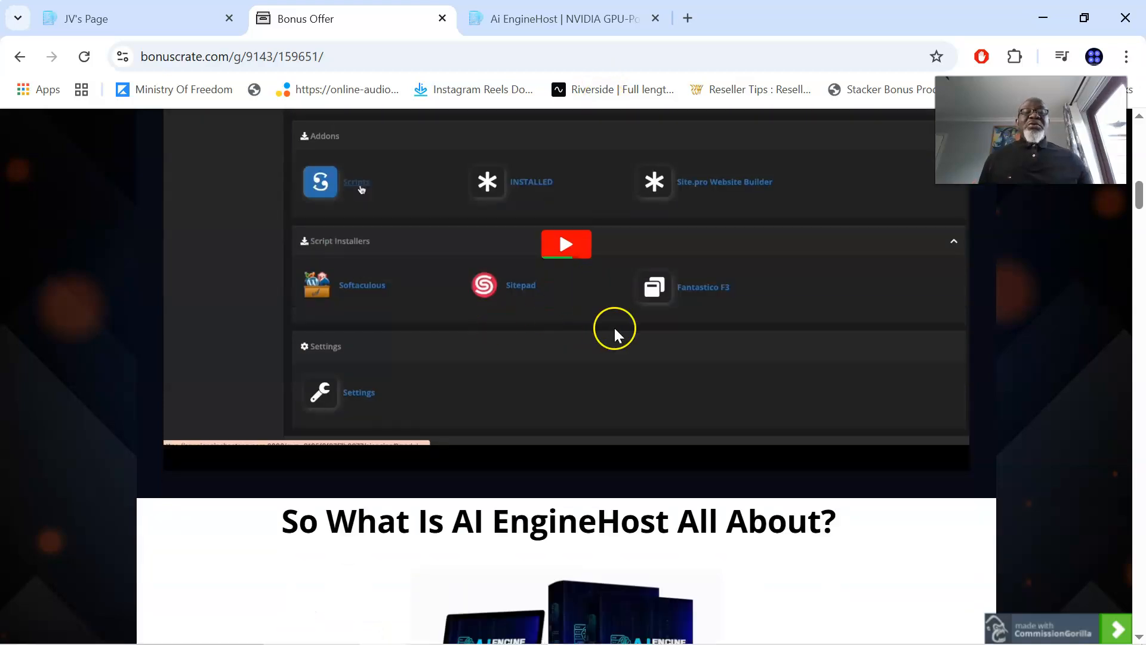
mouse_move(610, 330)
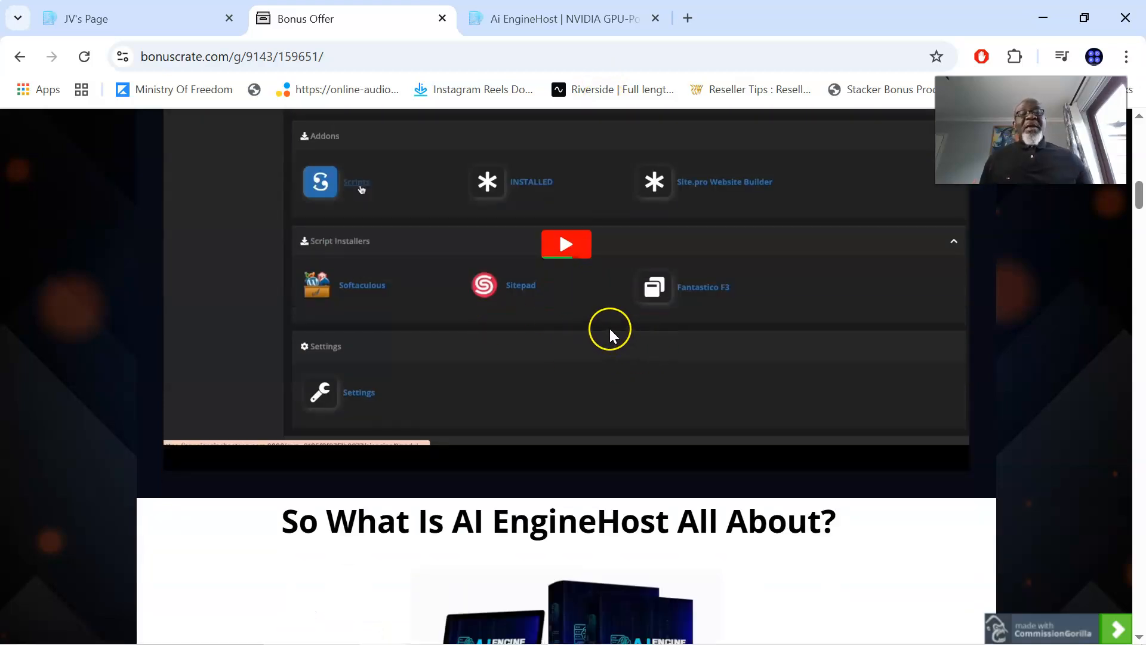
scroll(down, 3)
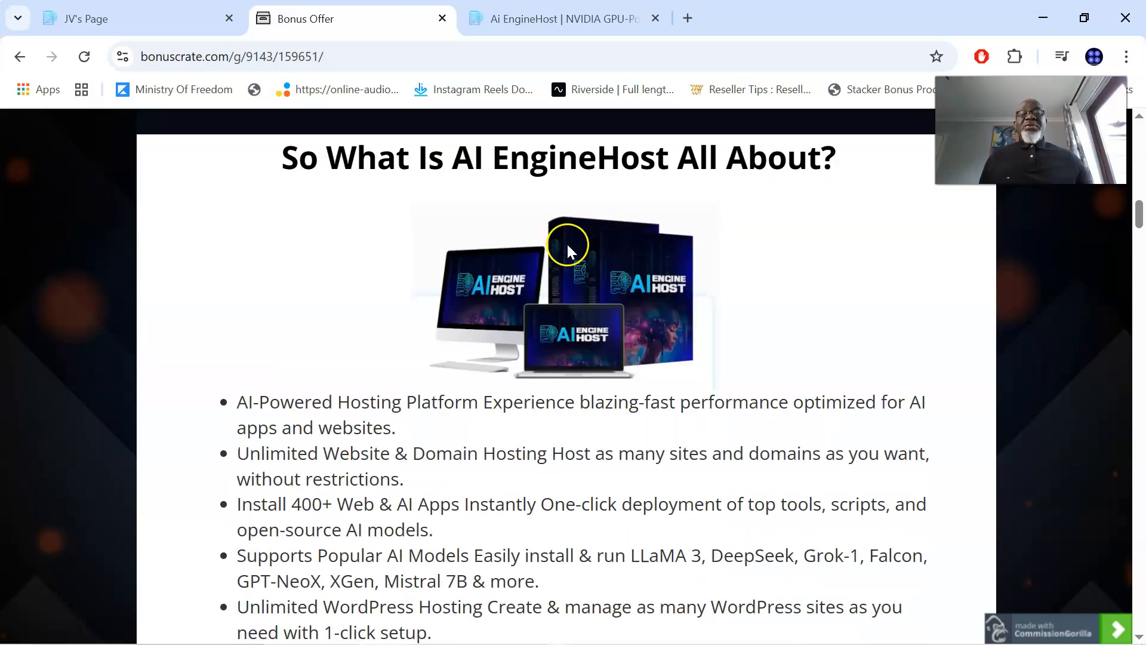
scroll(down, 3)
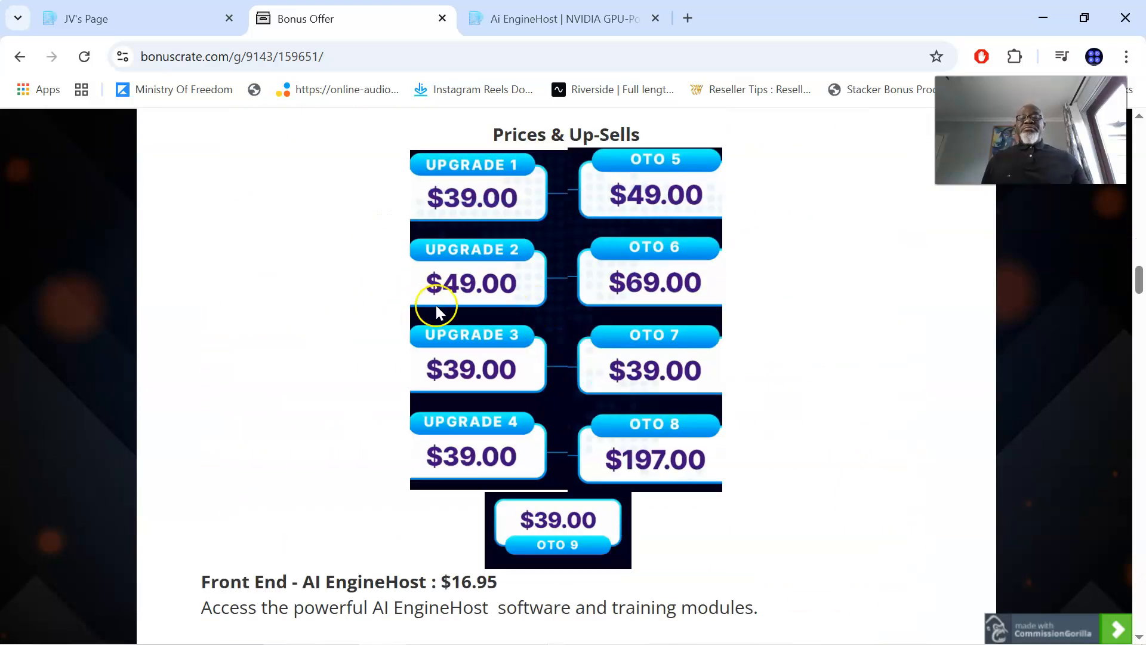
Scroll below the upgrade prices to the $16.95 Front End line and Key Benefits heading.
scroll(up, 3)
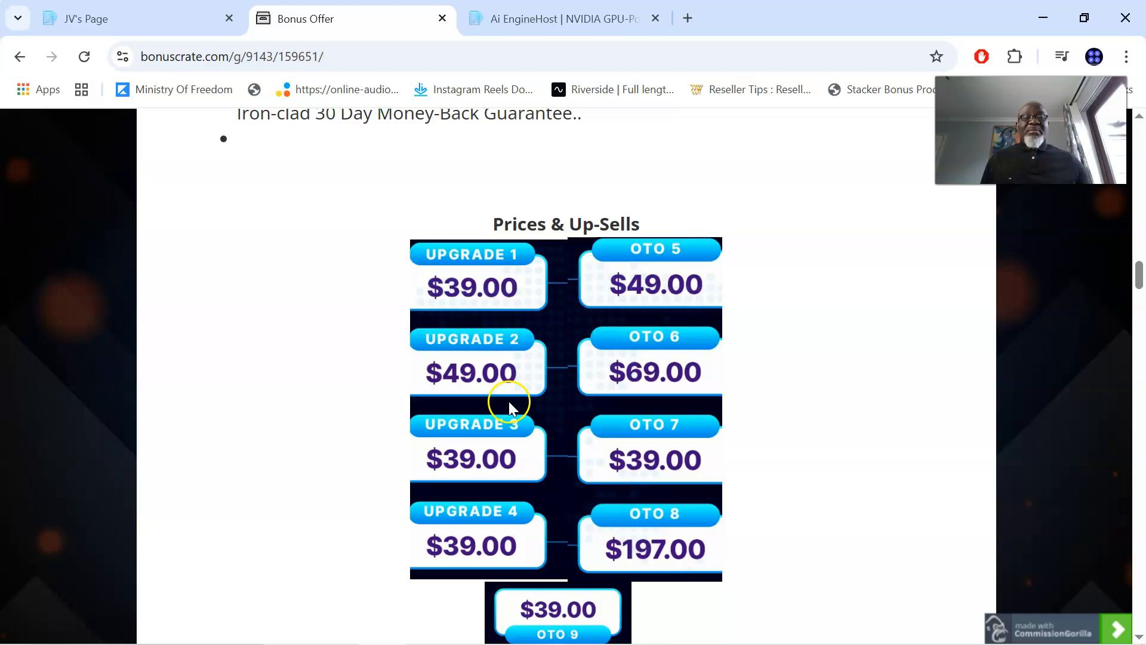
scroll(down, 3)
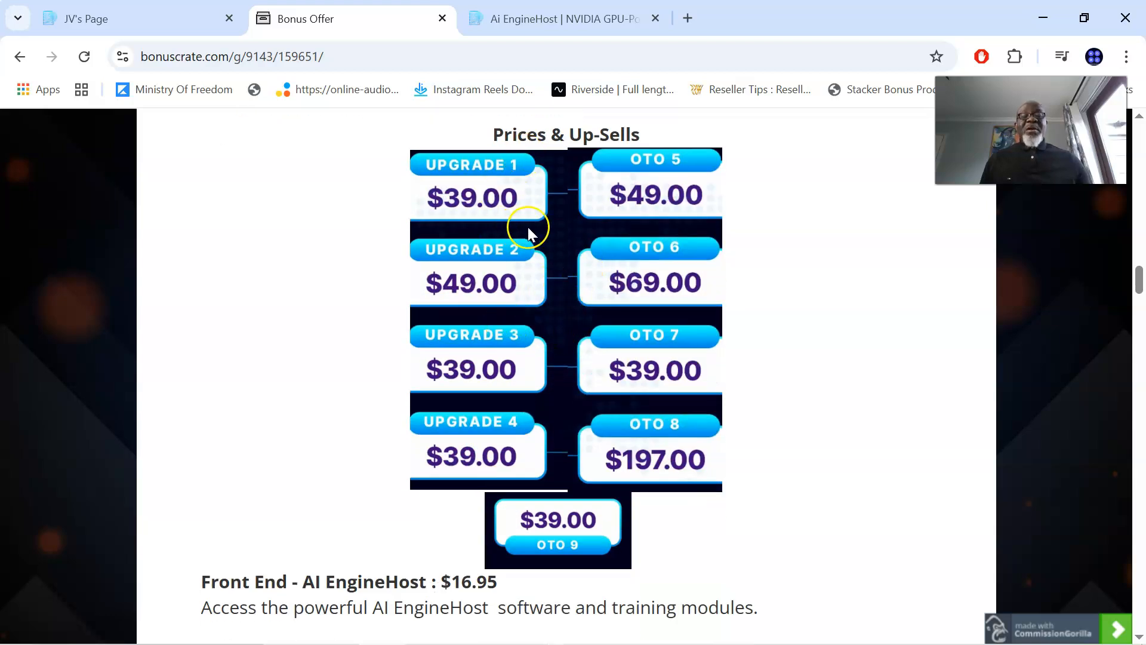
scroll(down, 3)
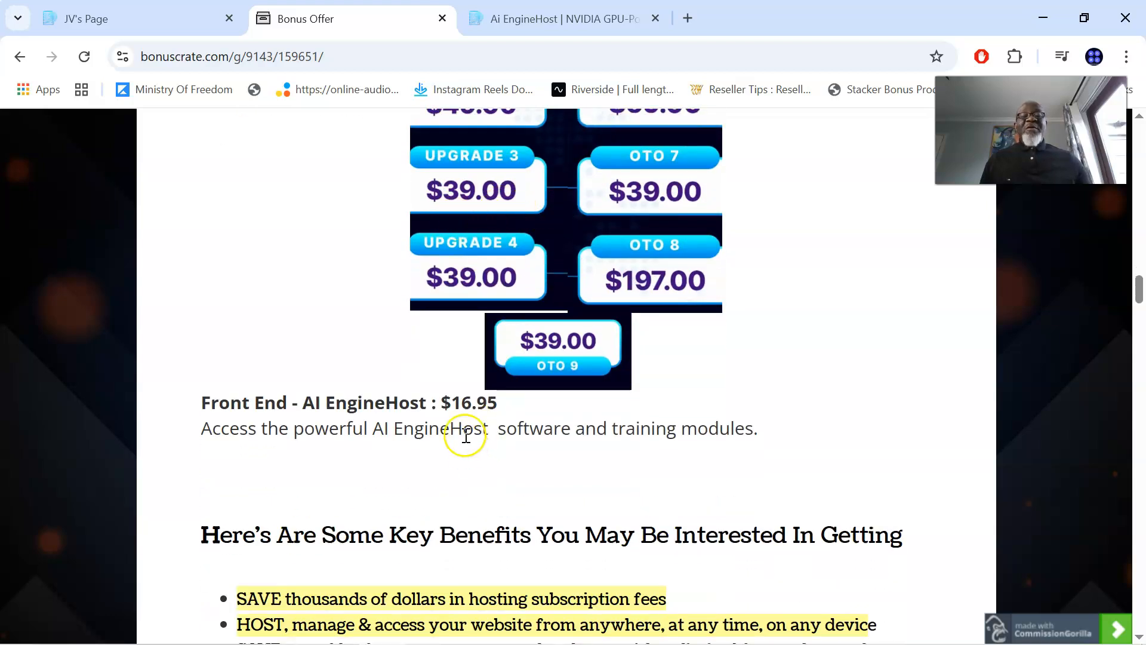
mouse_move(497, 415)
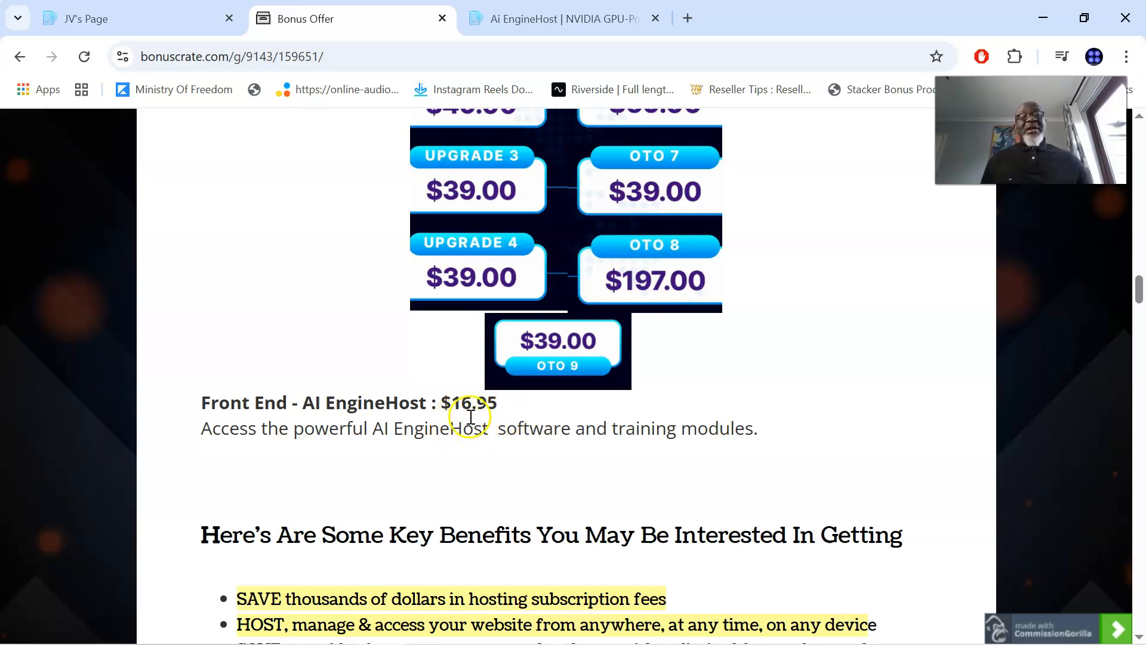
mouse_move(486, 423)
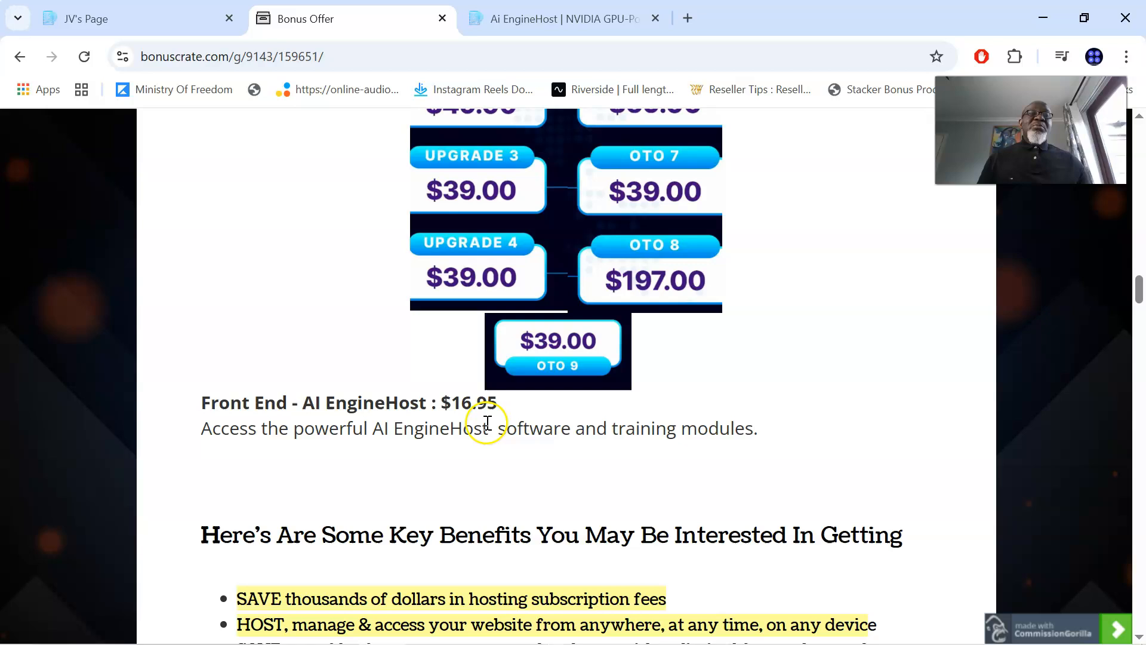
mouse_move(460, 399)
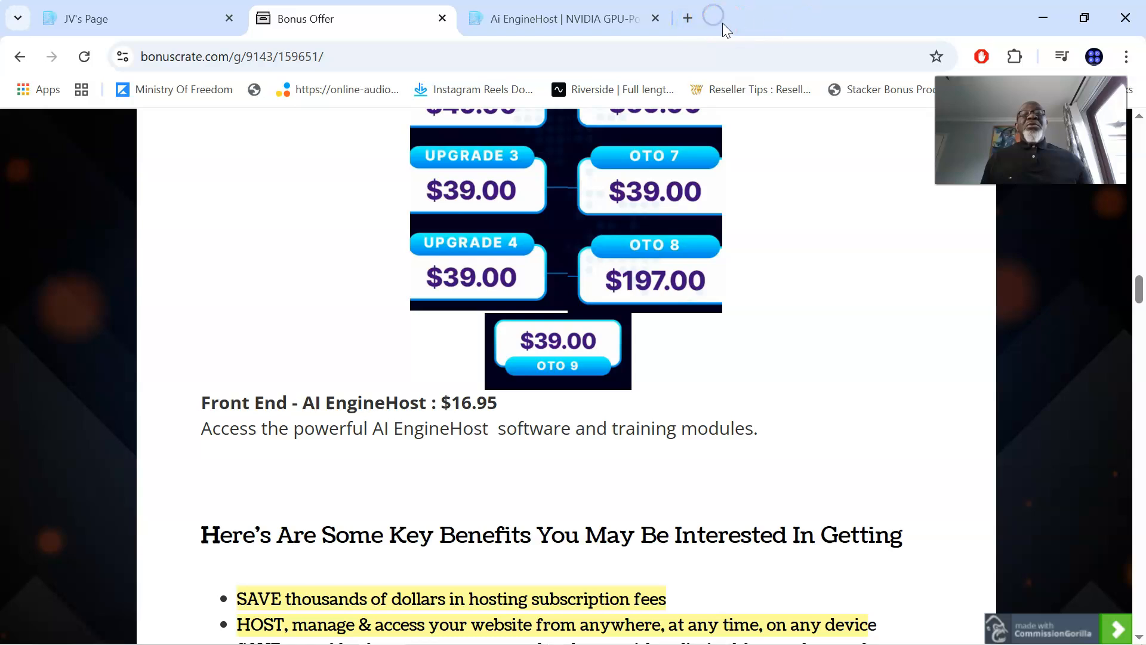
click(686, 17)
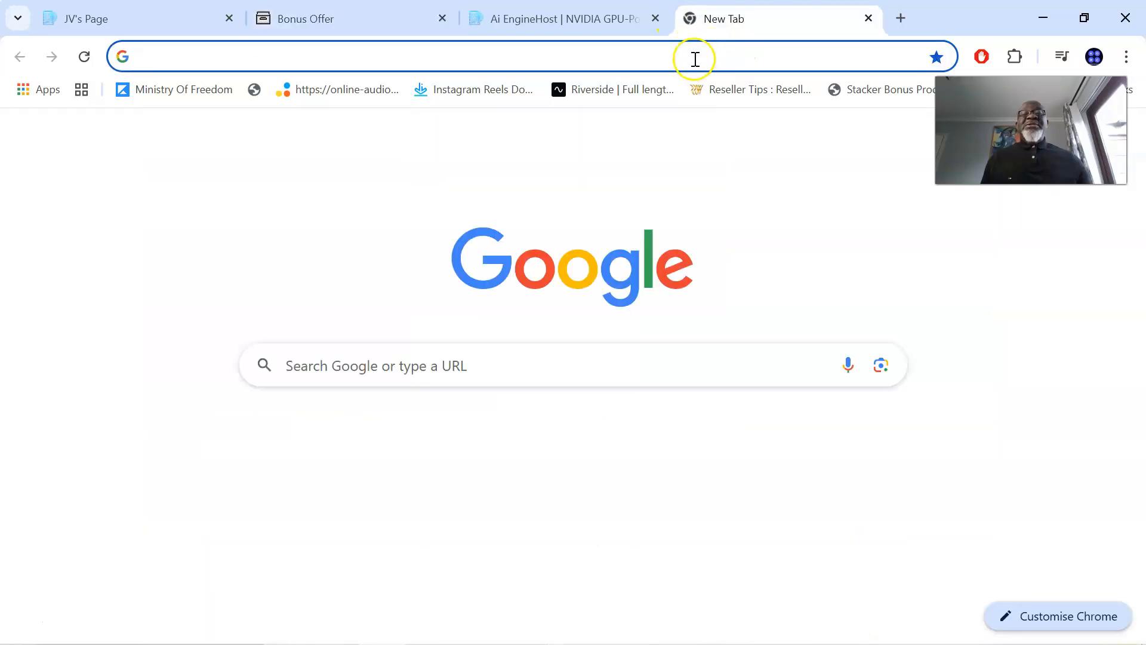
text(https://aienginehost.com/)
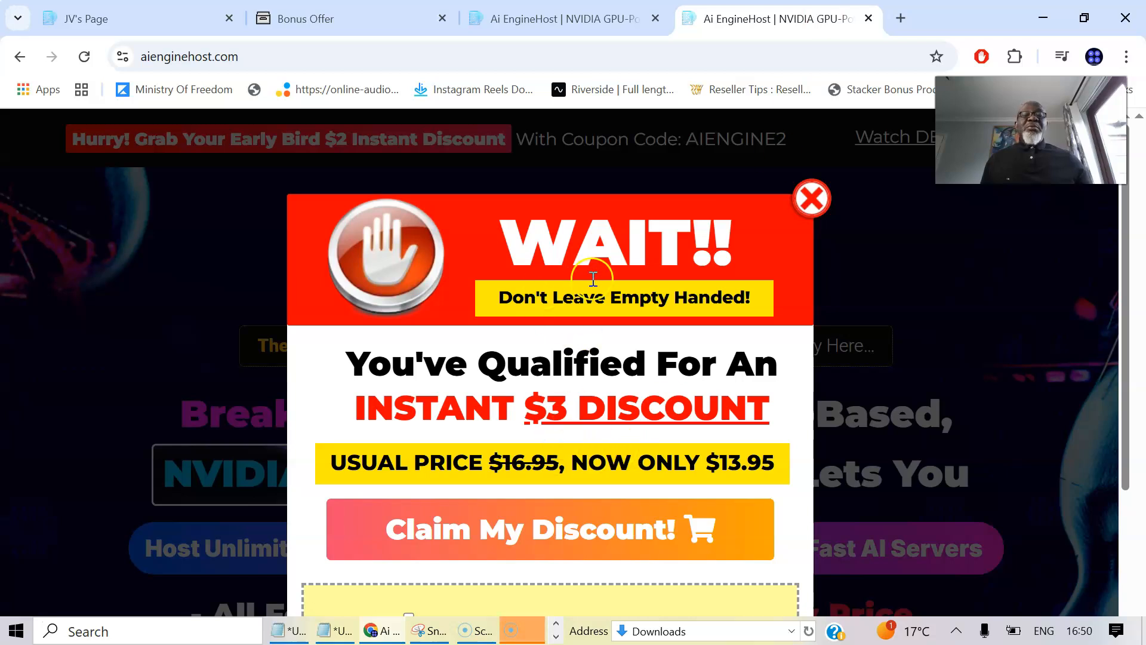
mouse_move(673, 369)
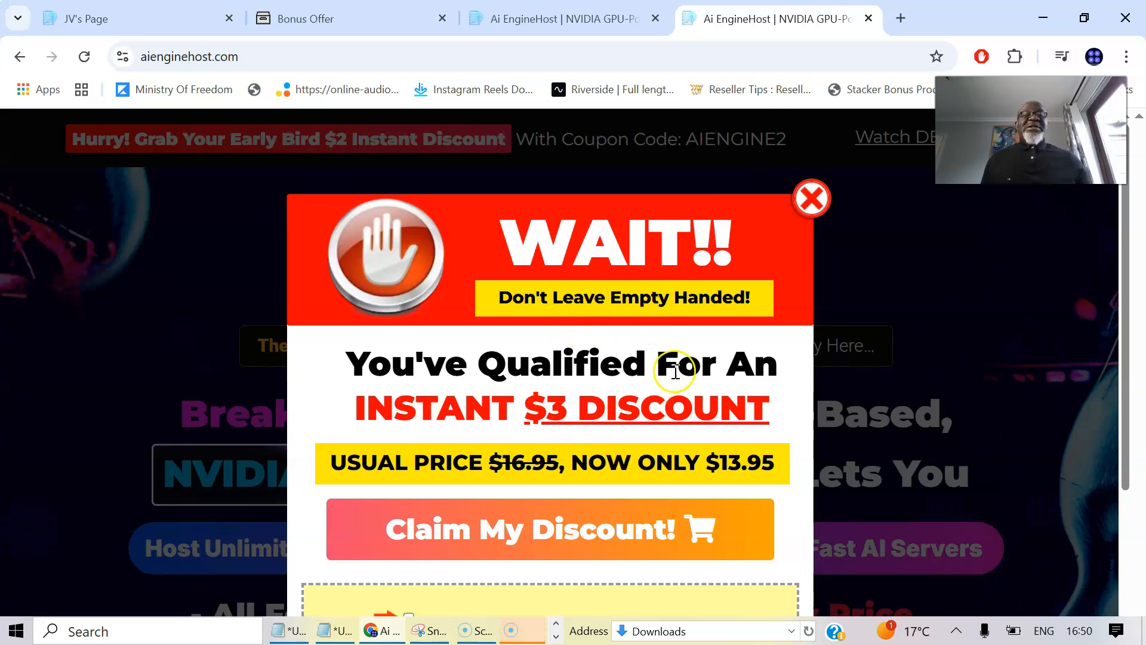
mouse_move(740, 212)
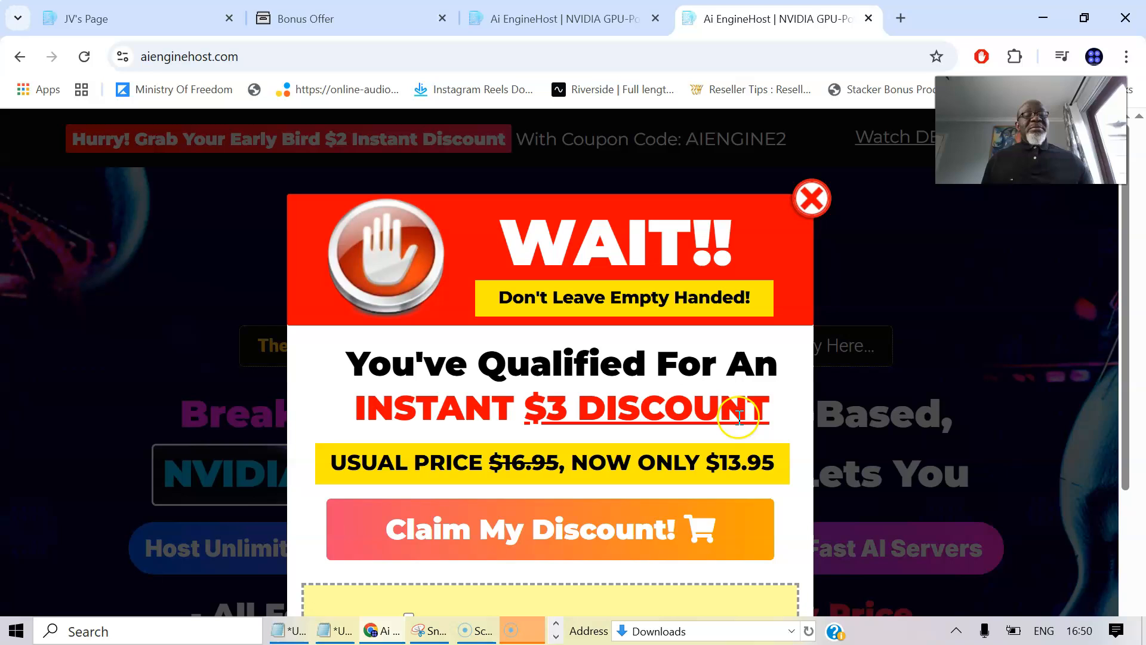
mouse_move(827, 219)
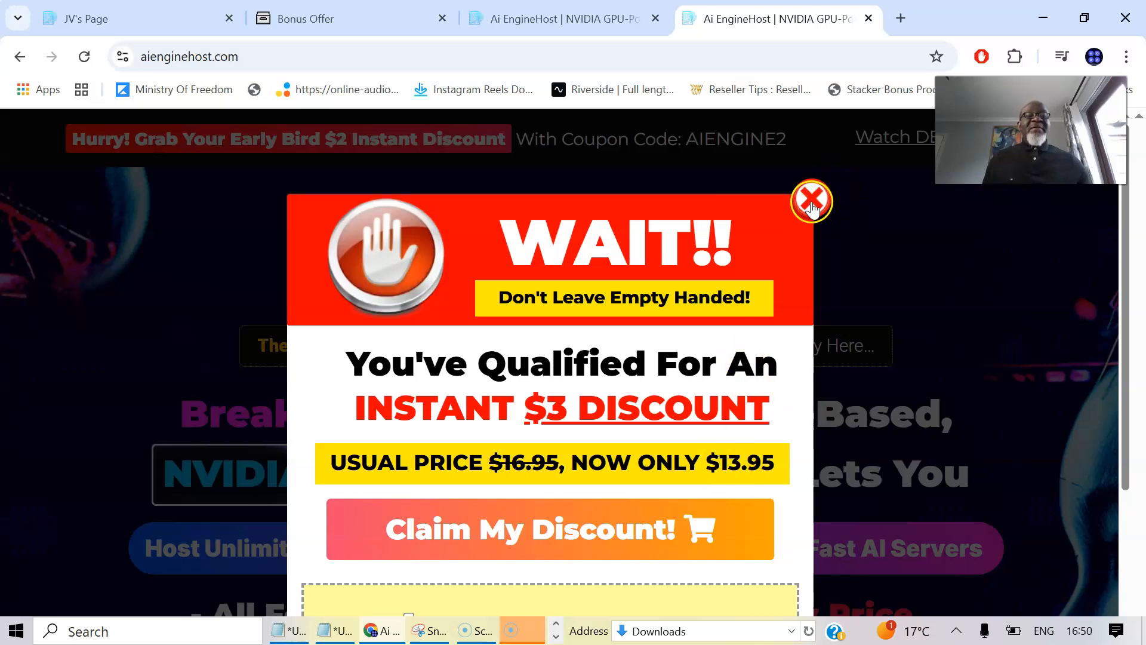
Dismiss the $3 discount pop-up and return to the Bonus Offer tab.
click(811, 201)
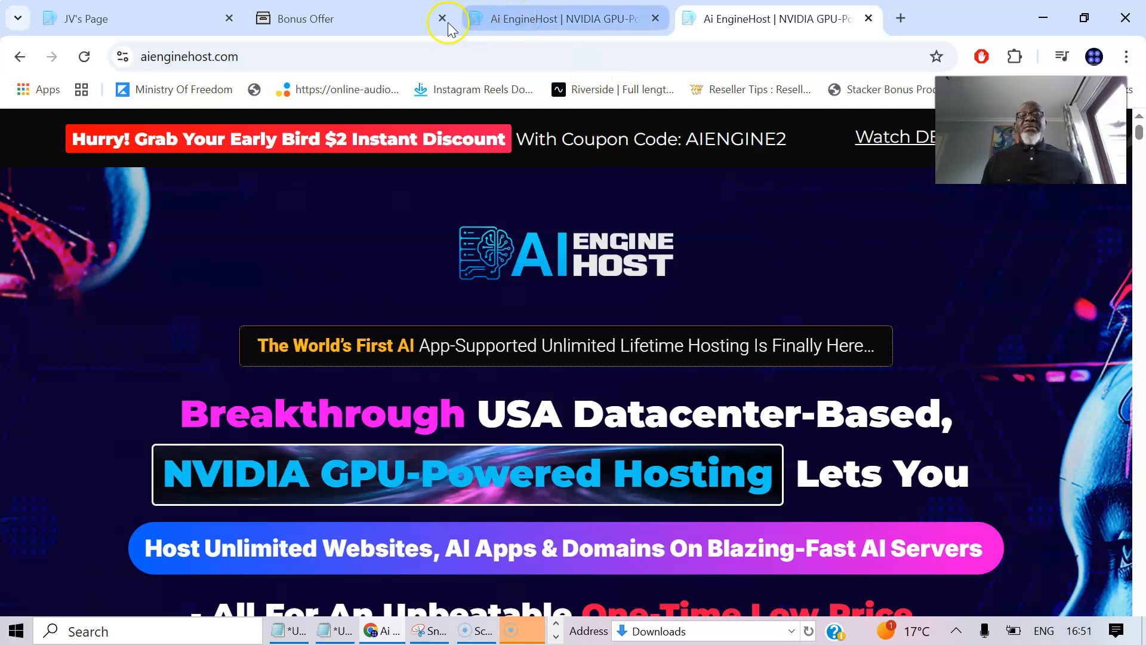
click(442, 18)
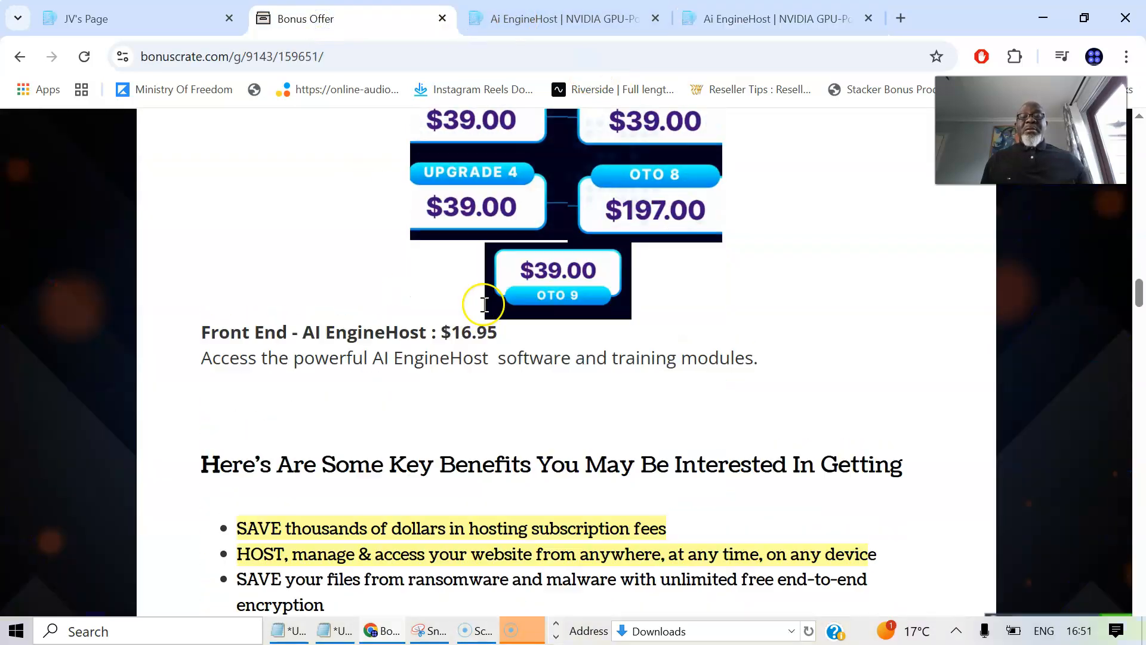
scroll(up, 3)
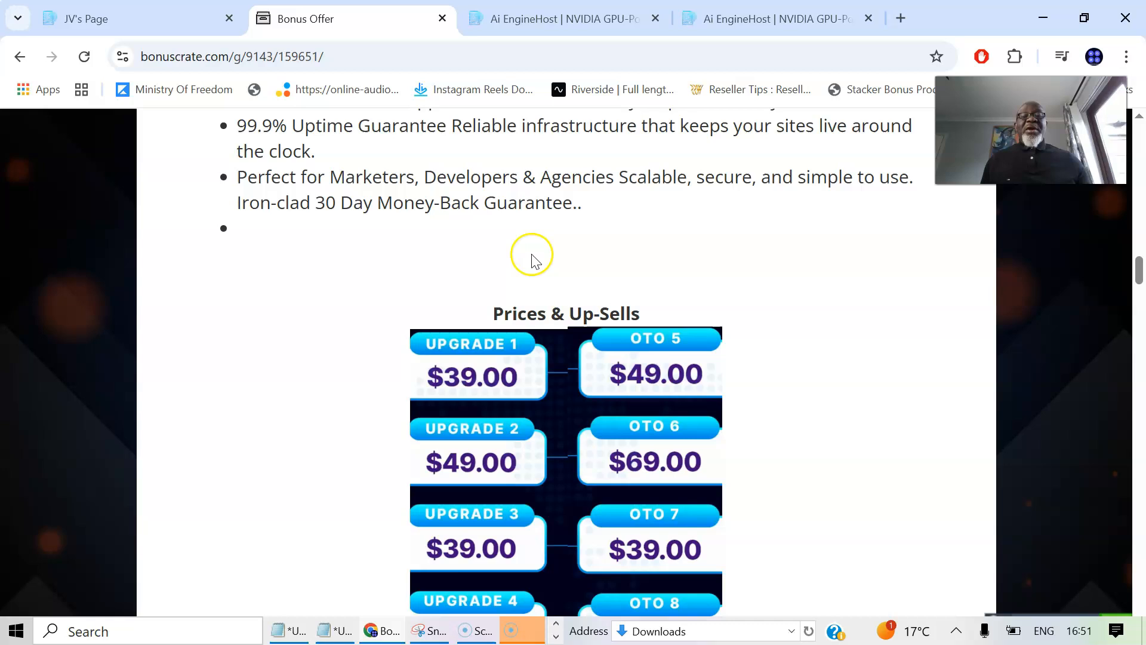
mouse_move(456, 391)
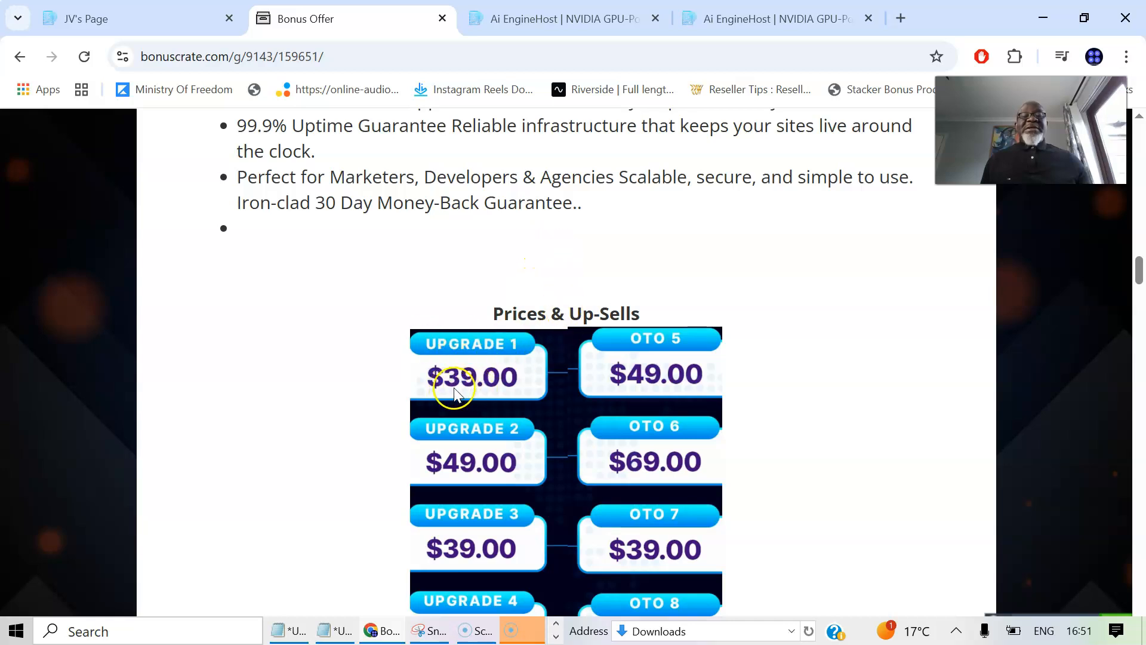
mouse_move(512, 365)
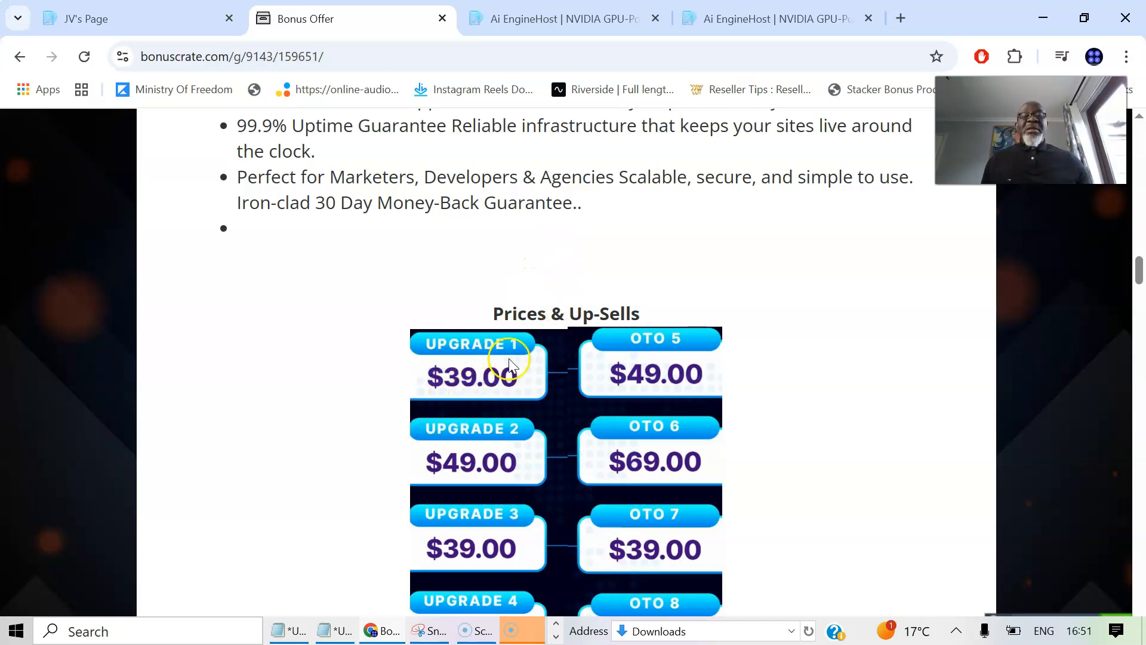
Scroll through the Upgrade 1 to OTO 9 price chart down to the $16.95 price.
scroll(down, 3)
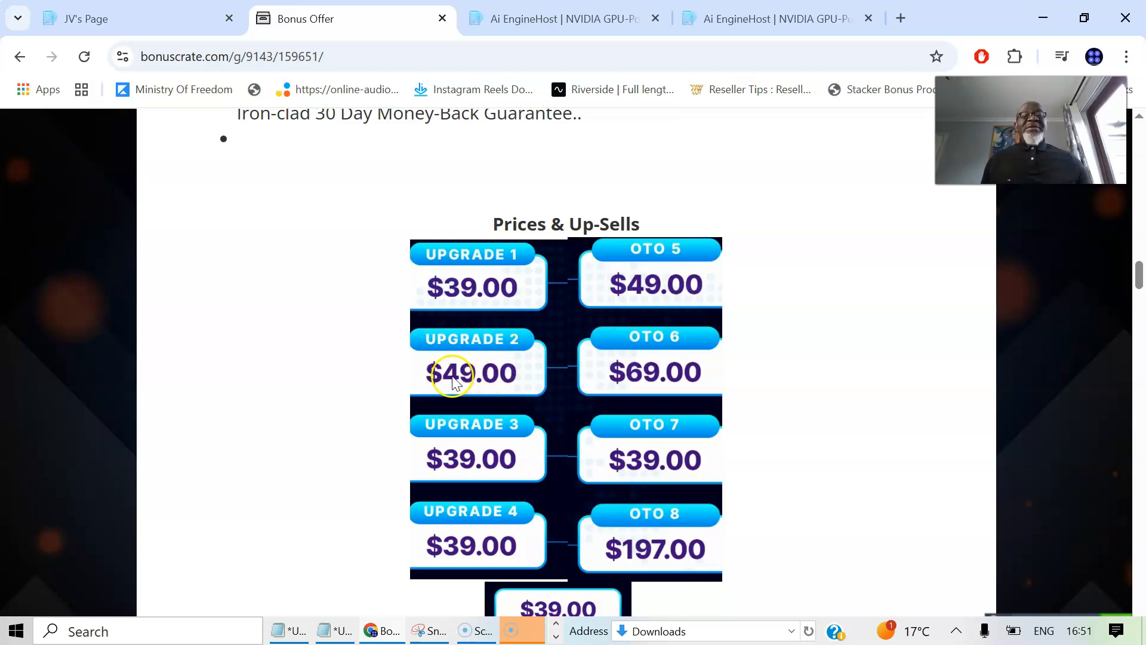
scroll(down, 3)
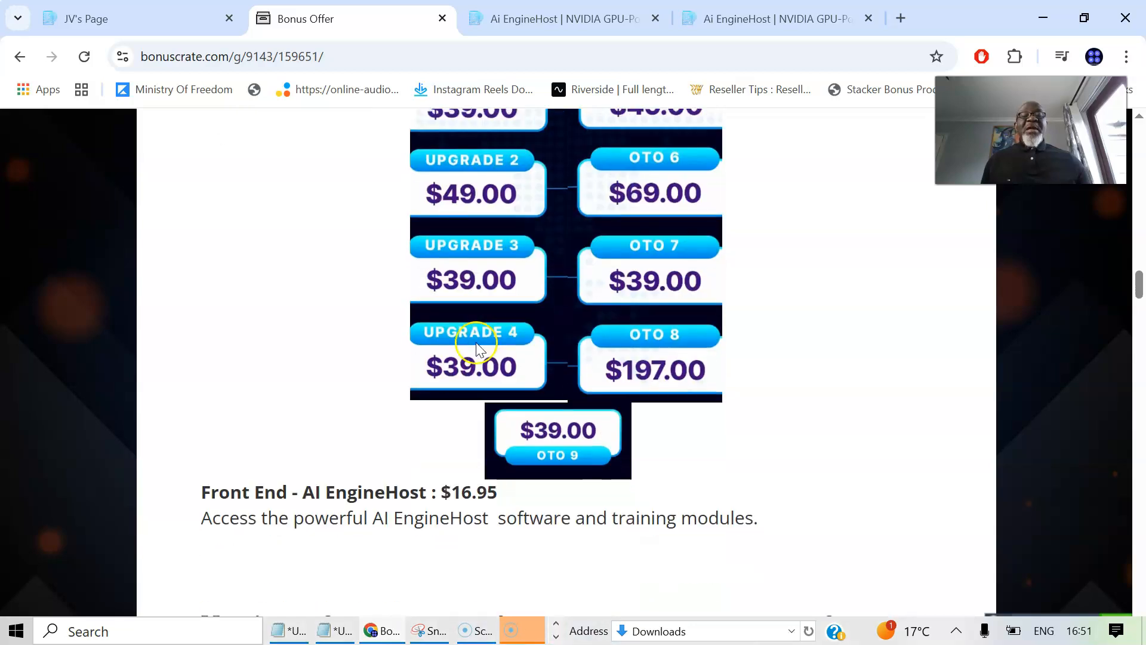
mouse_move(501, 292)
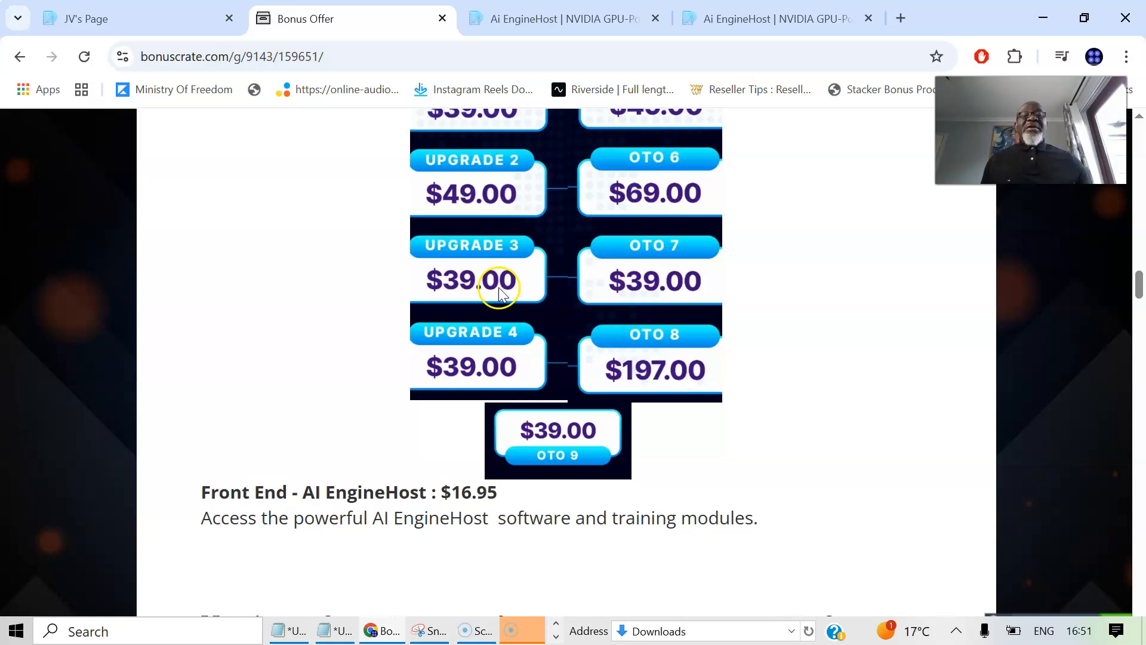
scroll(up, 3)
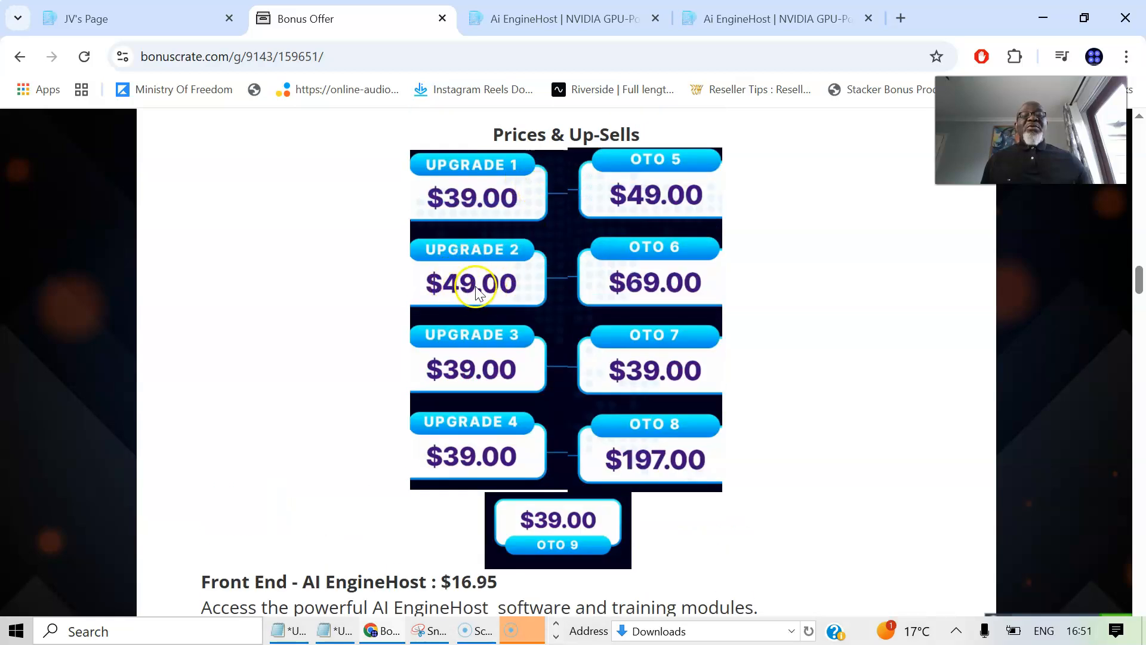
mouse_move(472, 289)
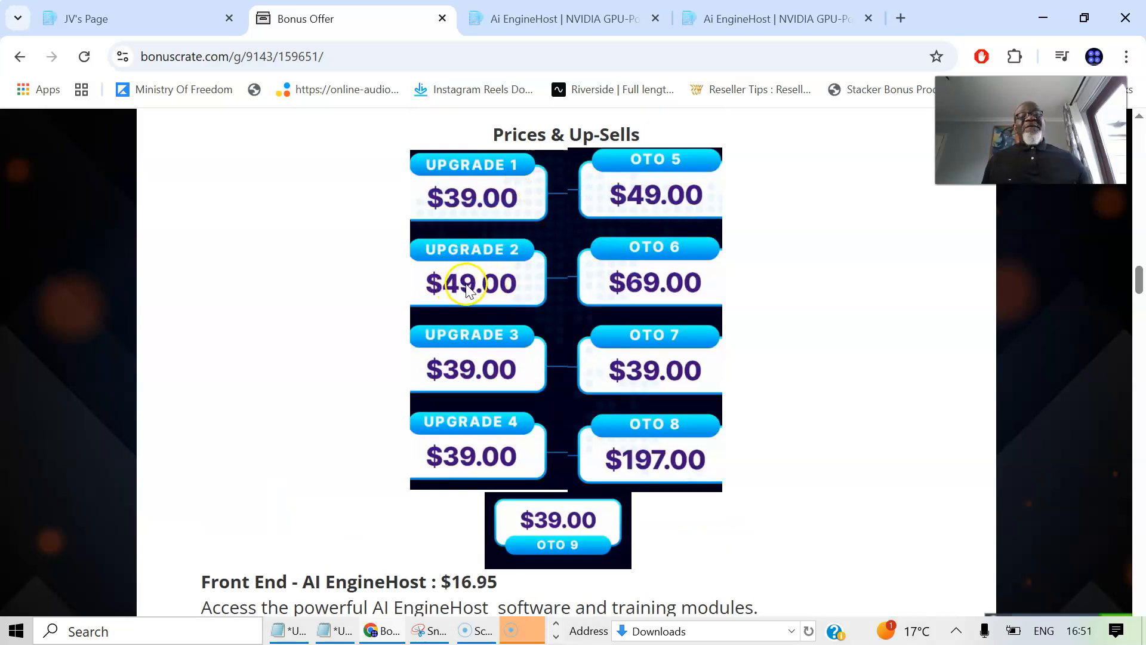
mouse_move(488, 287)
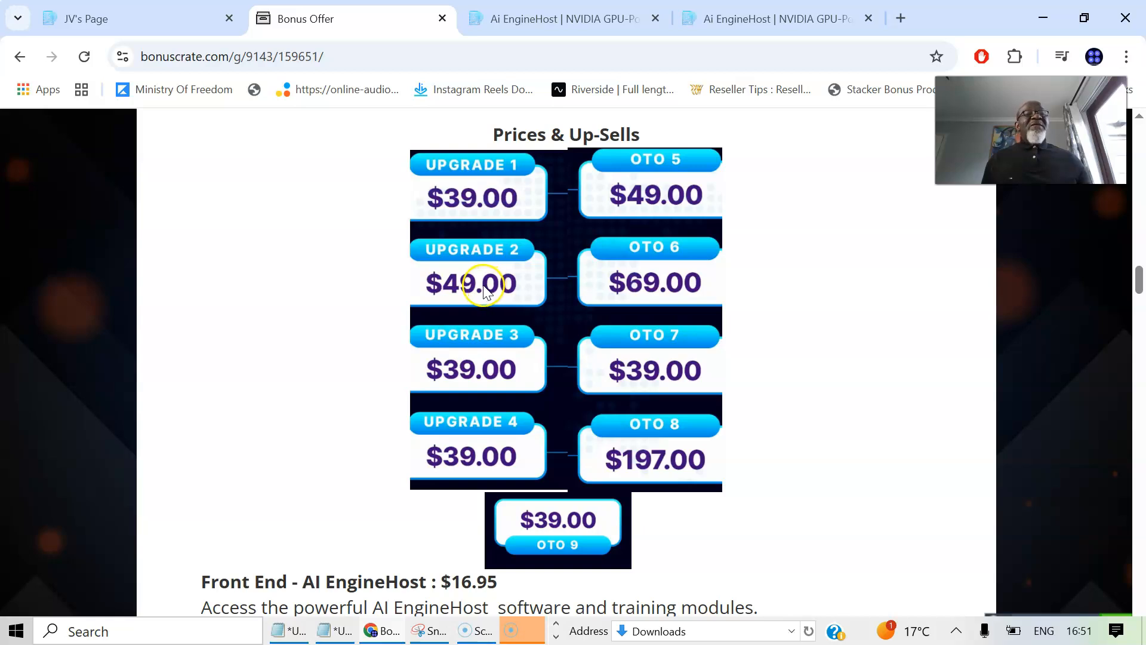
mouse_move(484, 294)
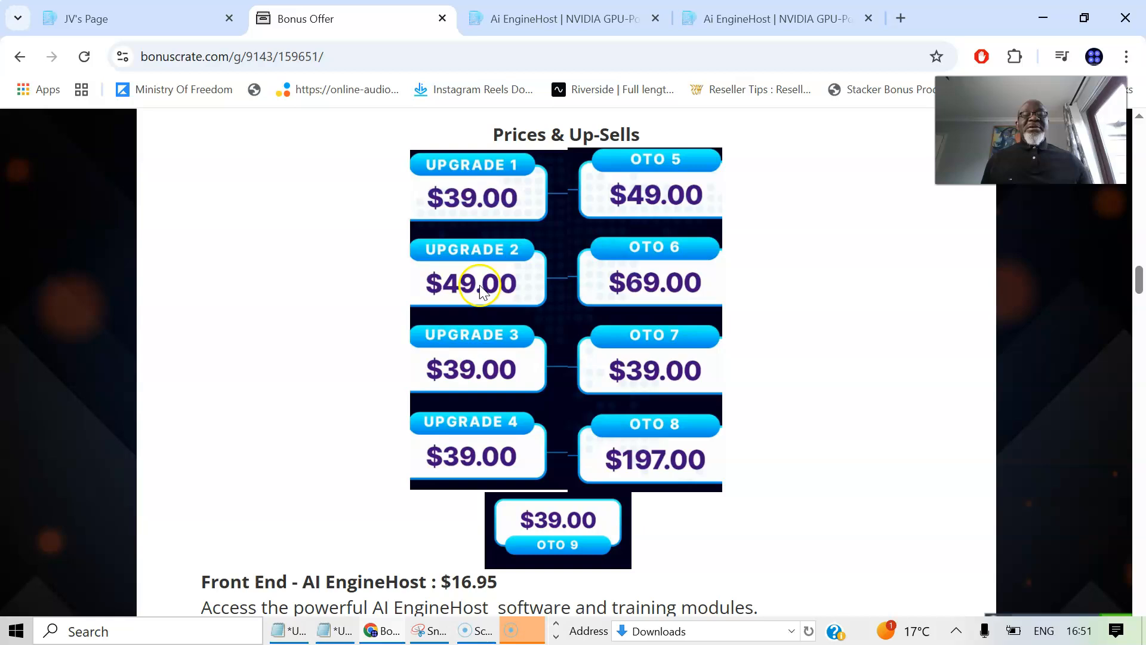
mouse_move(453, 465)
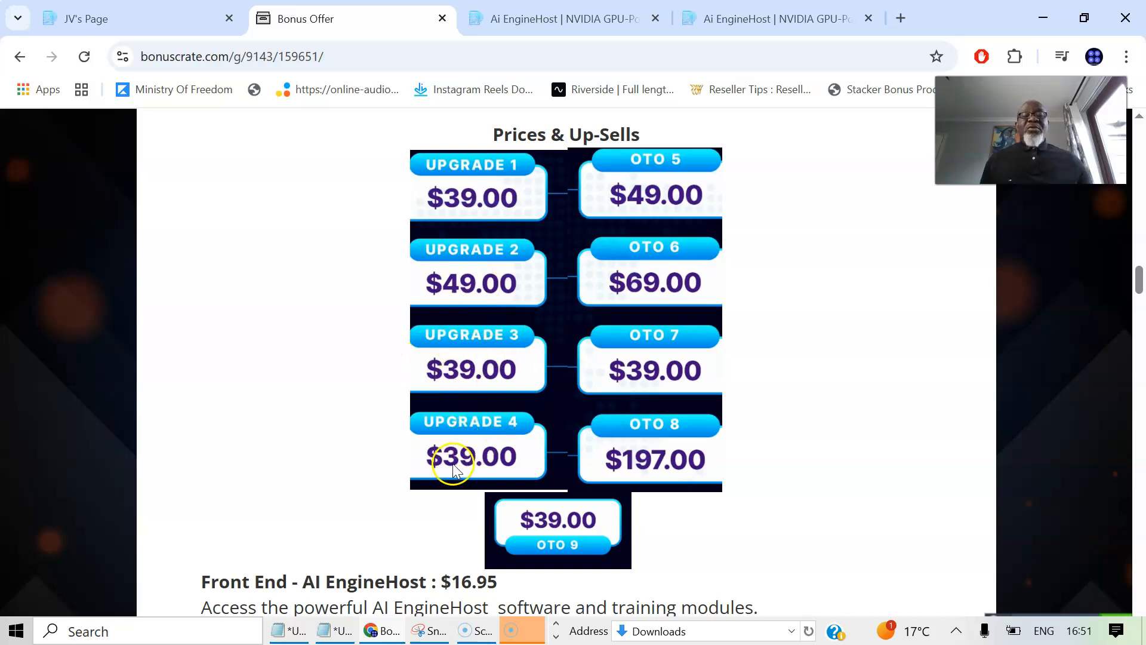
mouse_move(669, 202)
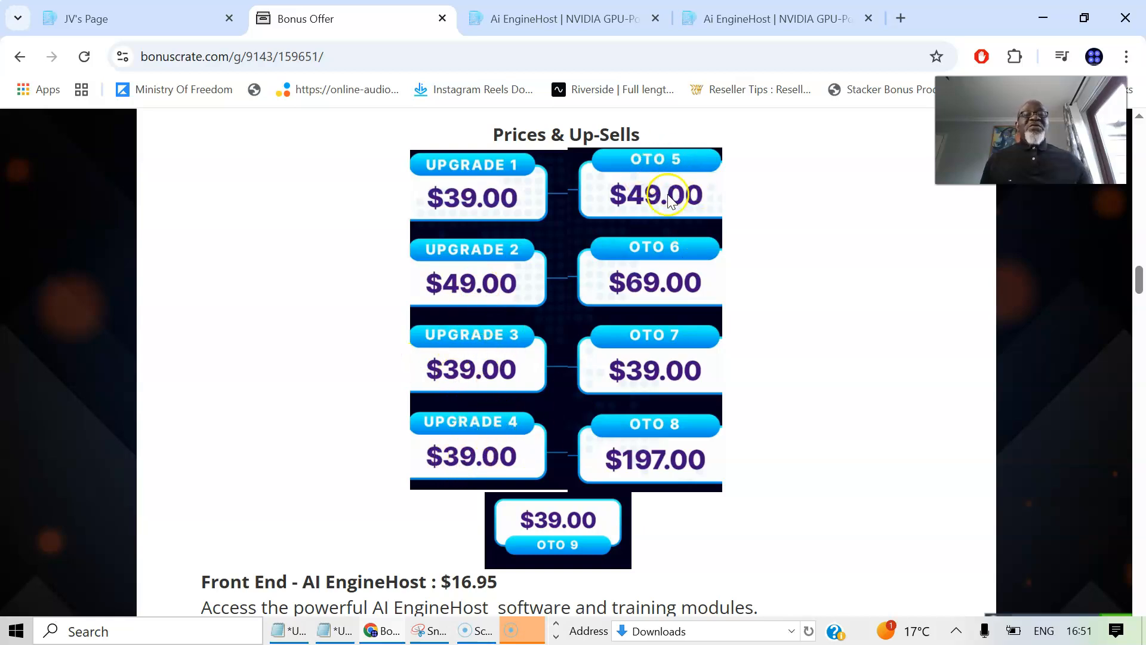
mouse_move(668, 256)
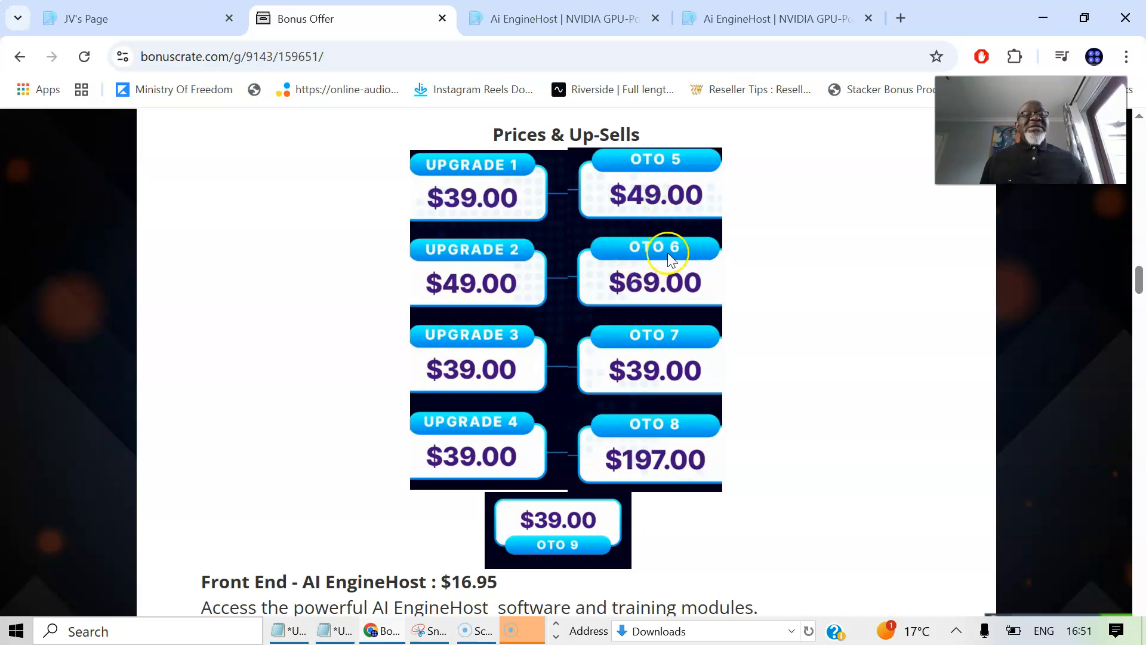
mouse_move(638, 344)
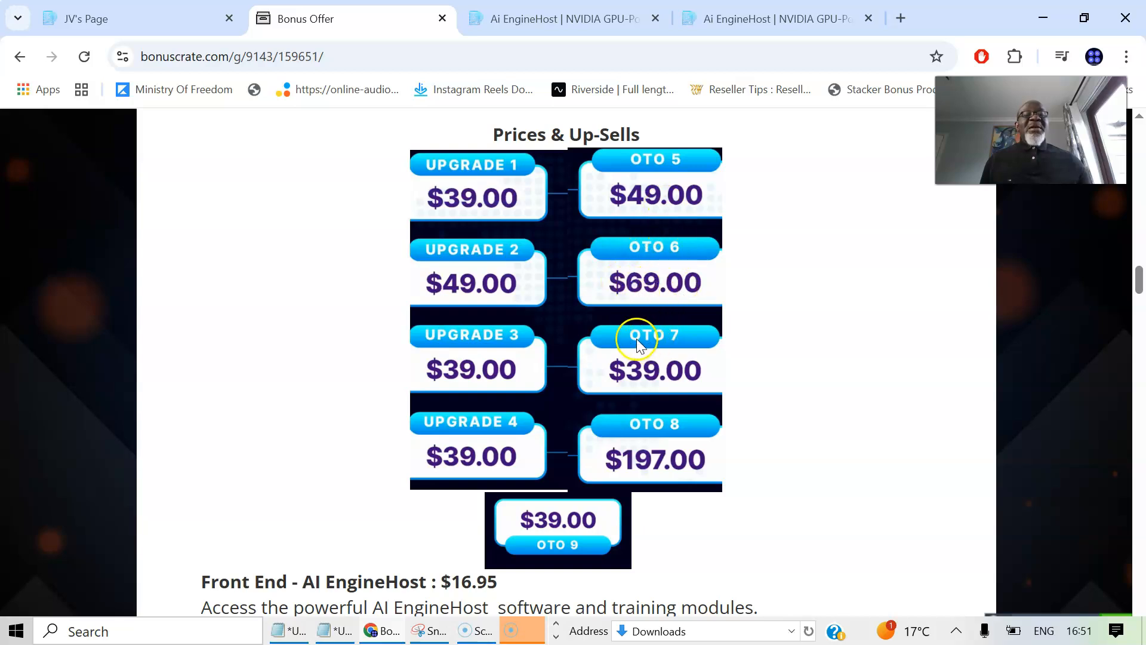
mouse_move(636, 376)
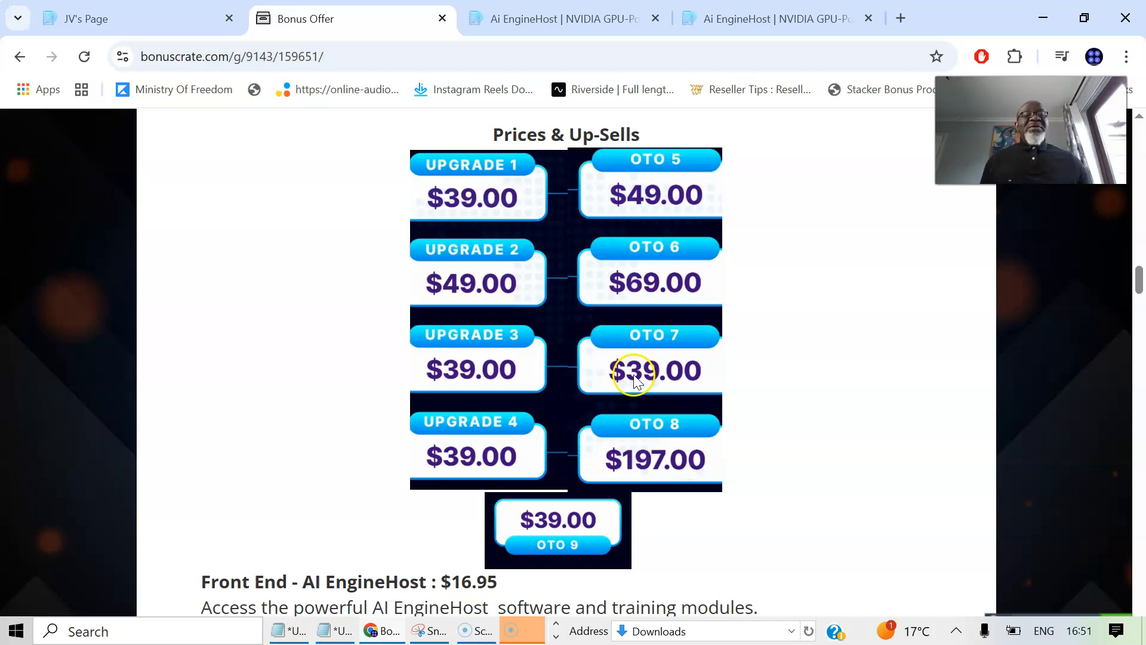
mouse_move(653, 435)
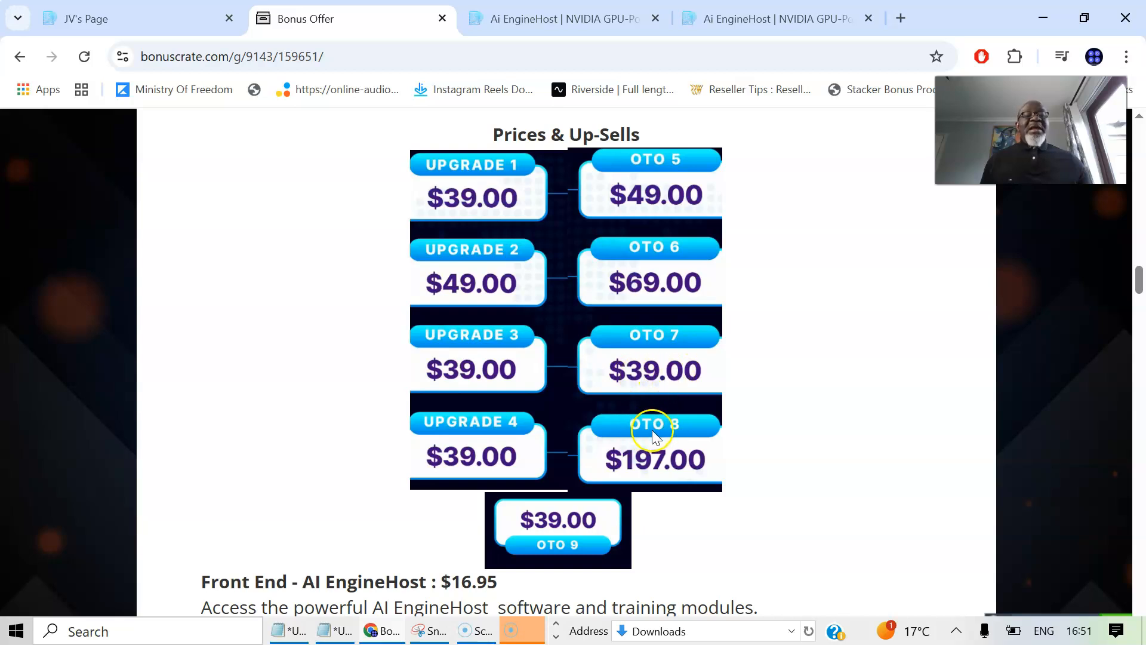
mouse_move(638, 470)
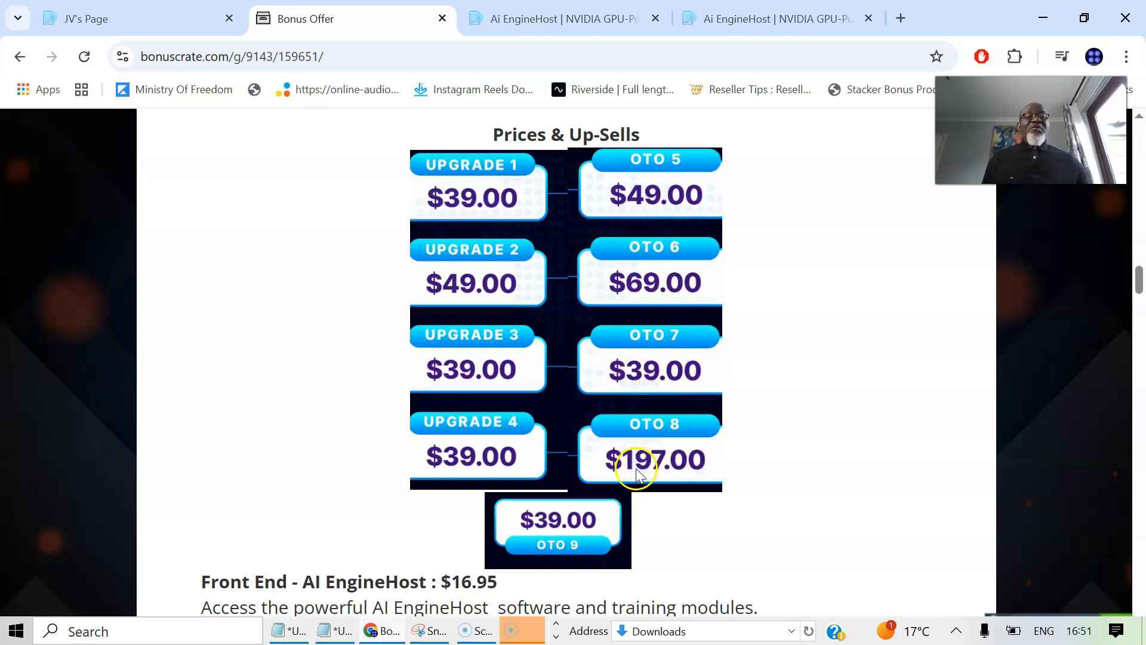
scroll(down, 3)
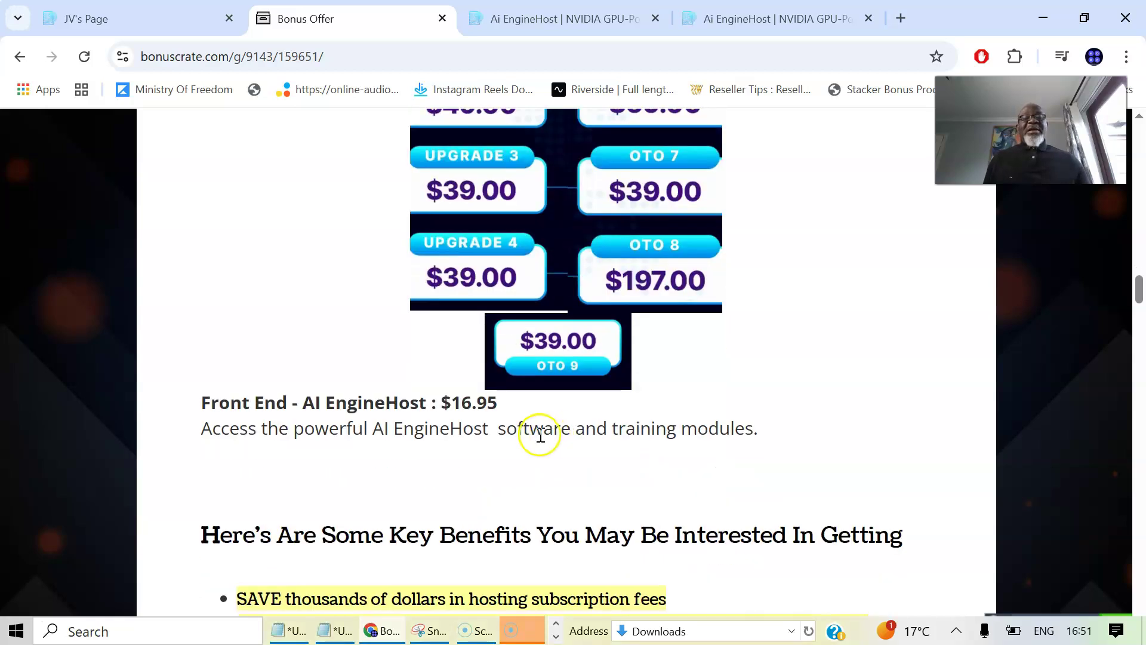
mouse_move(558, 375)
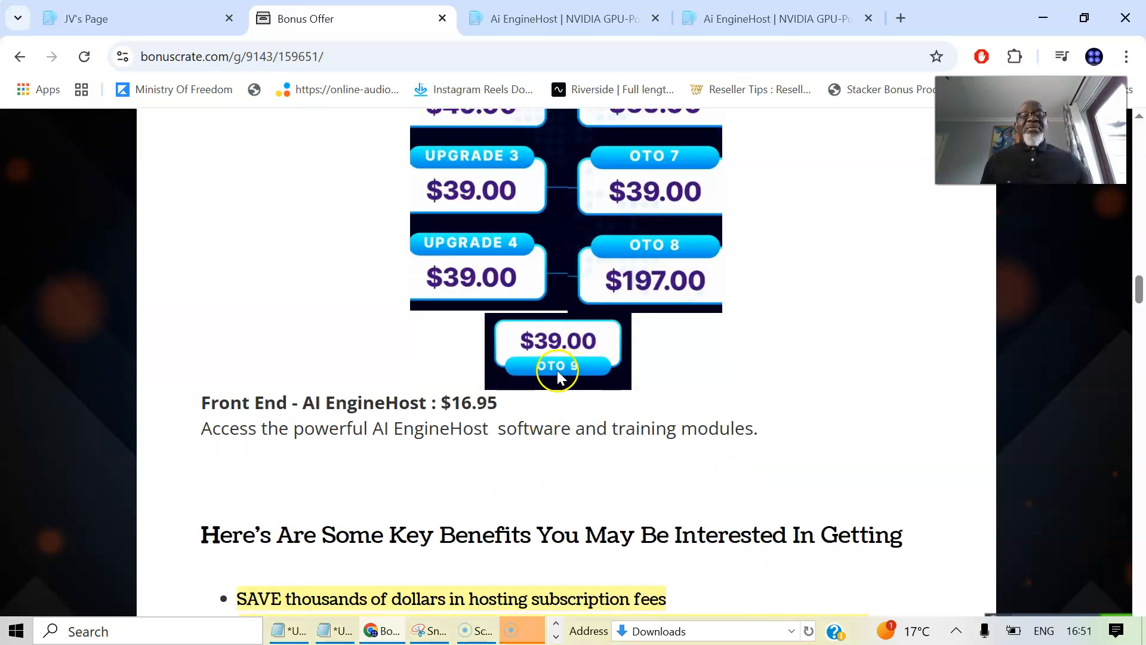
mouse_move(557, 252)
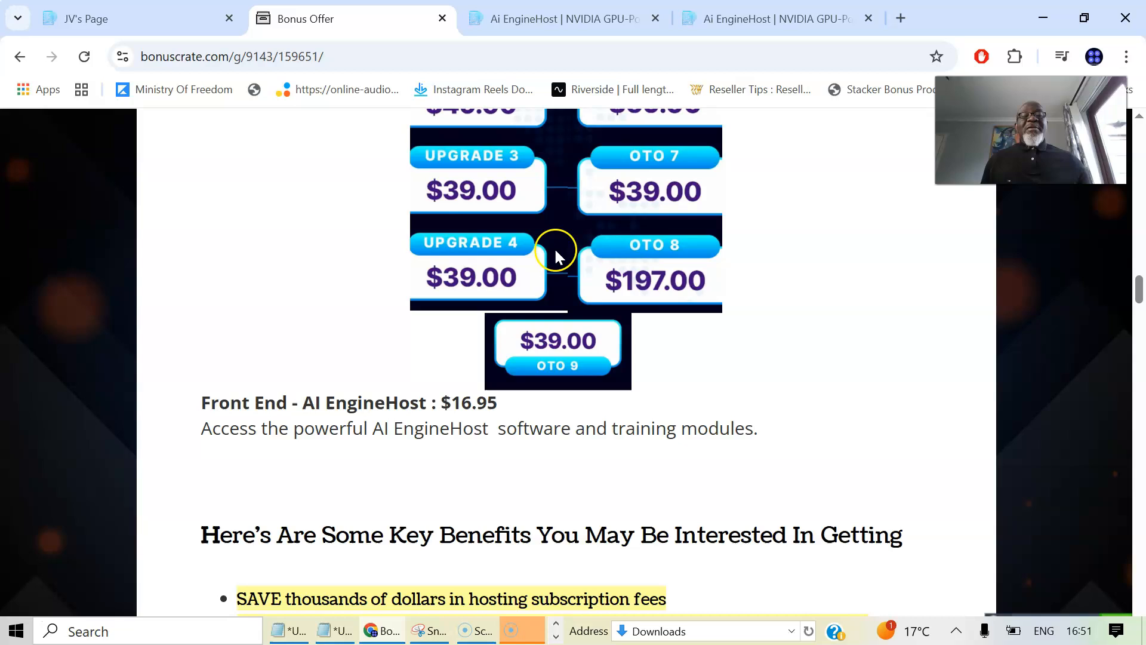
scroll(up, 3)
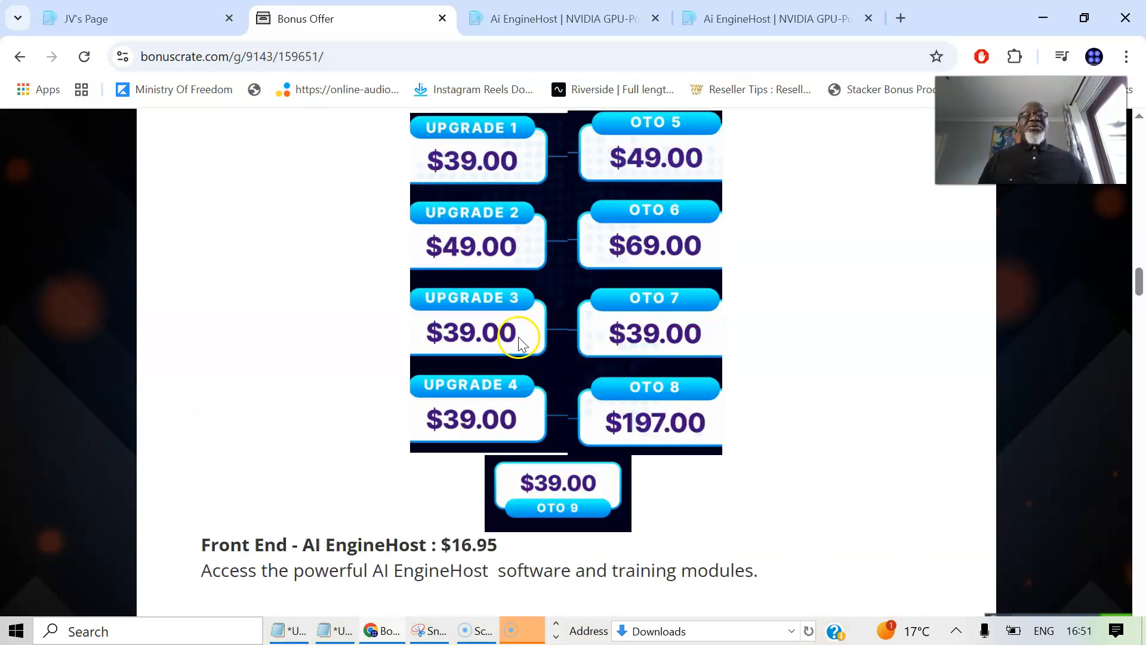
scroll(down, 3)
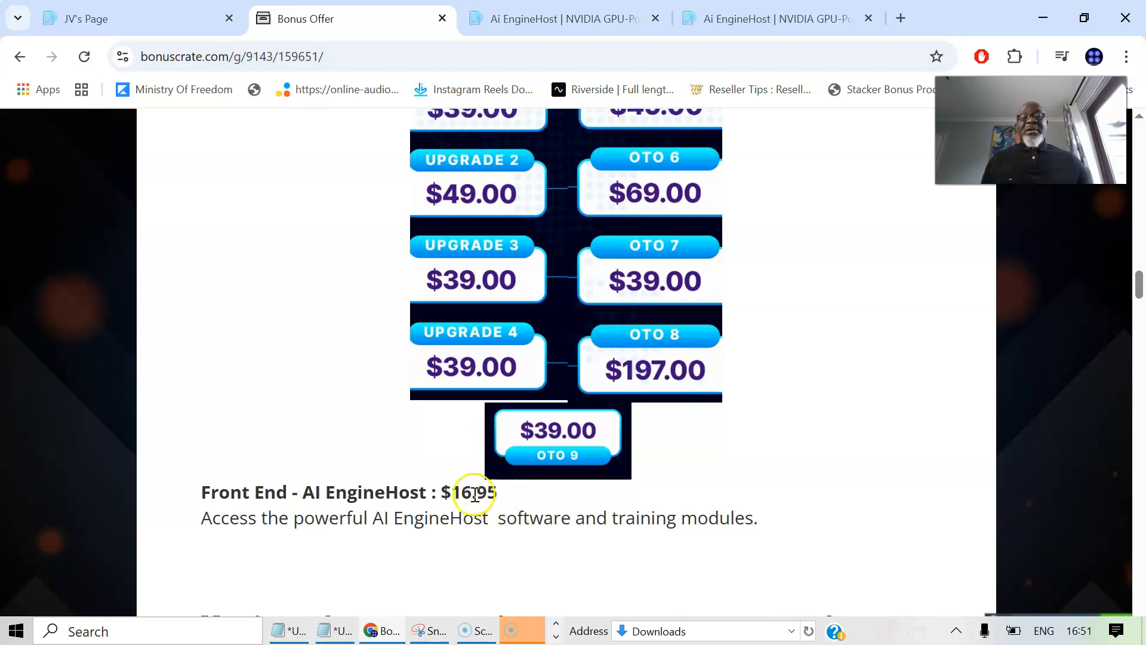
mouse_move(585, 285)
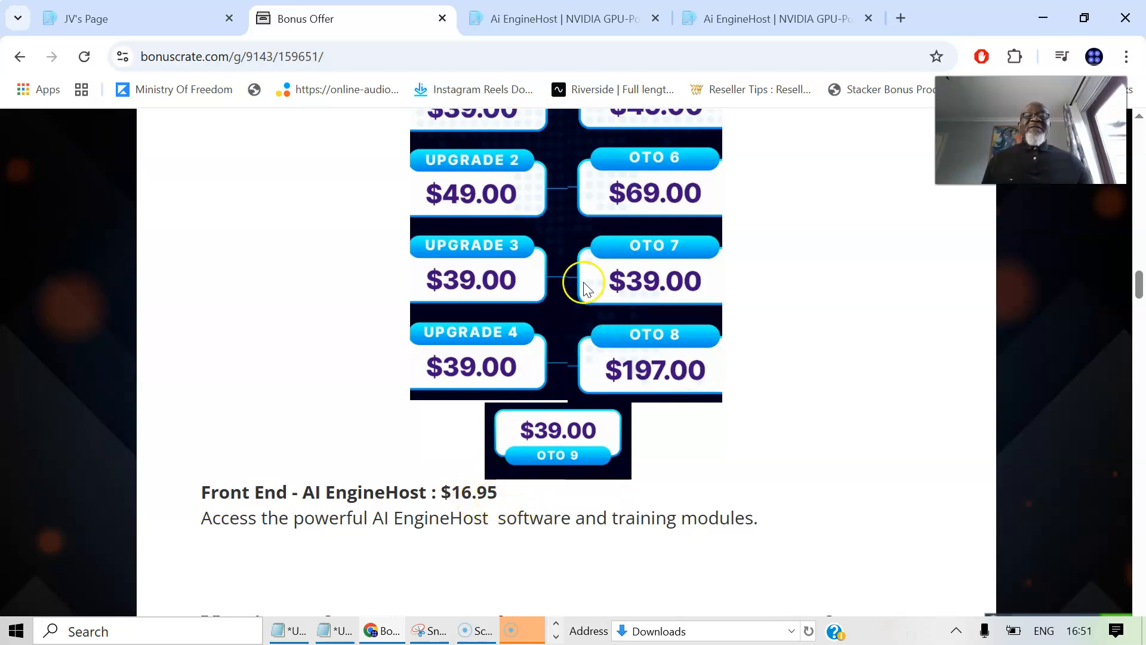
mouse_move(541, 387)
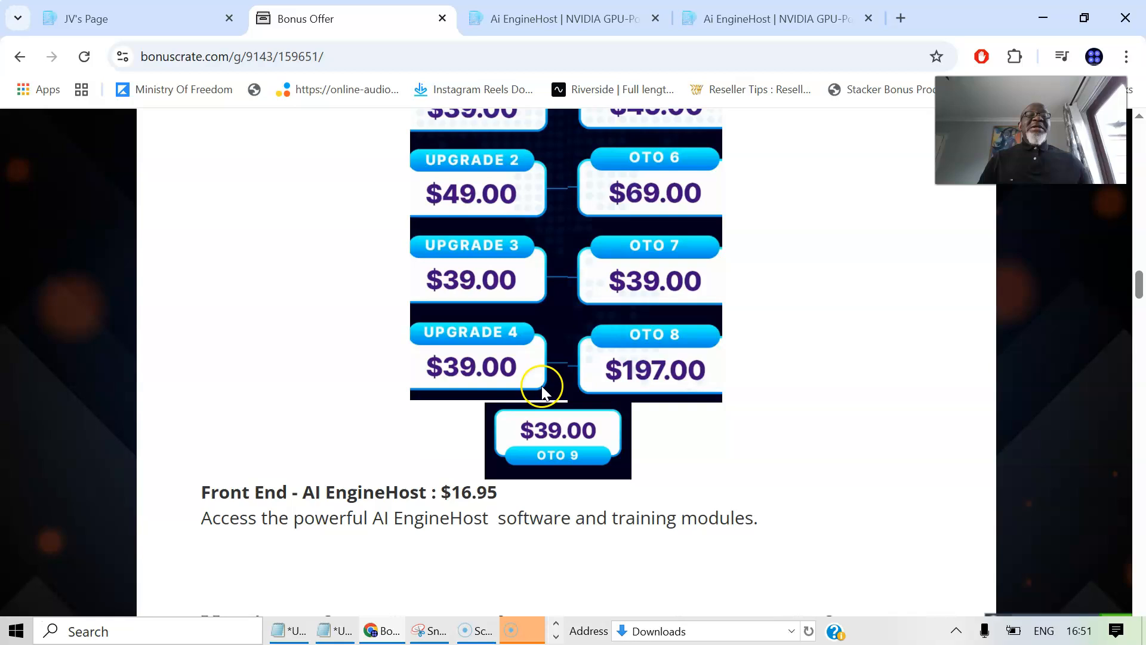
Review the feature bullets and countdown timer, then return to the Key Benefits list.
scroll(down, 3)
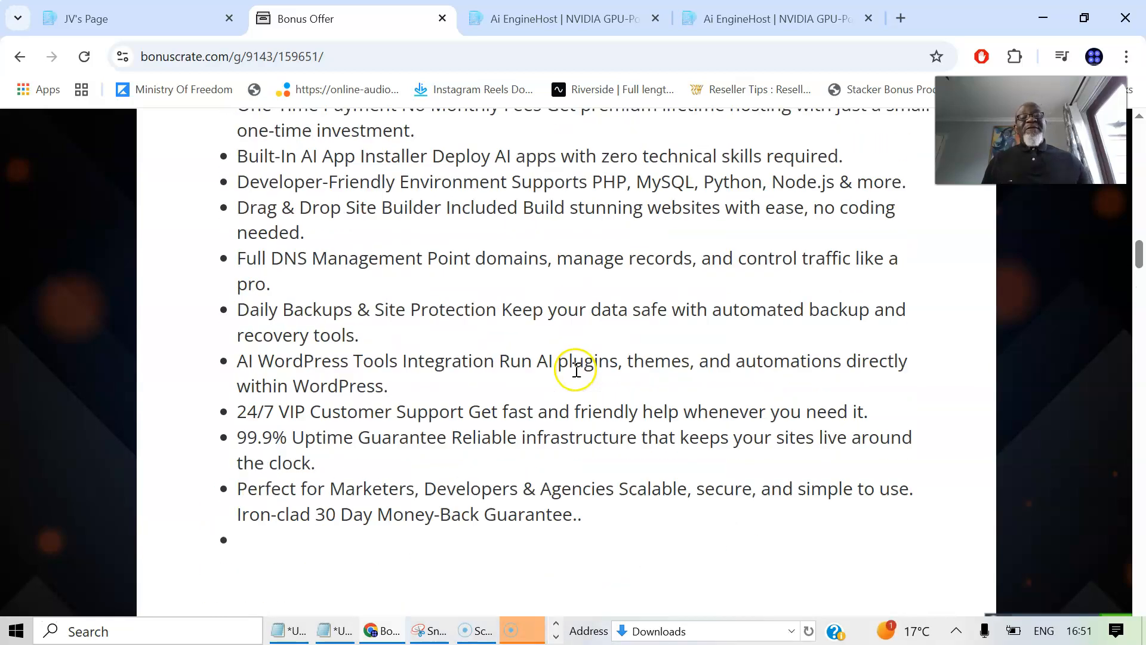
scroll(up, 3)
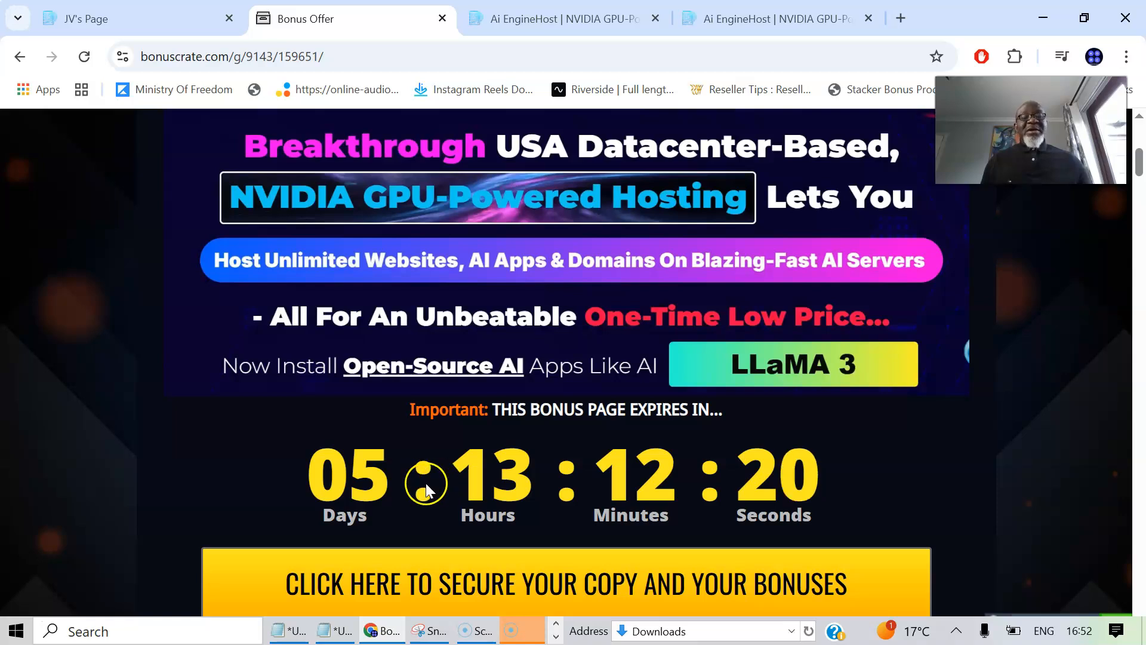
mouse_move(486, 501)
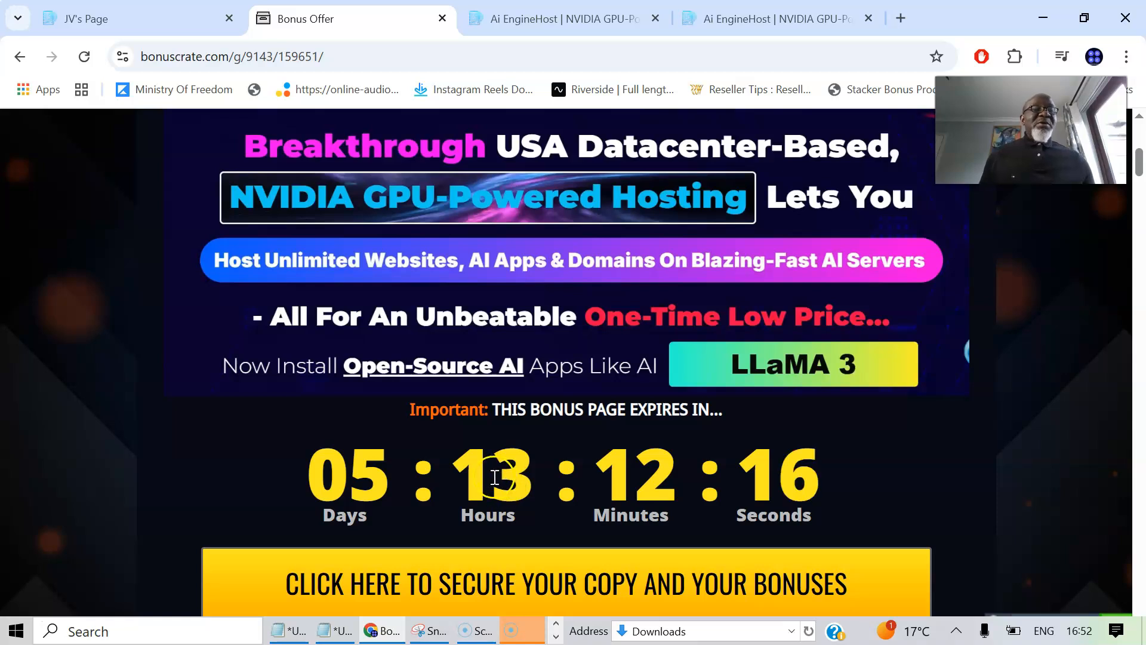
scroll(down, 3)
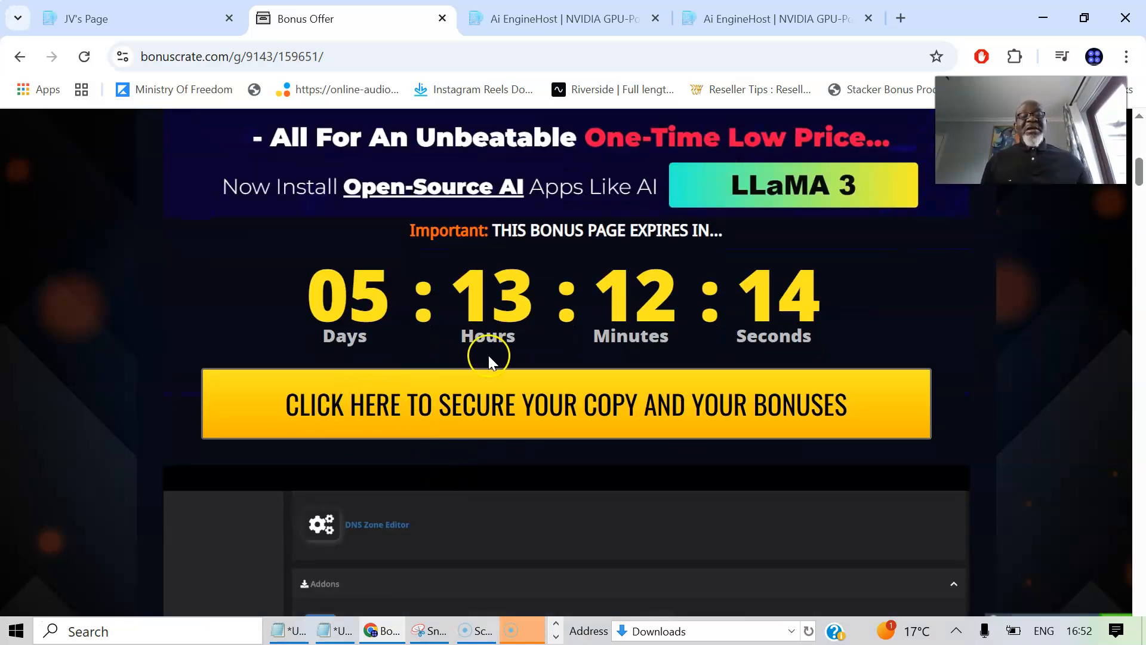
scroll(down, 3)
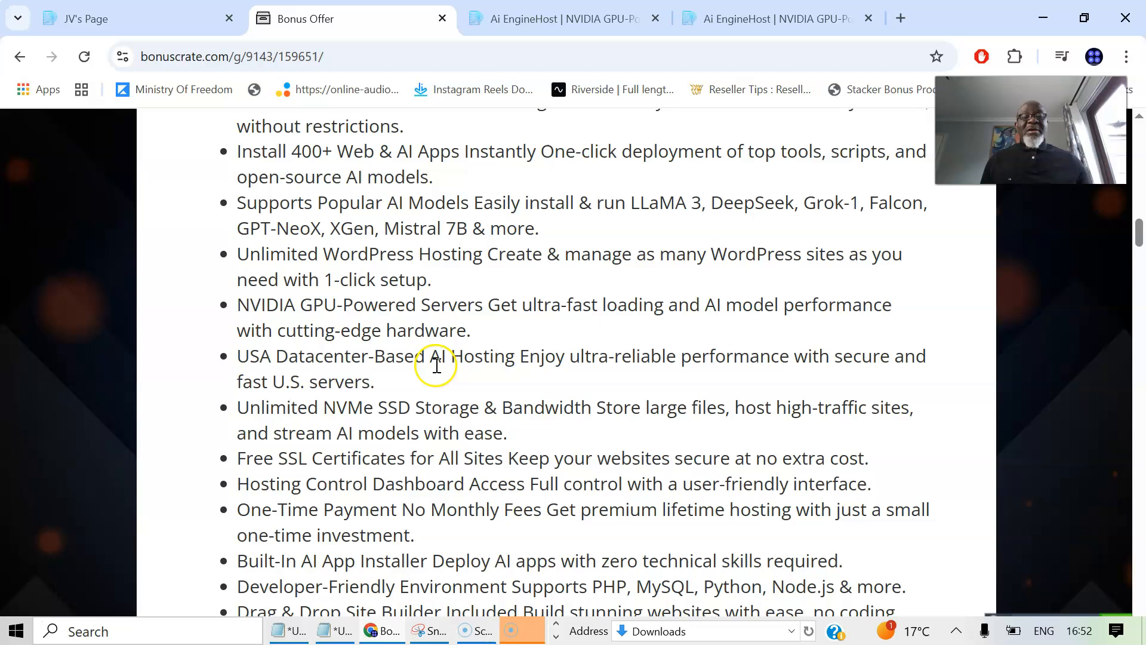
scroll(up, 3)
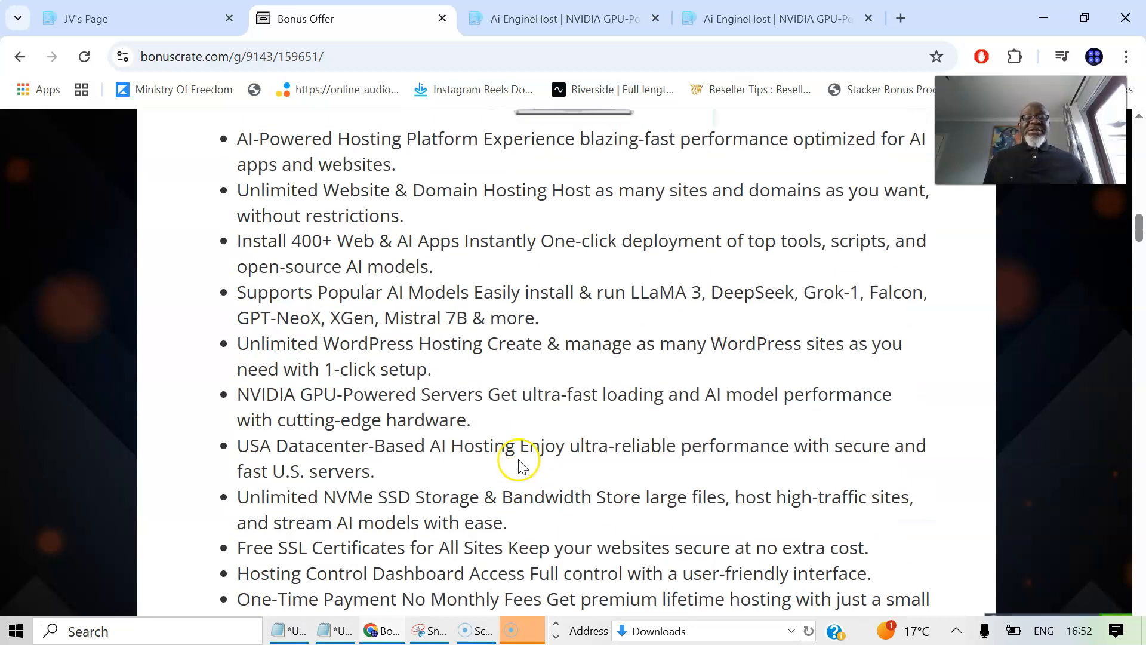
mouse_move(1098, 591)
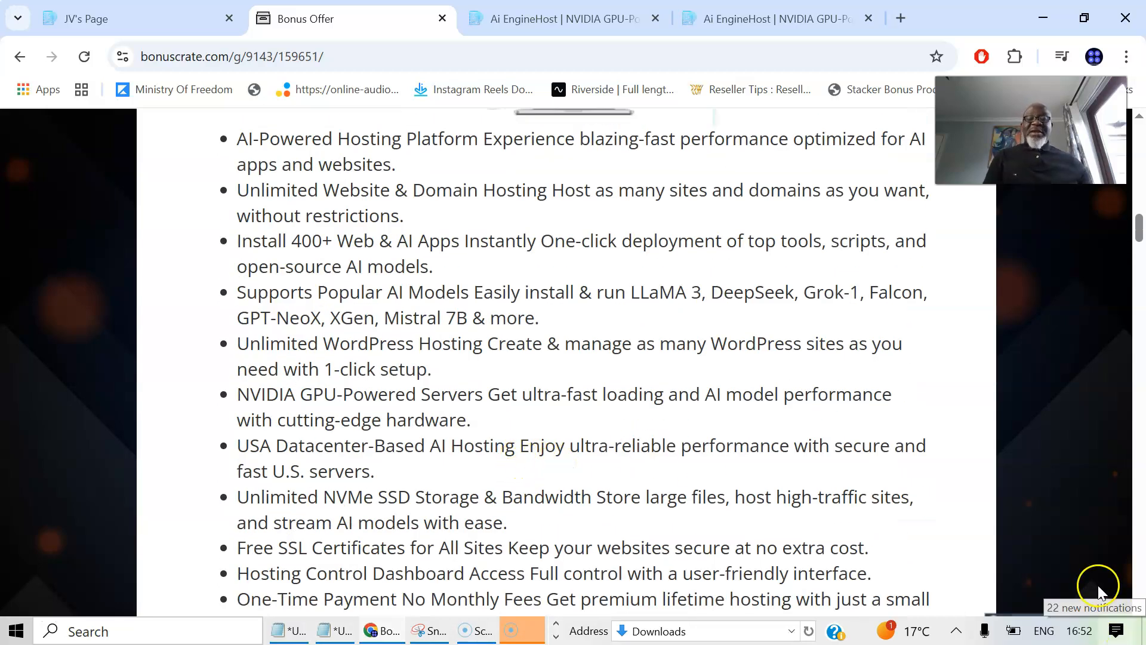
scroll(down, 3)
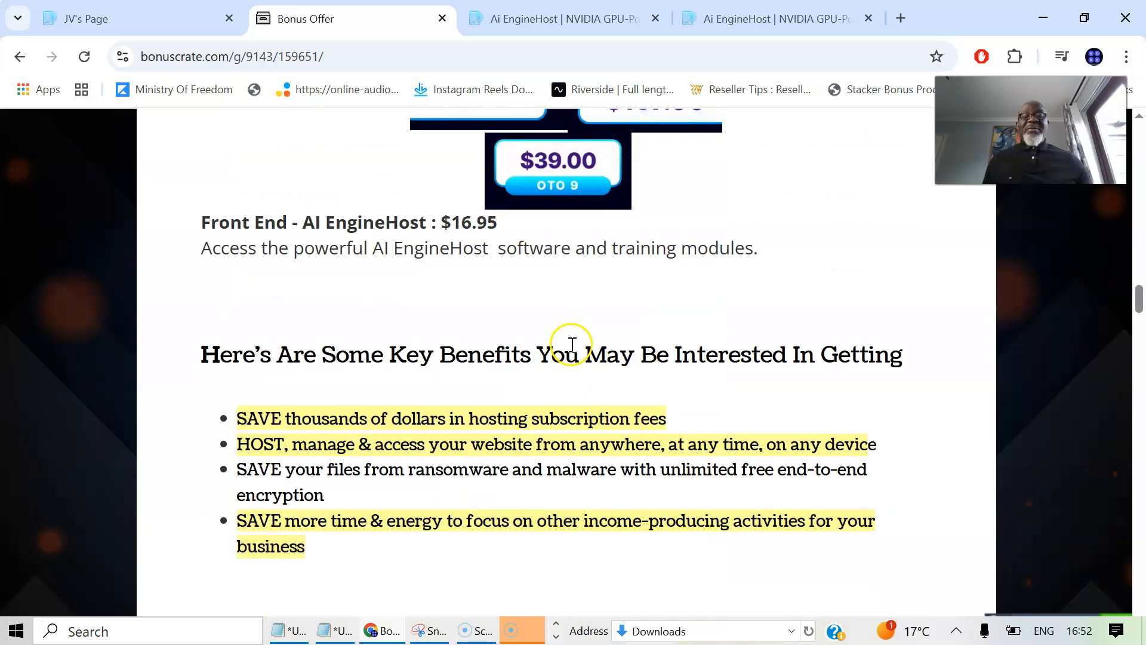
scroll(down, 3)
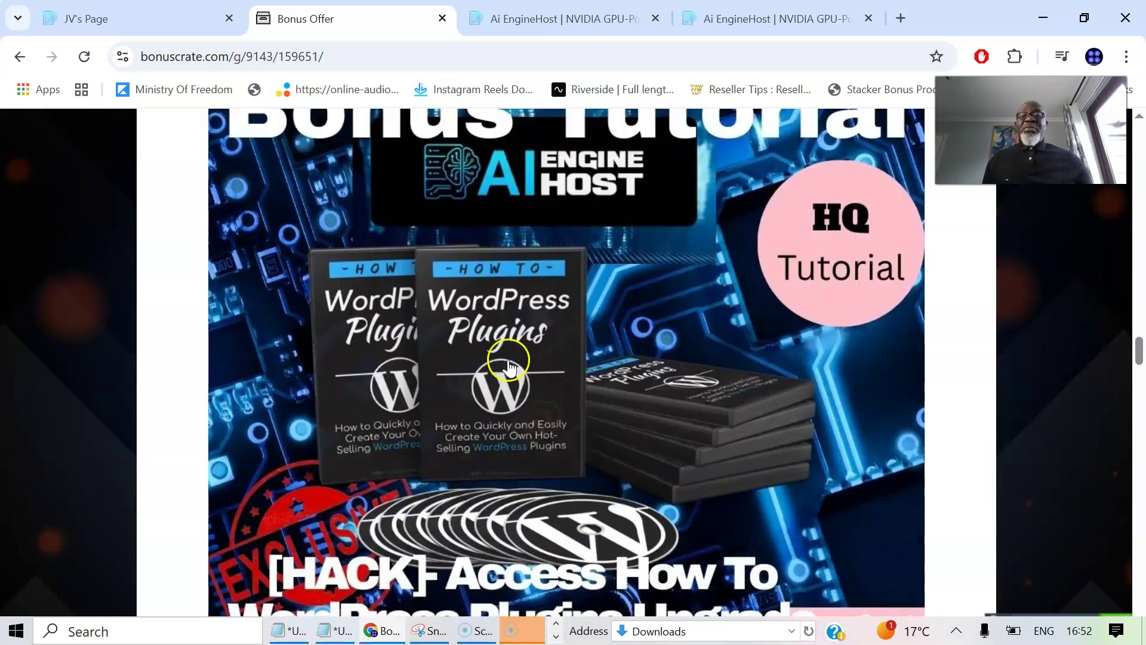
mouse_move(612, 358)
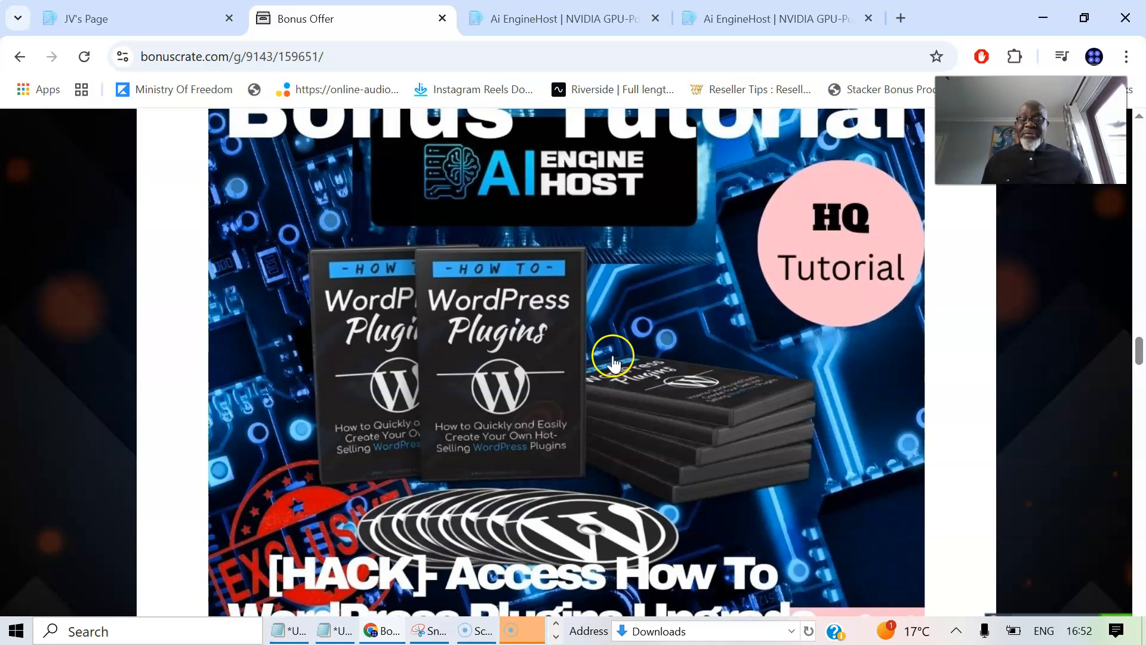
mouse_move(817, 347)
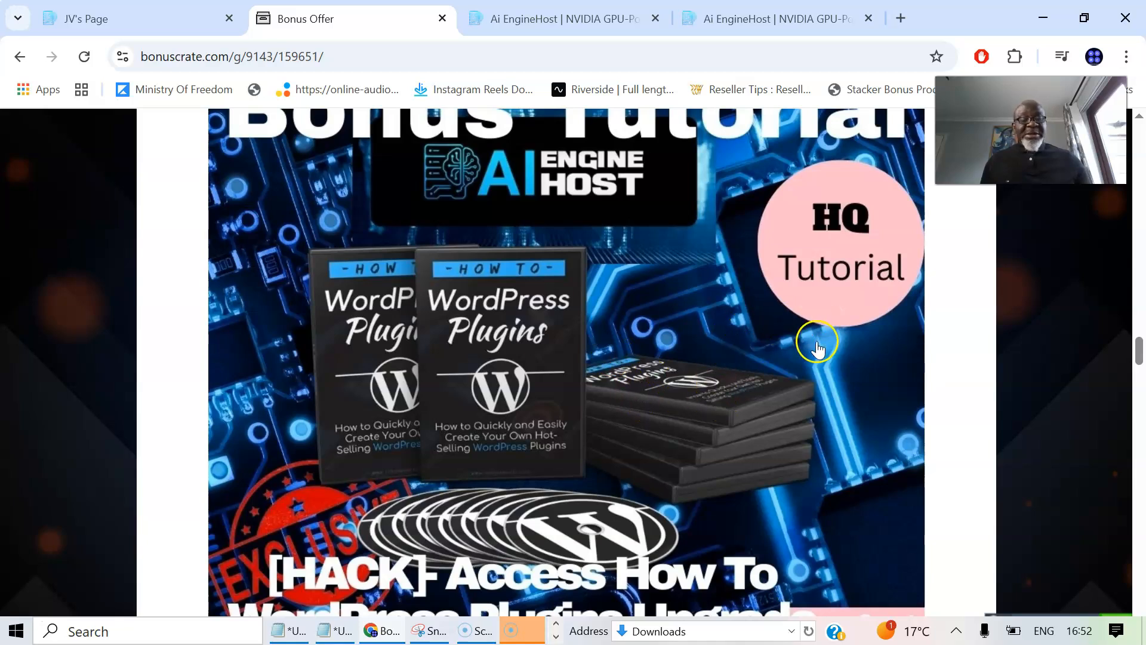
mouse_move(791, 351)
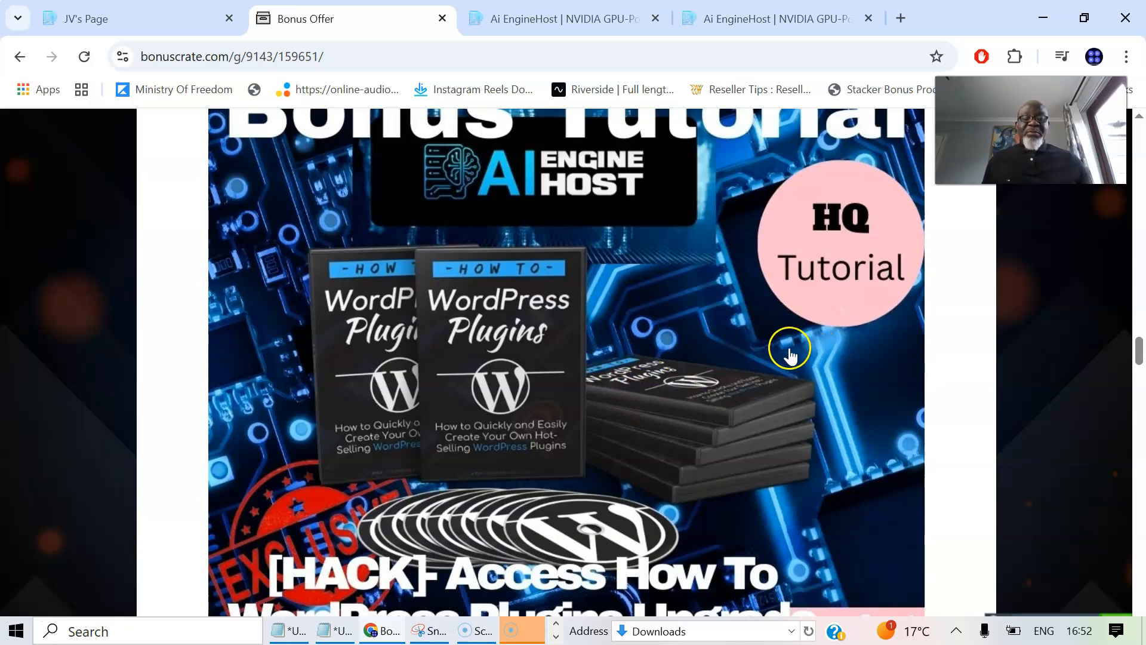
mouse_move(794, 353)
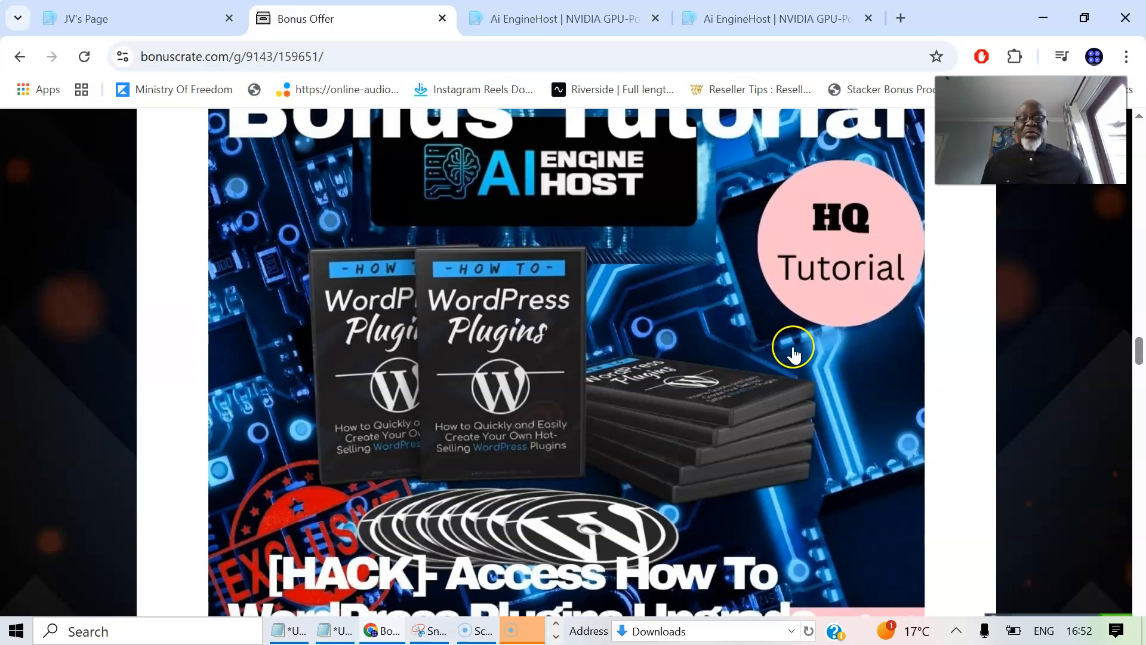
mouse_move(719, 421)
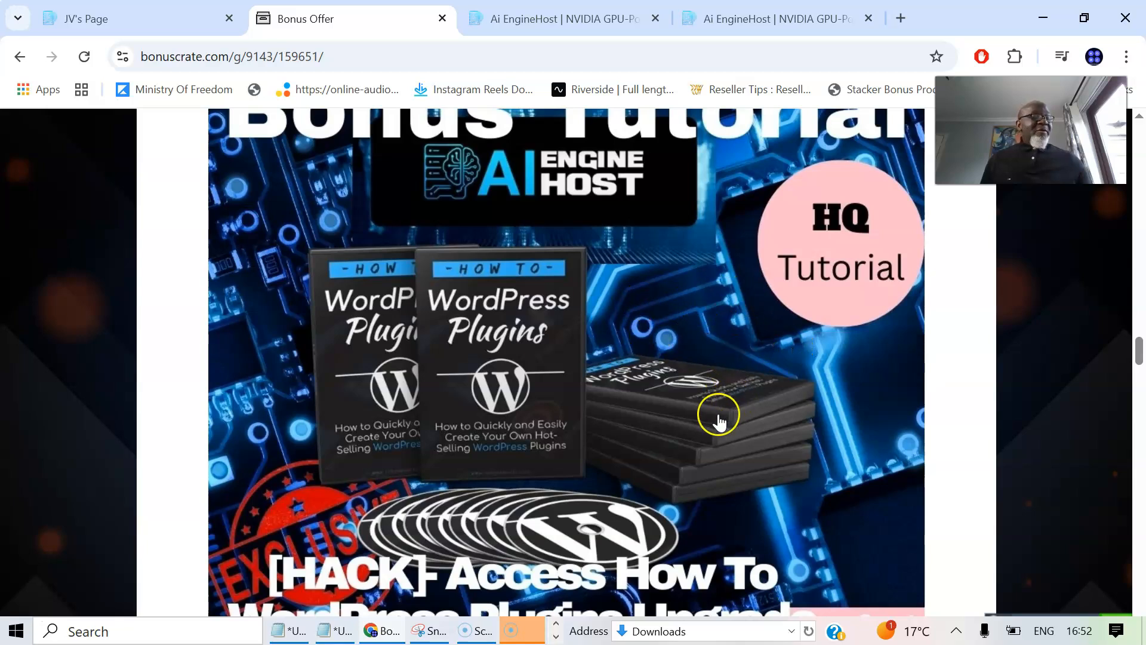
mouse_move(523, 297)
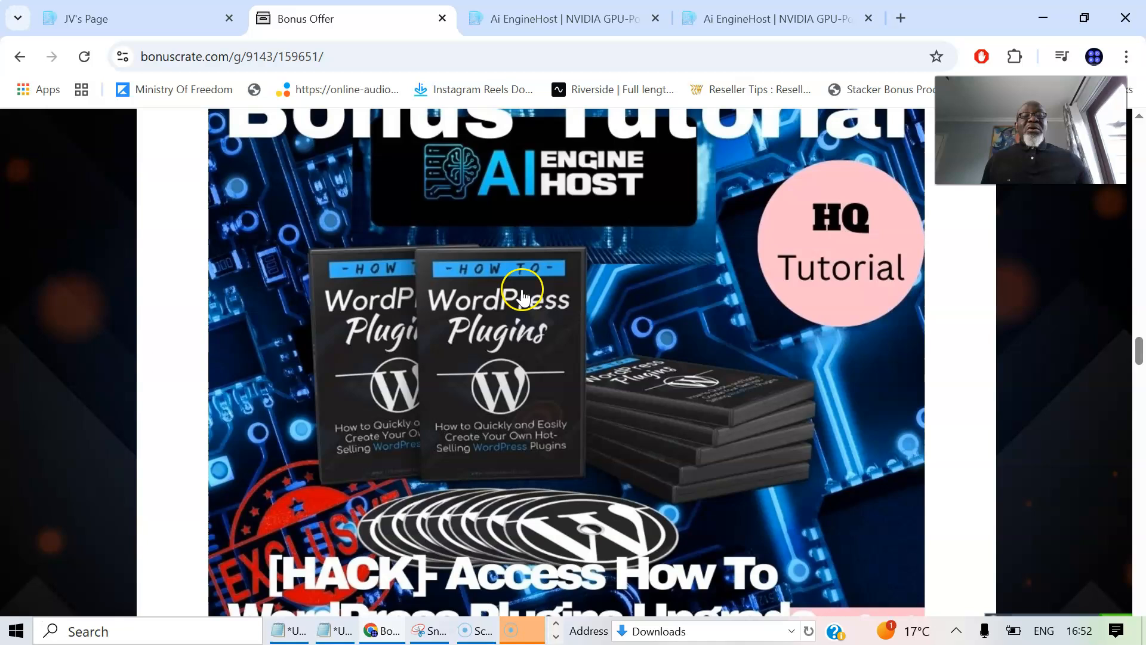
mouse_move(481, 365)
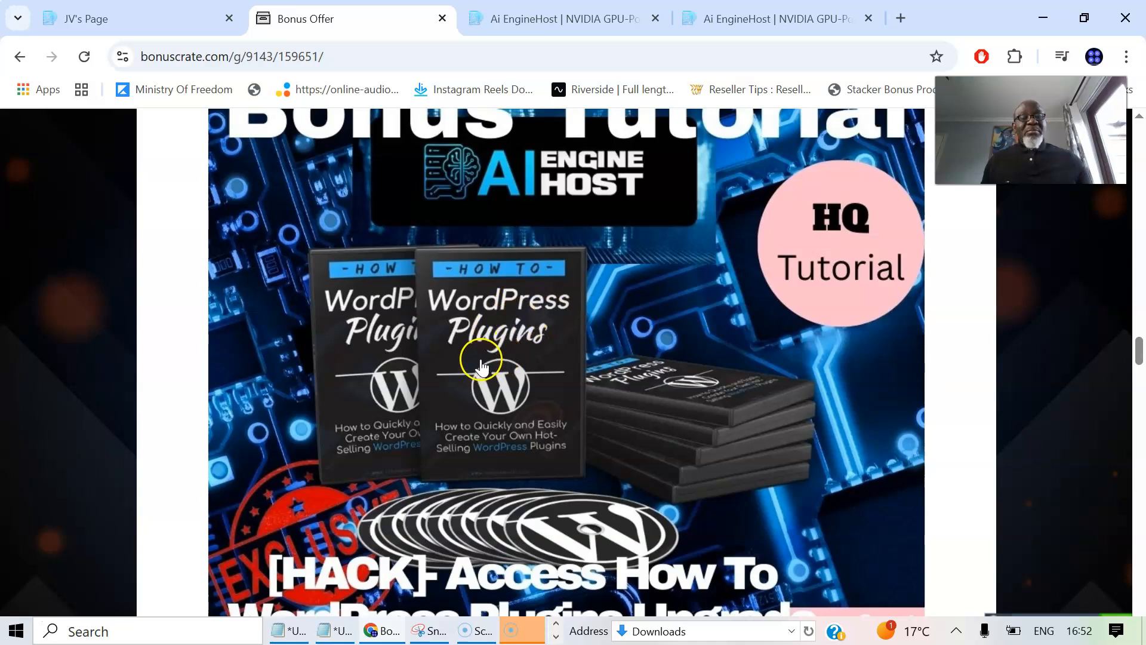
mouse_move(525, 395)
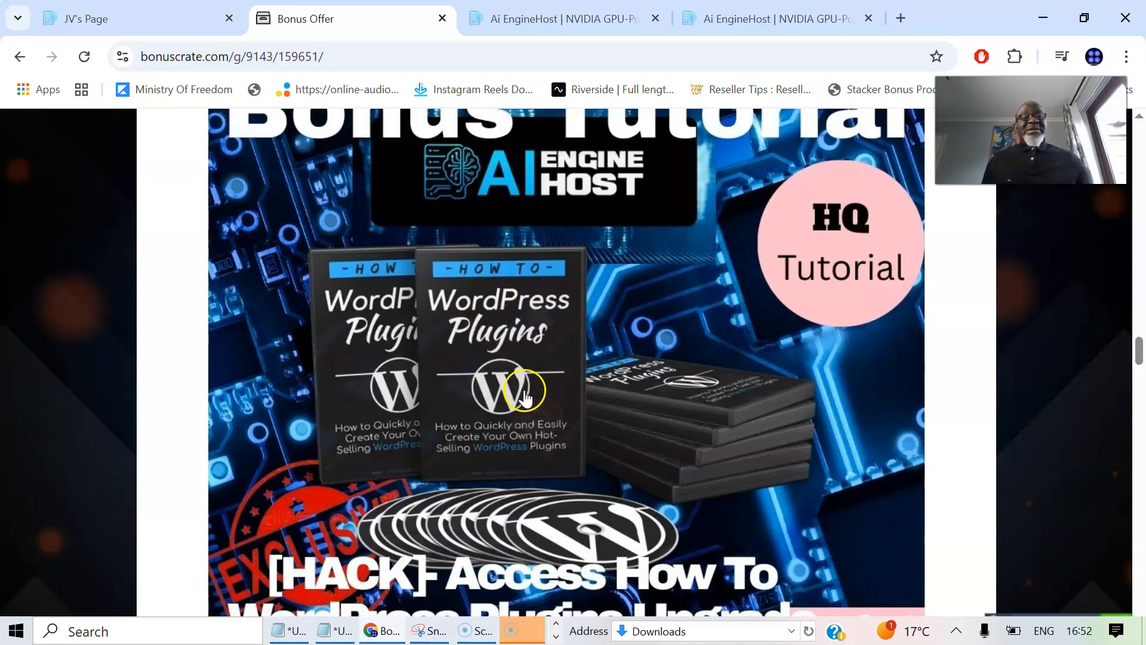
mouse_move(541, 322)
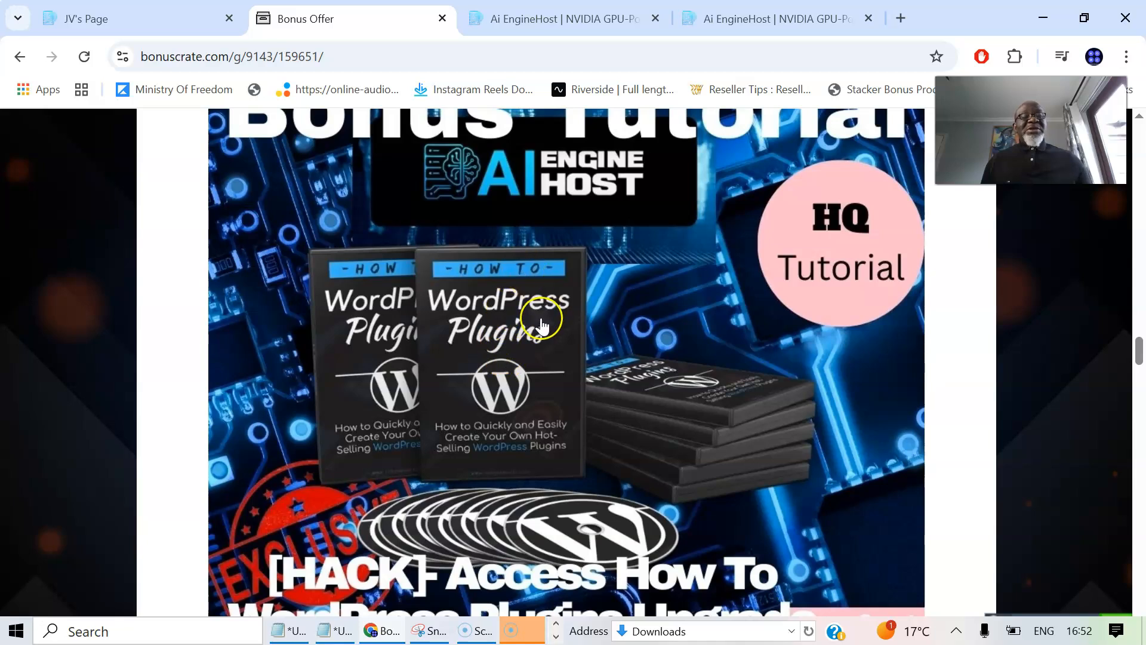
mouse_move(511, 329)
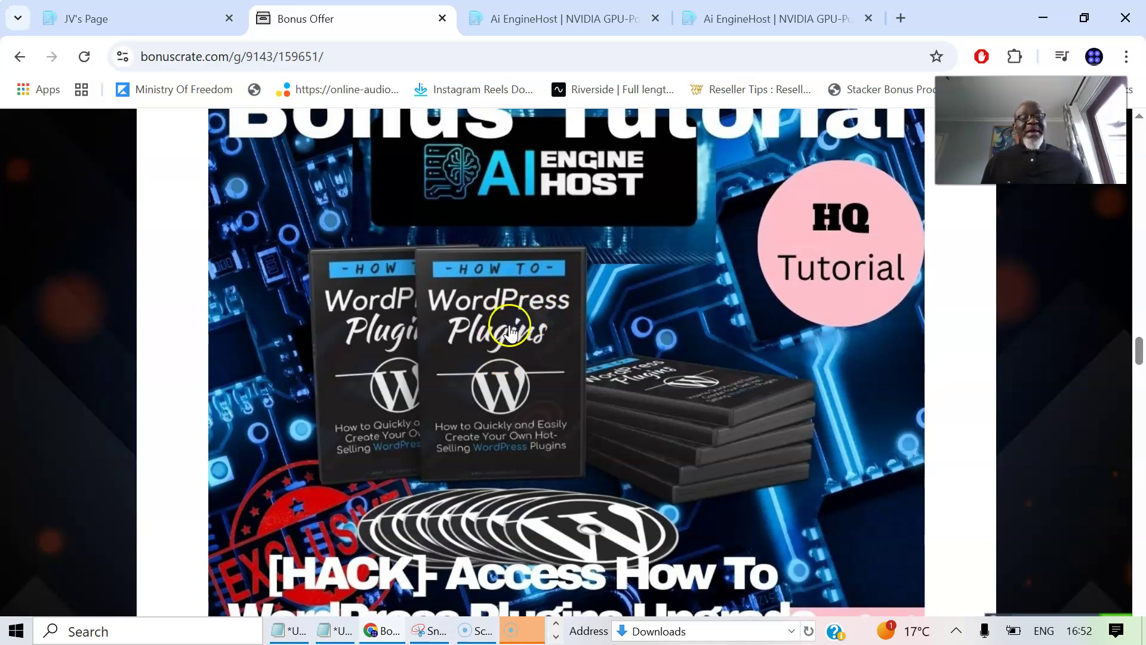
mouse_move(563, 428)
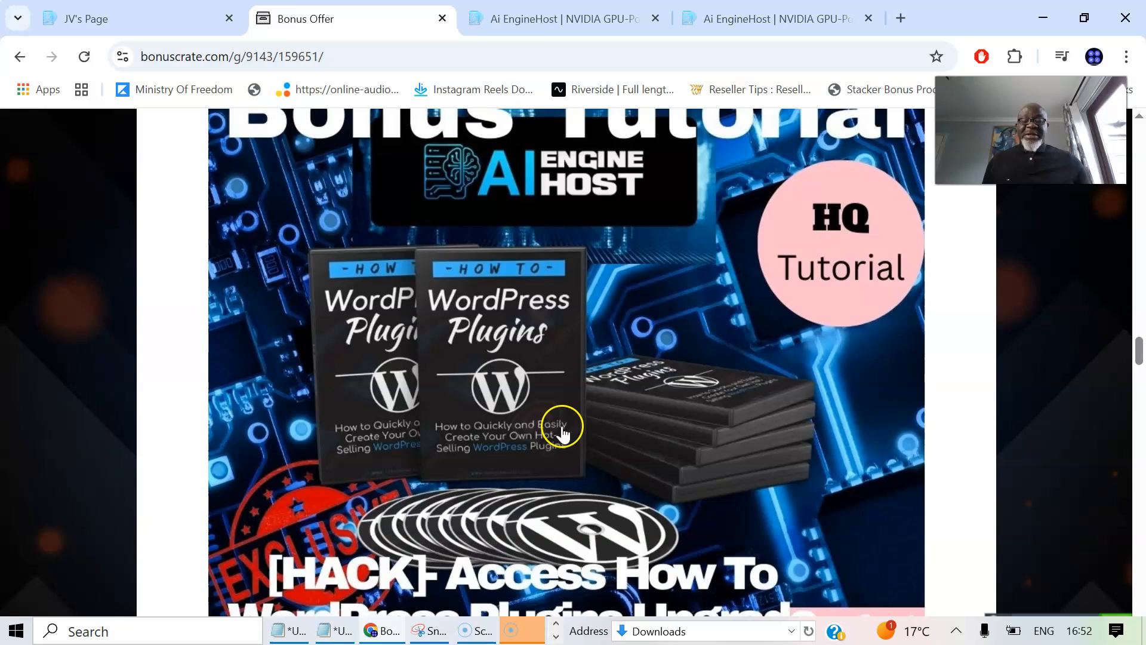
mouse_move(586, 410)
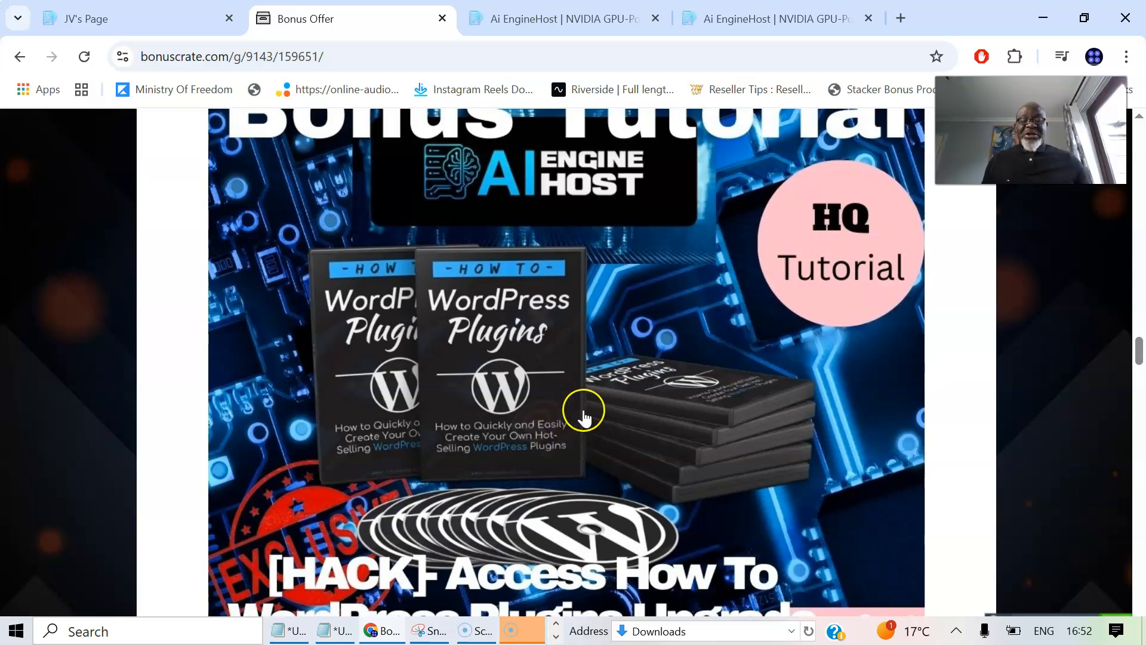
mouse_move(592, 422)
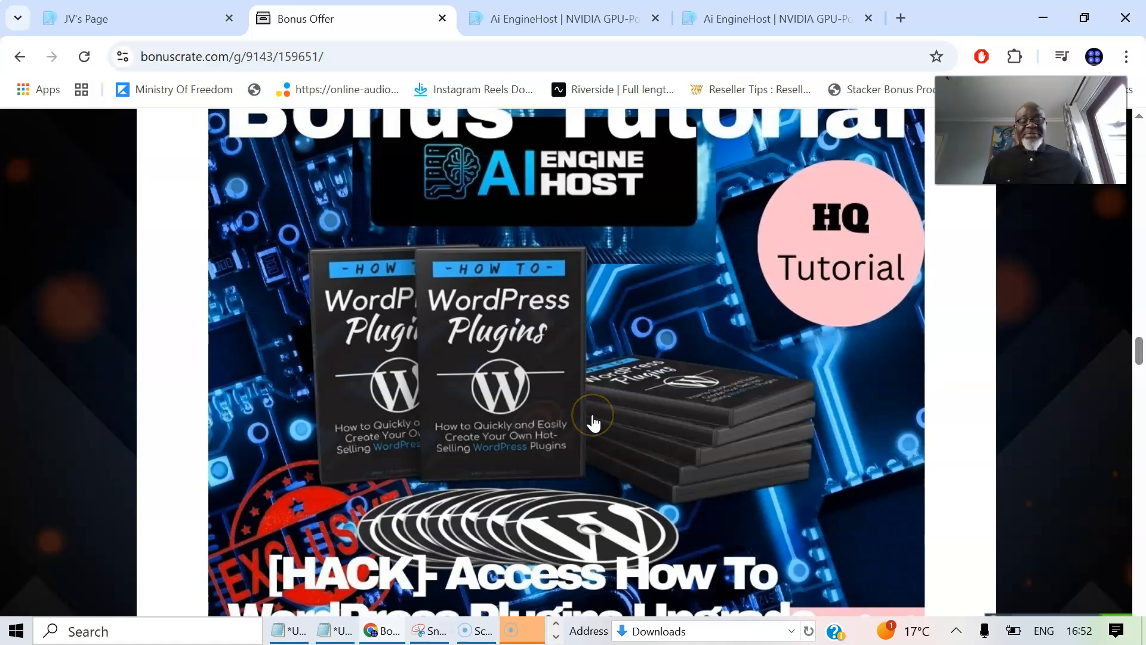
mouse_move(595, 437)
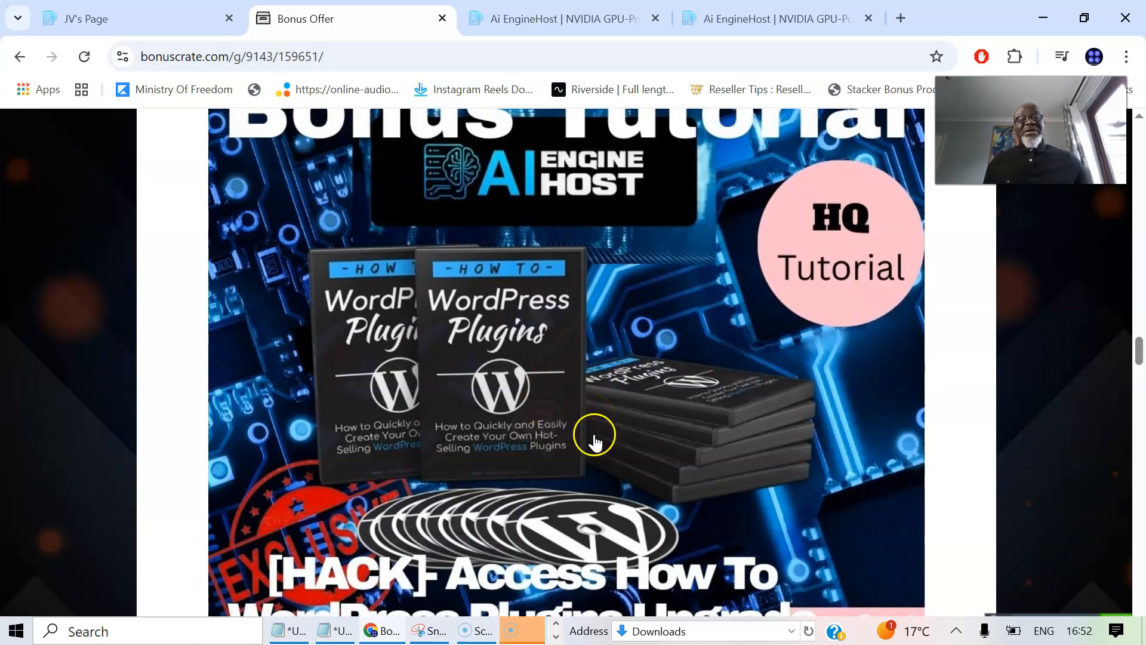
Scroll to the Forum Marketing Money bonus and close the three antivirus notifications.
scroll(up, 3)
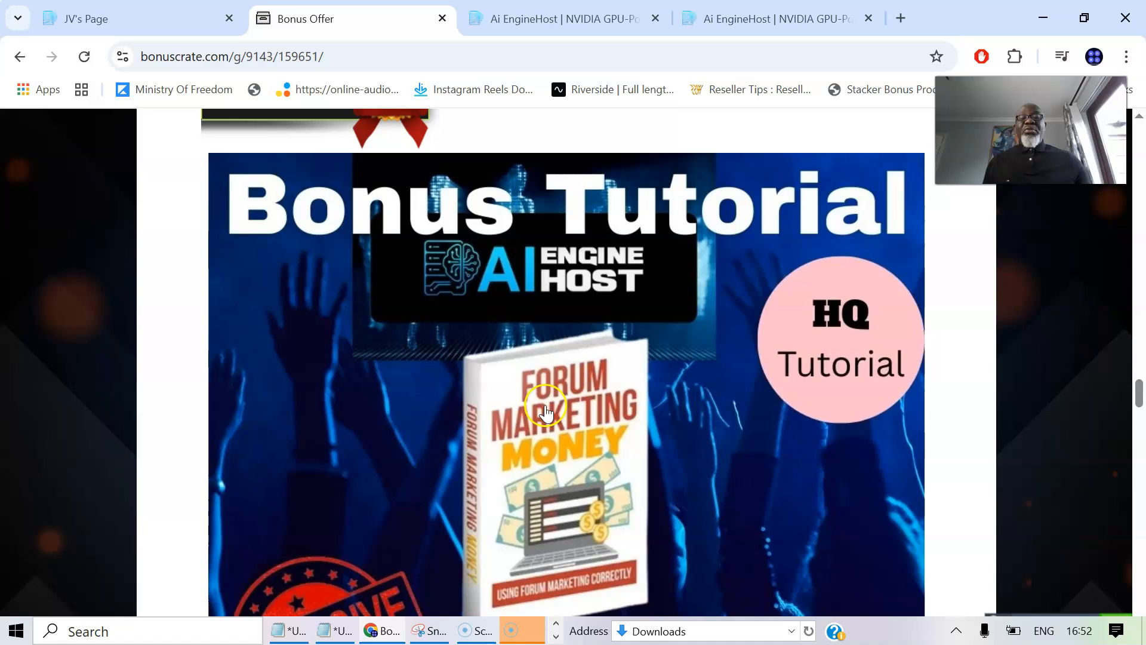
mouse_move(551, 450)
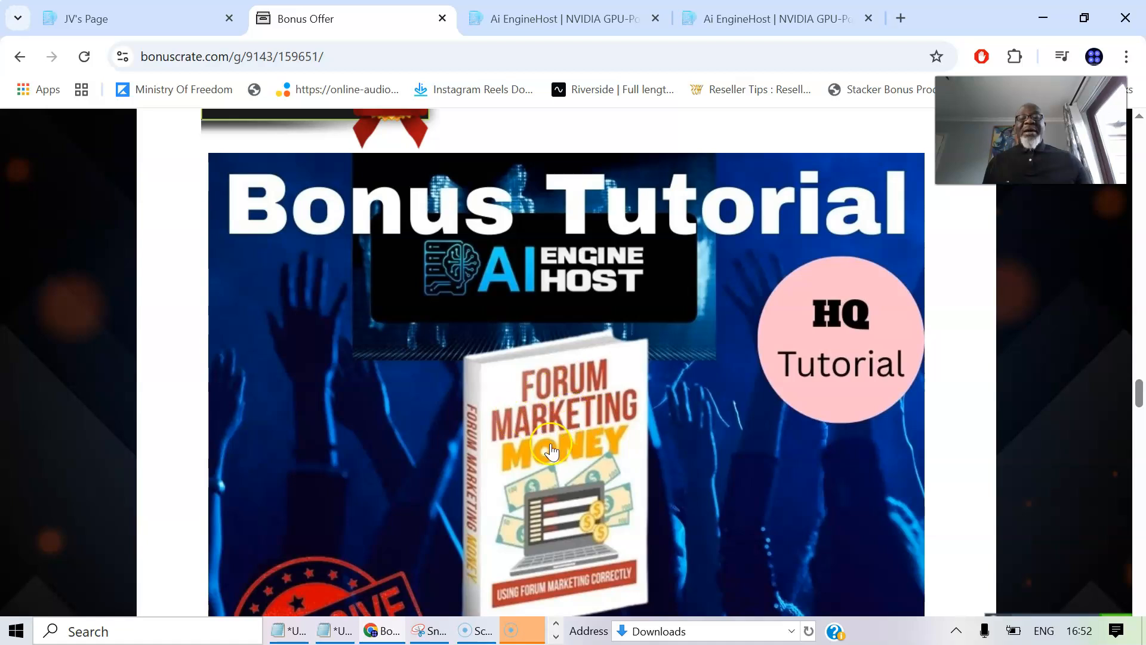
scroll(down, 3)
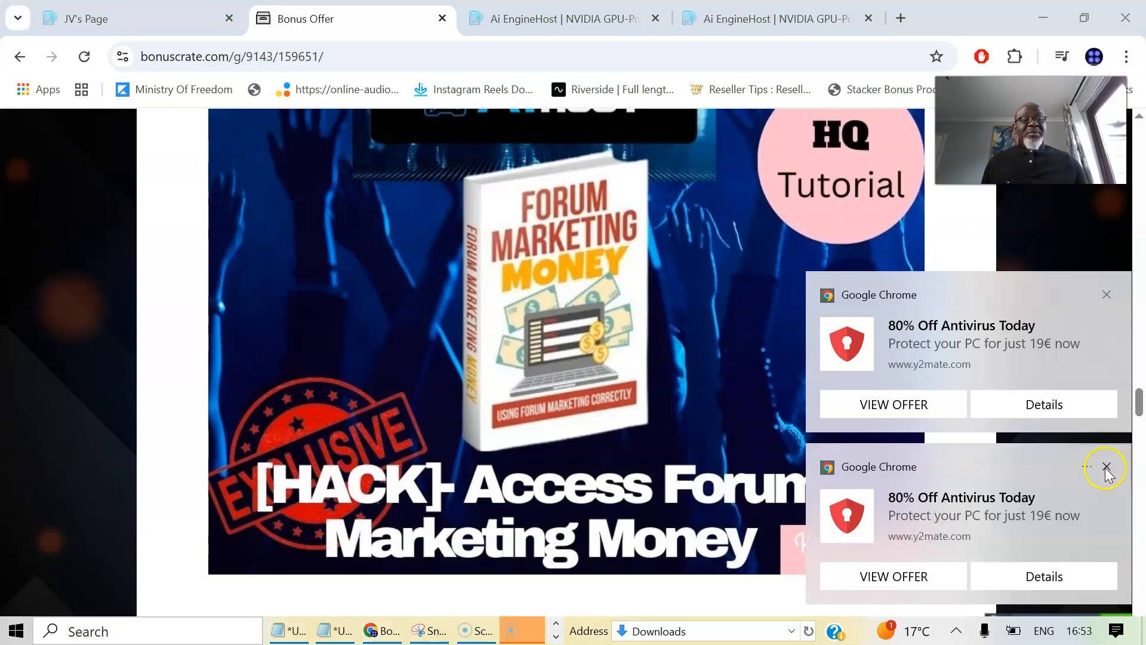
click(1105, 469)
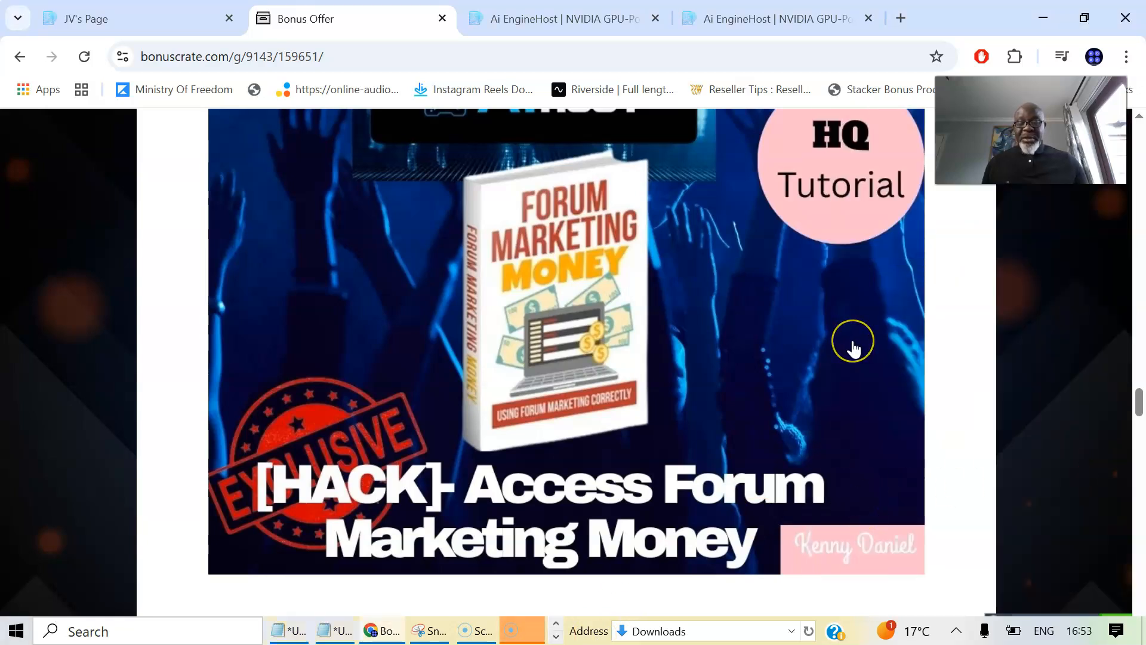
mouse_move(856, 348)
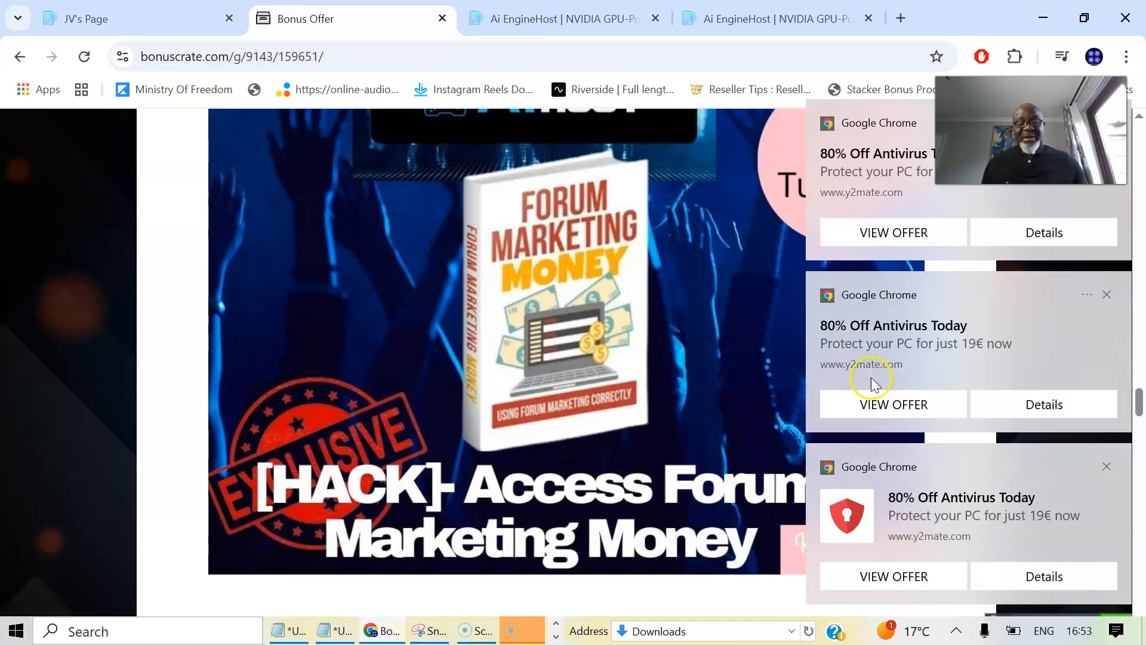
mouse_move(1107, 467)
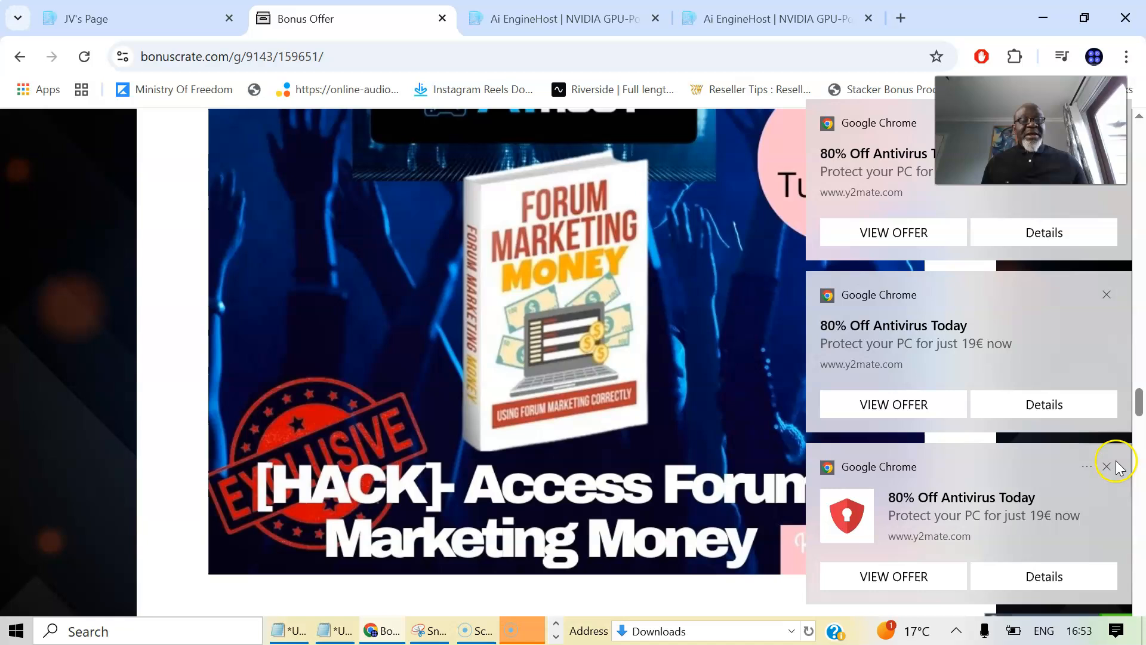
click(1106, 294)
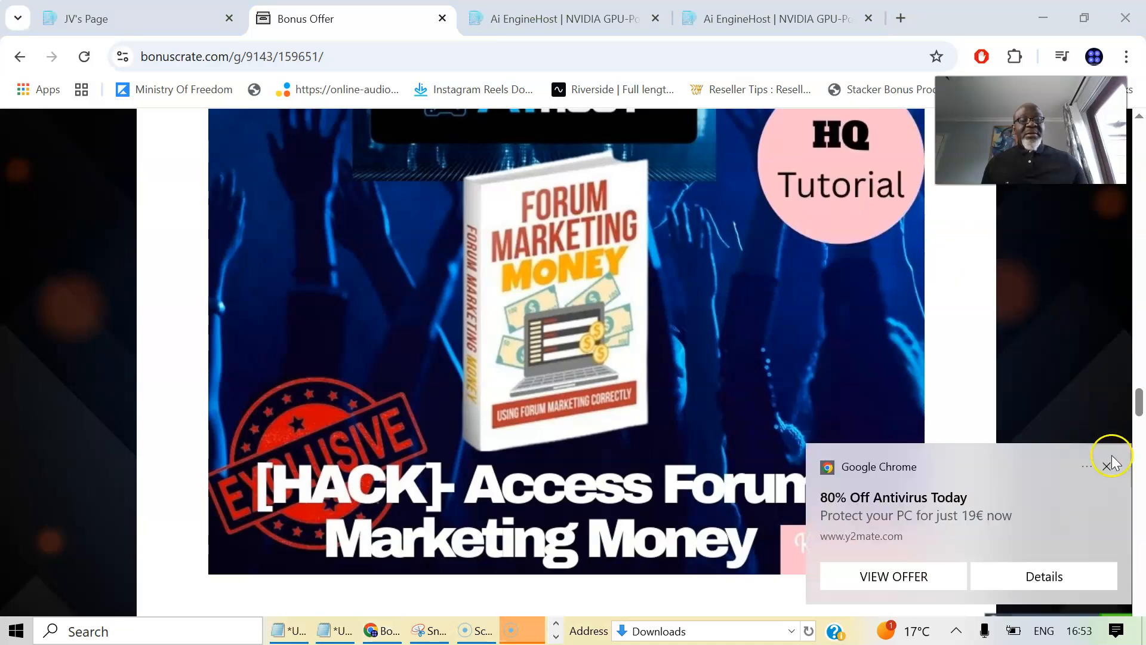
click(1110, 457)
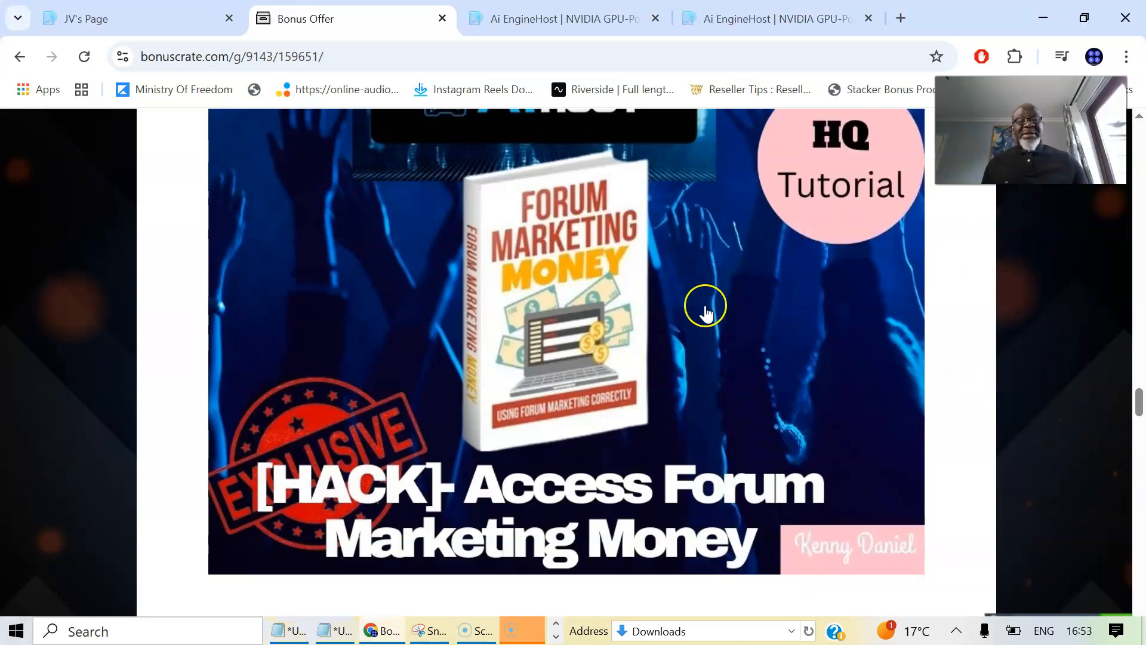
Scroll down to the Product Creation Formula Quick Start Guide bonus banner.
scroll(down, 3)
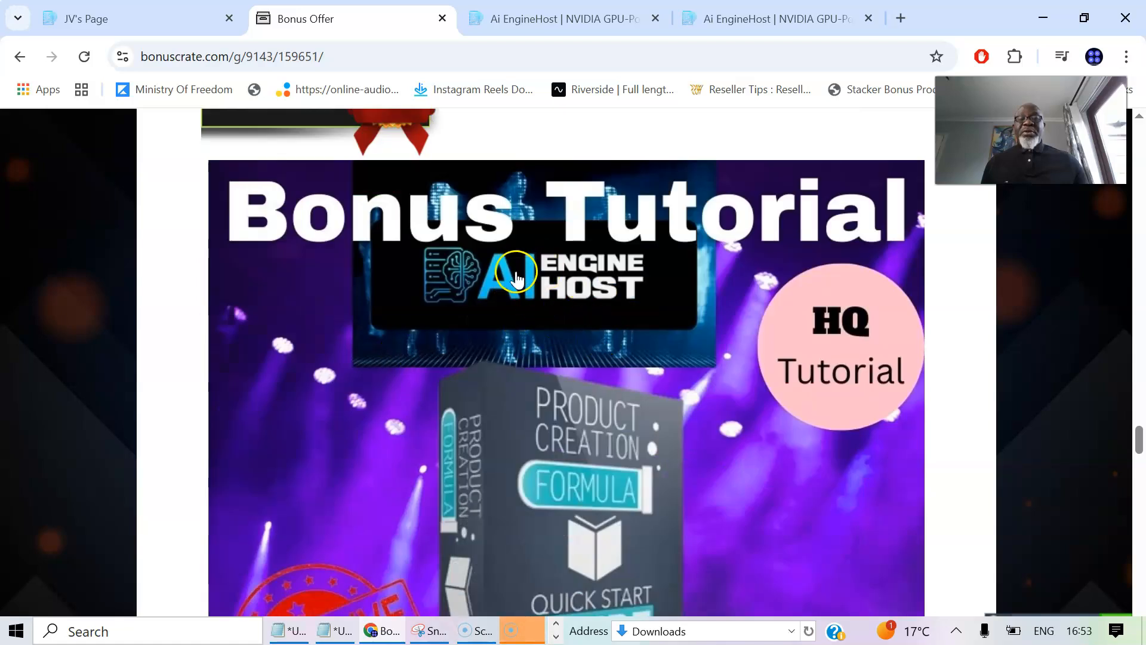
scroll(down, 3)
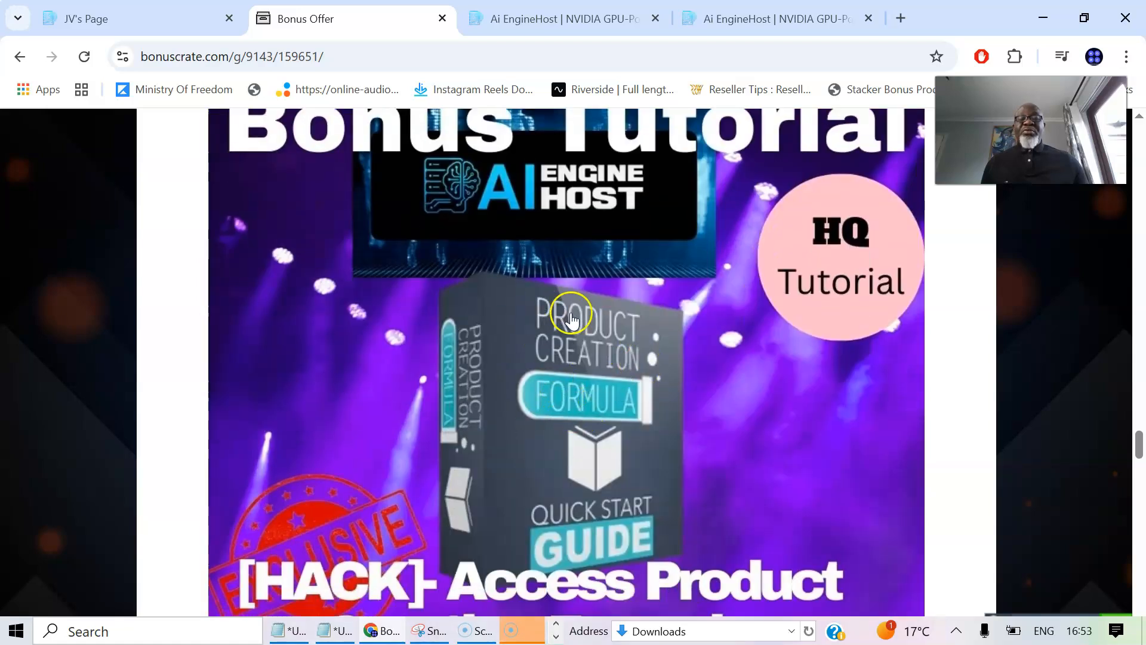
mouse_move(760, 399)
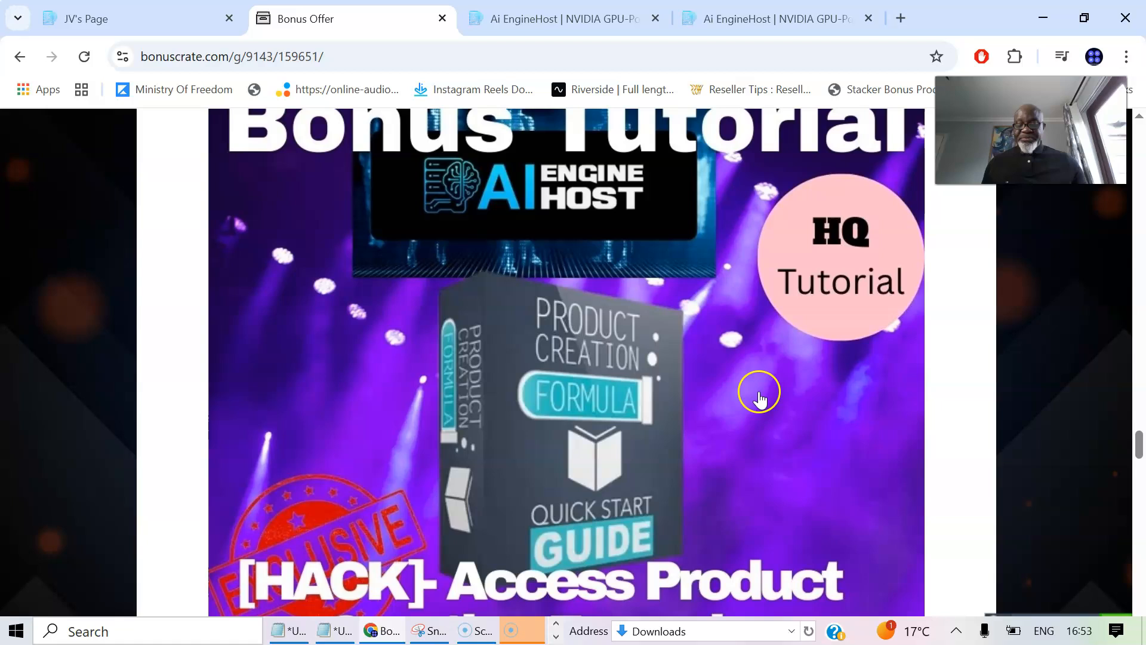
mouse_move(756, 404)
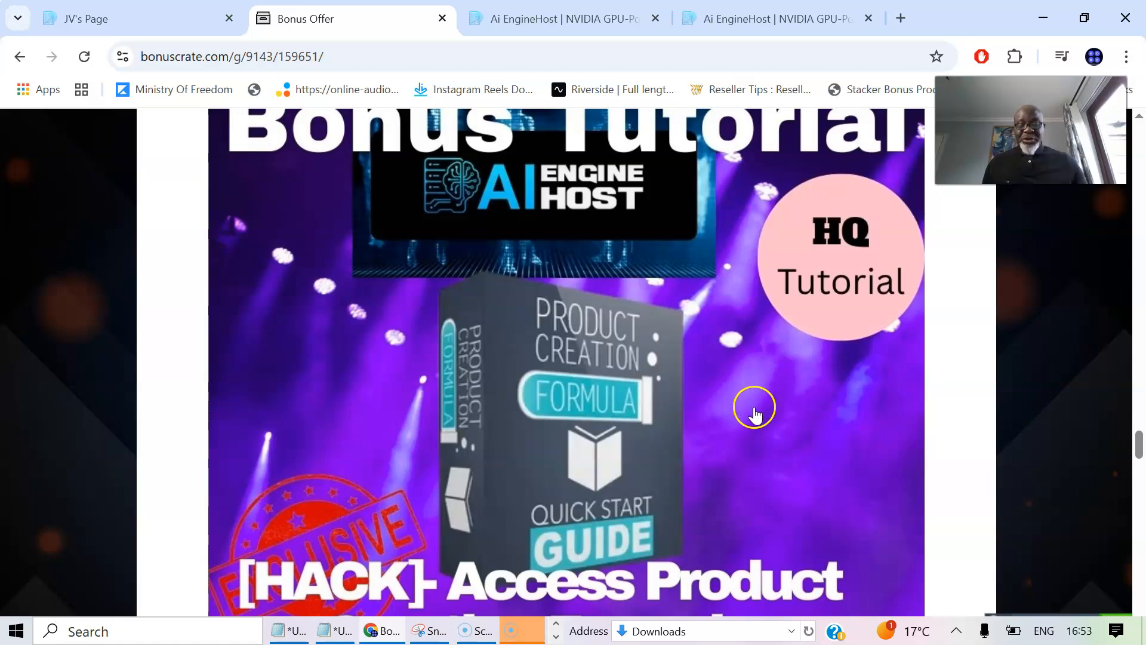
mouse_move(733, 426)
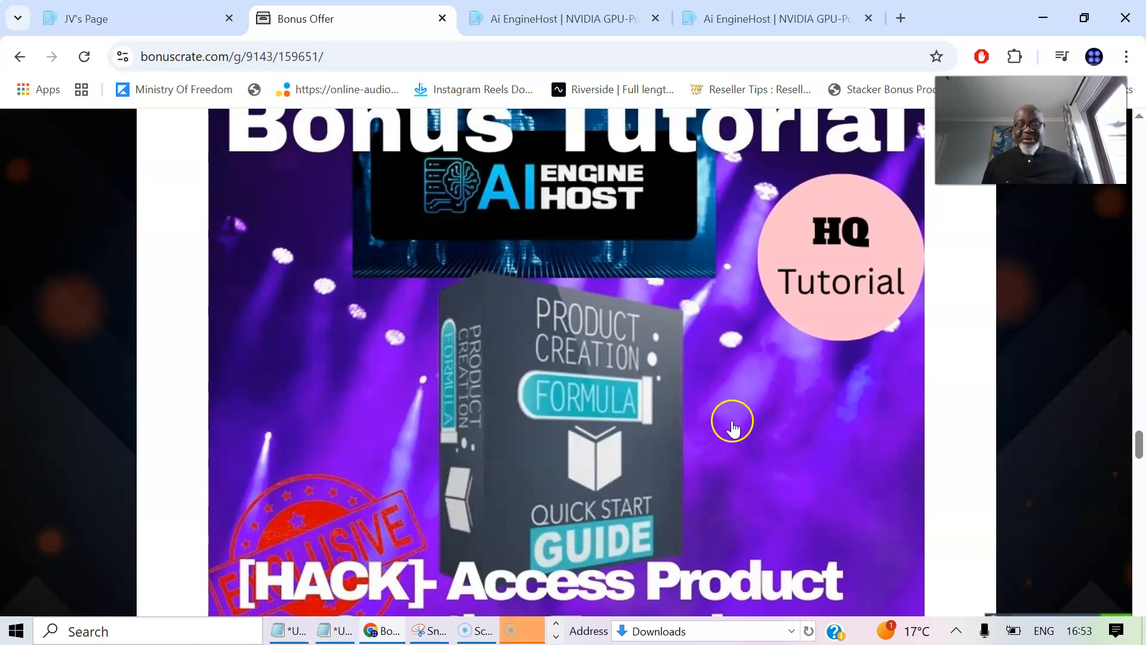
mouse_move(658, 358)
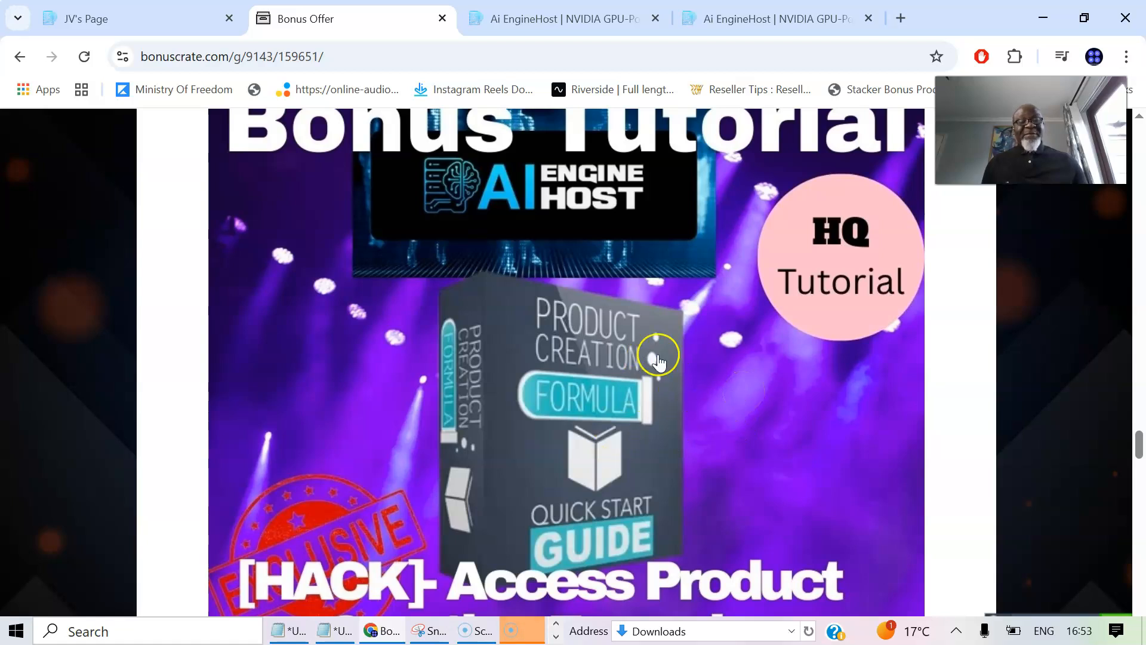
Scroll down to the Easy Online Income Streams bonus banner.
scroll(up, 3)
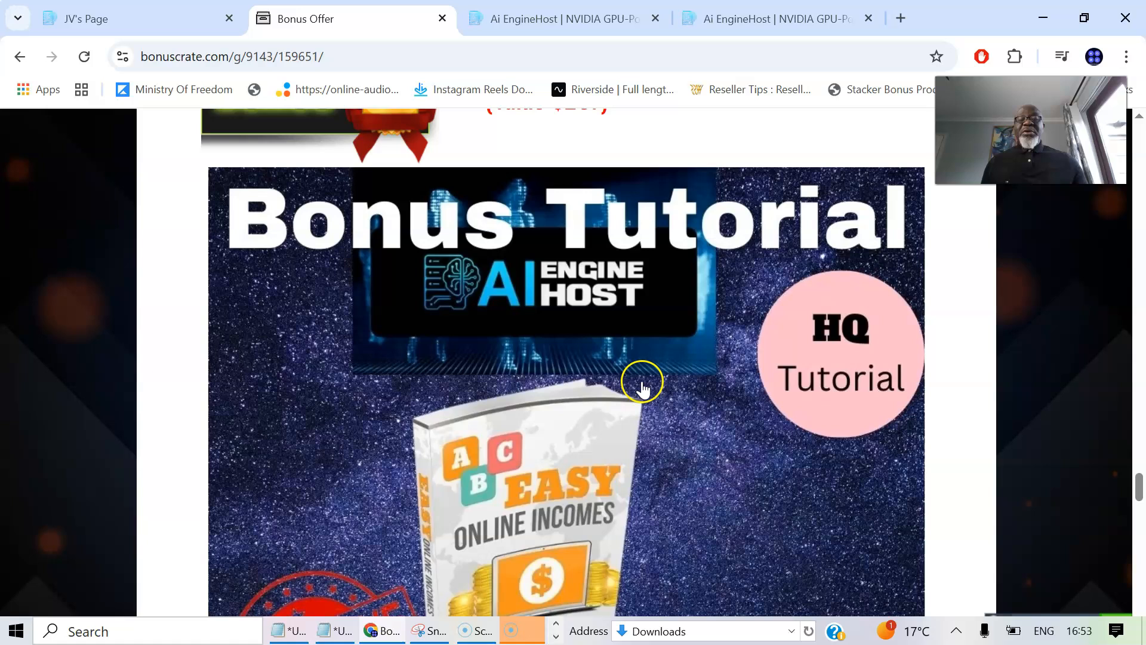
scroll(down, 3)
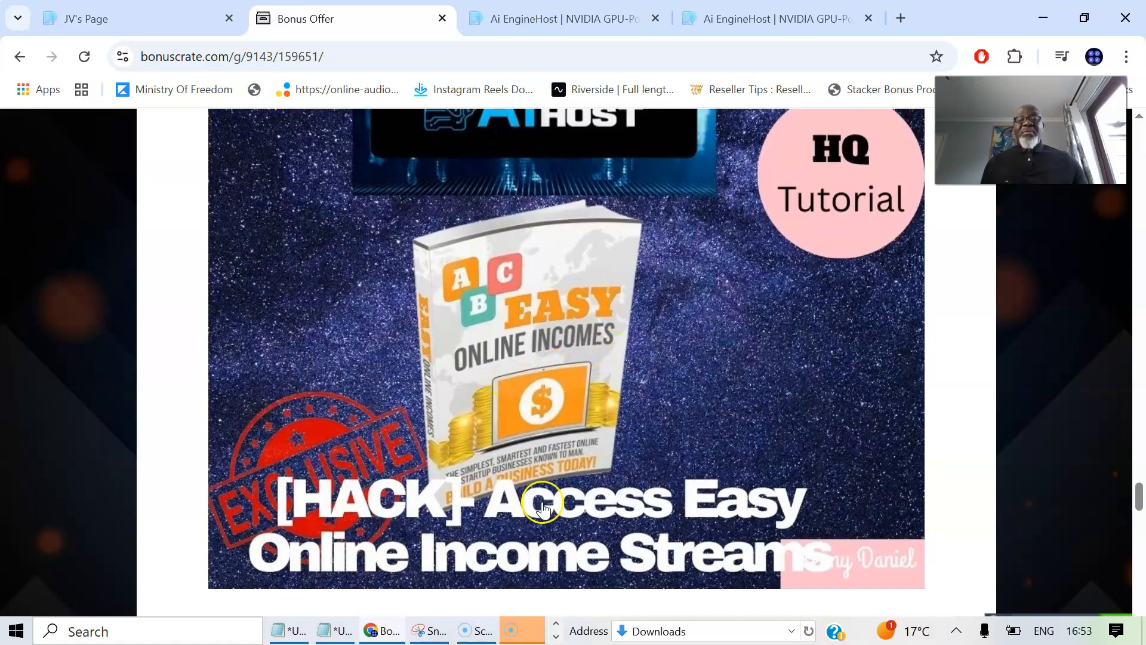
mouse_move(744, 511)
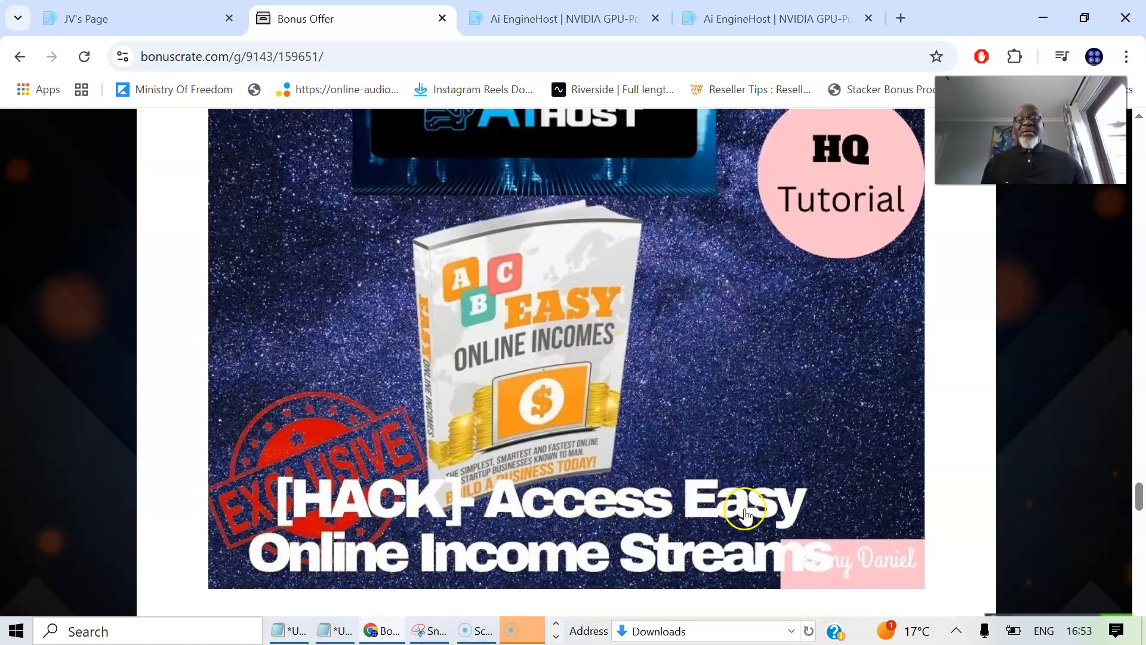
mouse_move(687, 563)
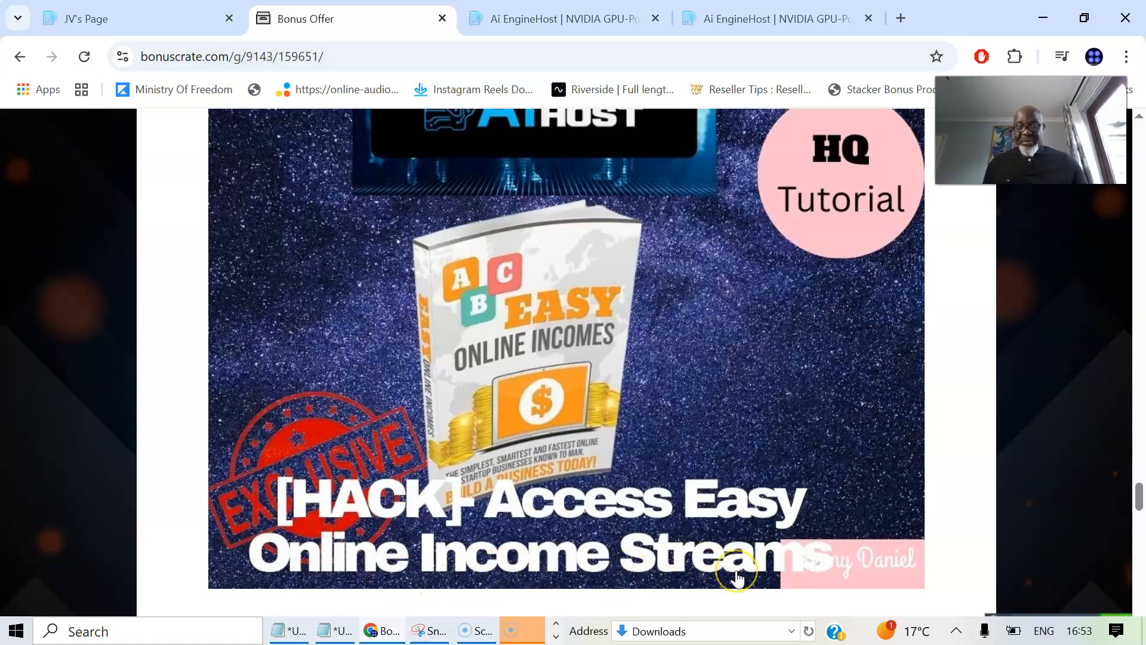
mouse_move(713, 585)
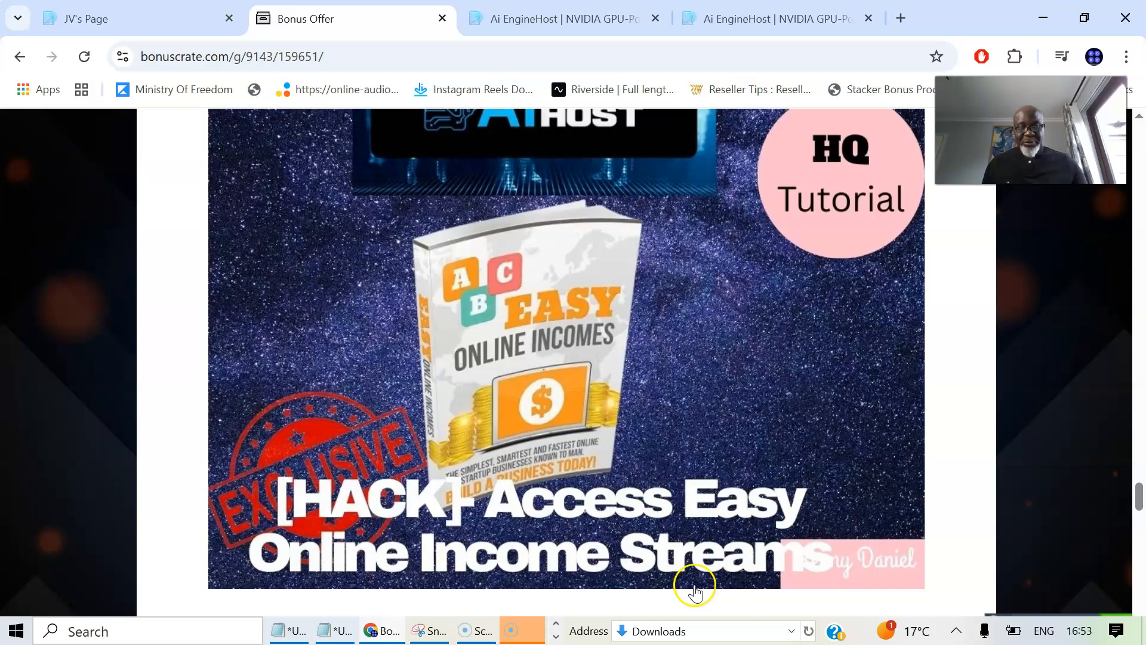
mouse_move(686, 599)
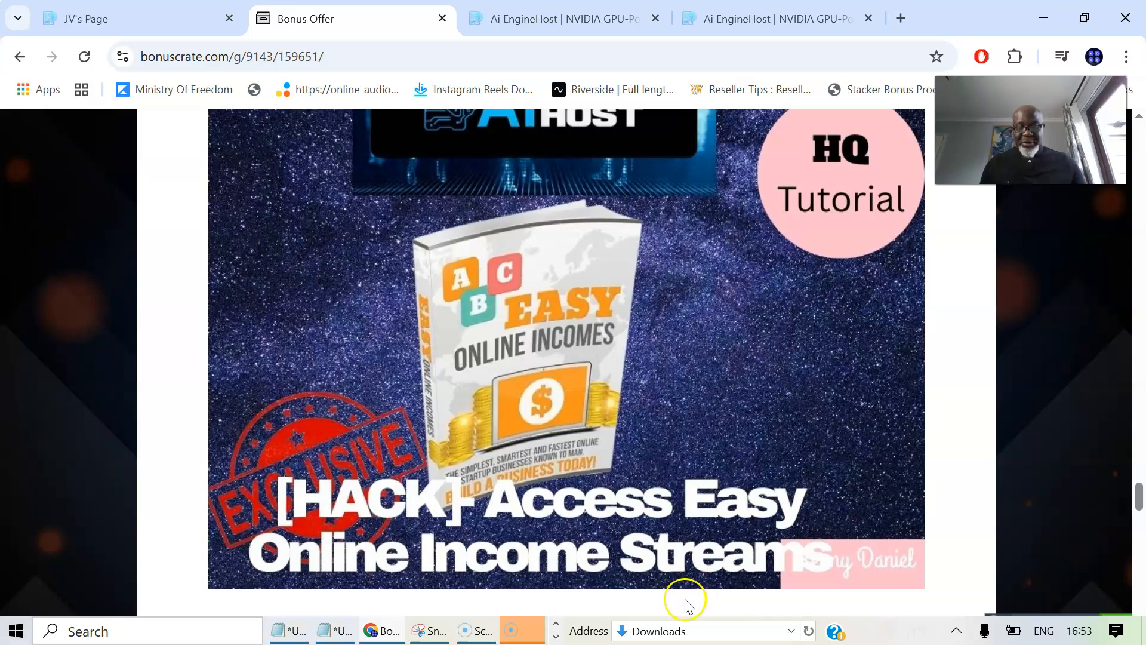
mouse_move(625, 442)
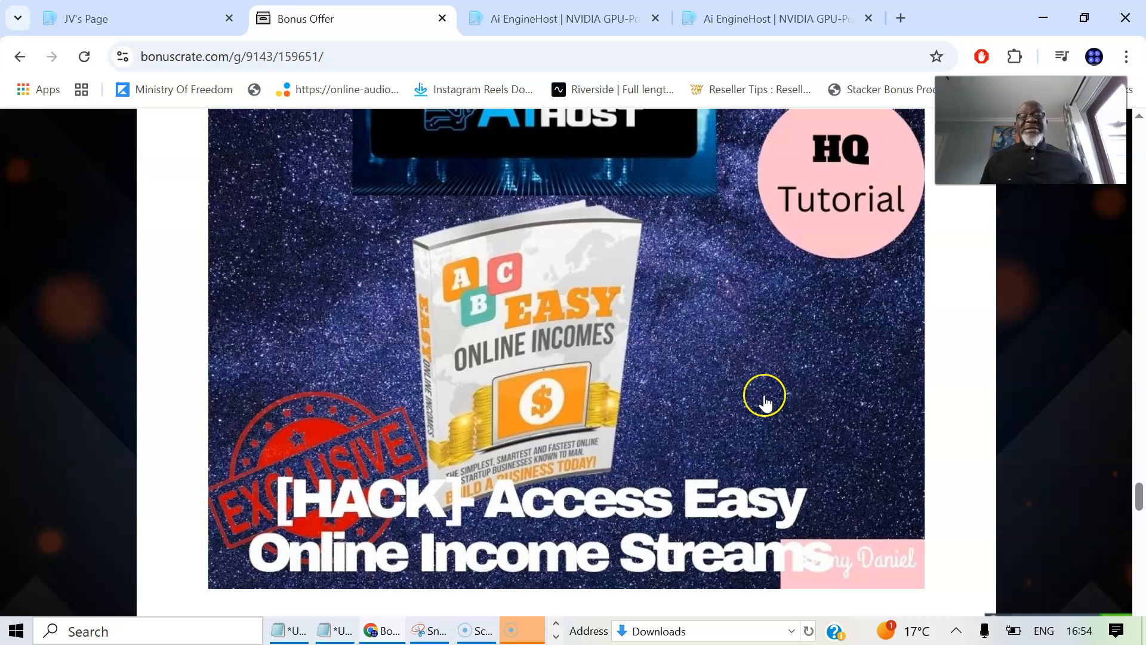
Scroll to the yellow secure-your-copy button above the $197 Bonus #5 heading.
scroll(down, 3)
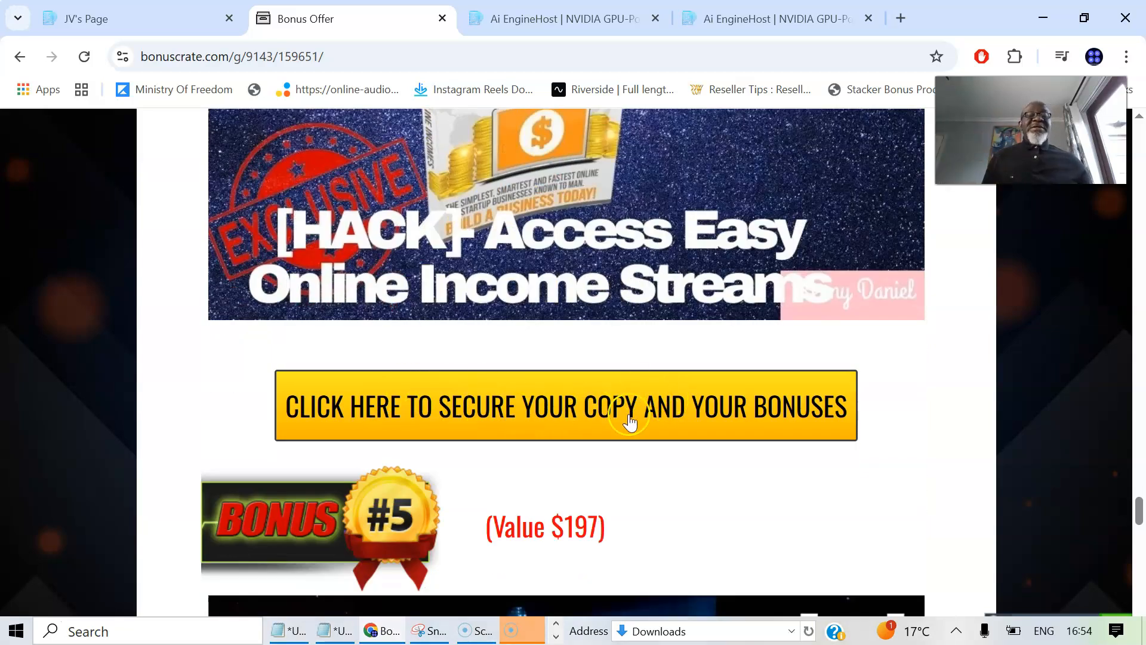
mouse_move(599, 417)
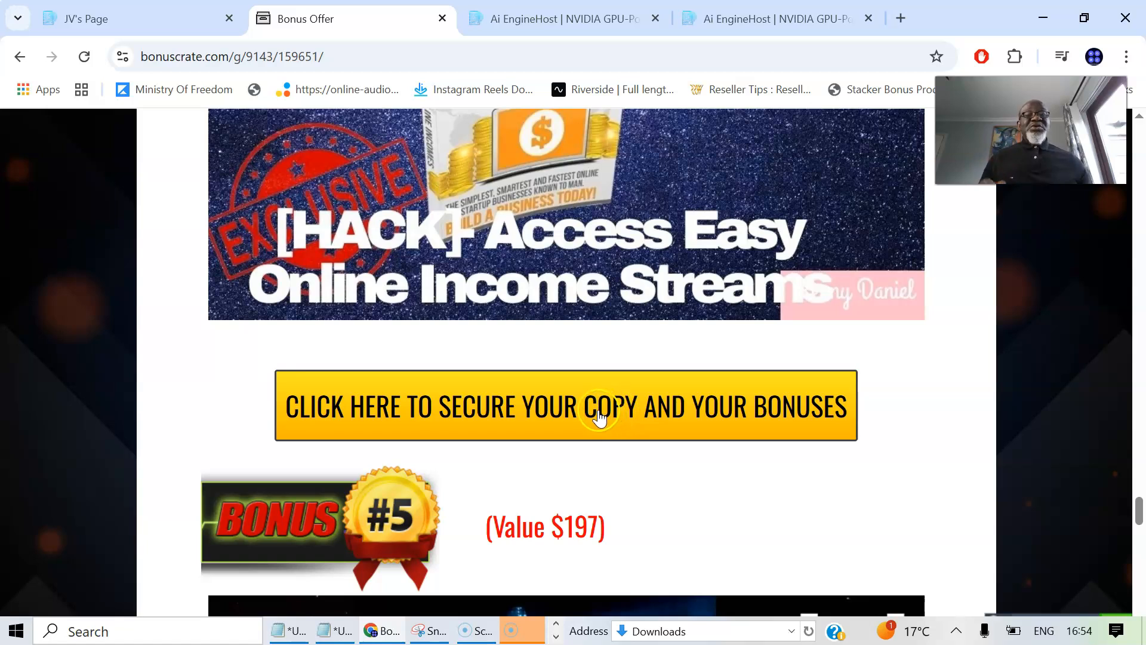
mouse_move(697, 425)
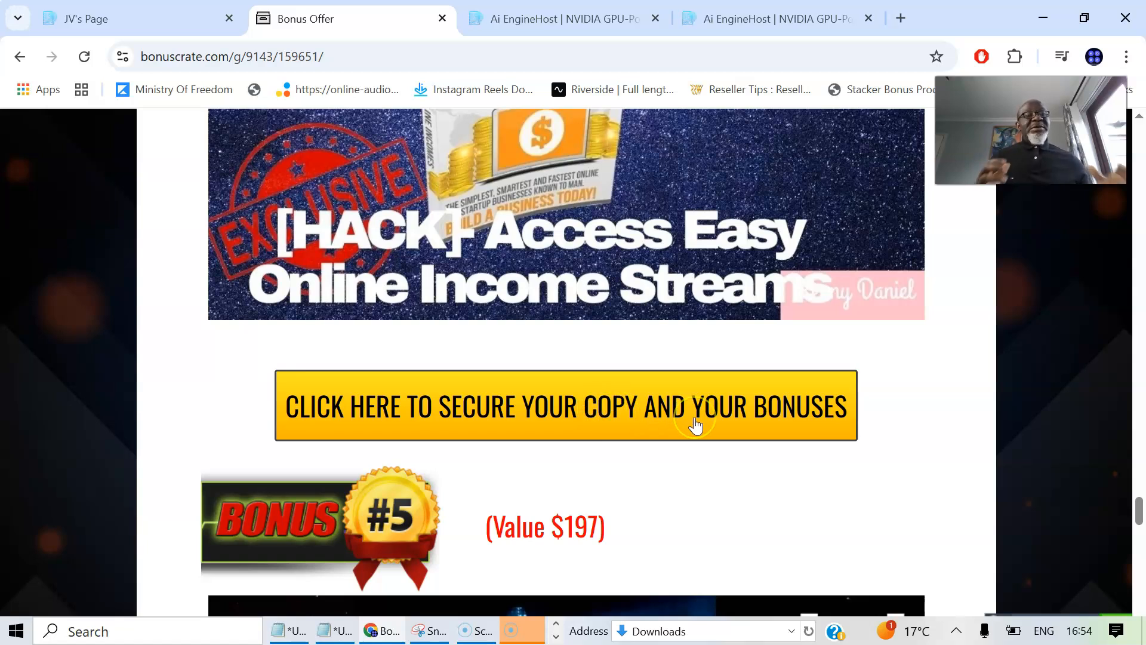